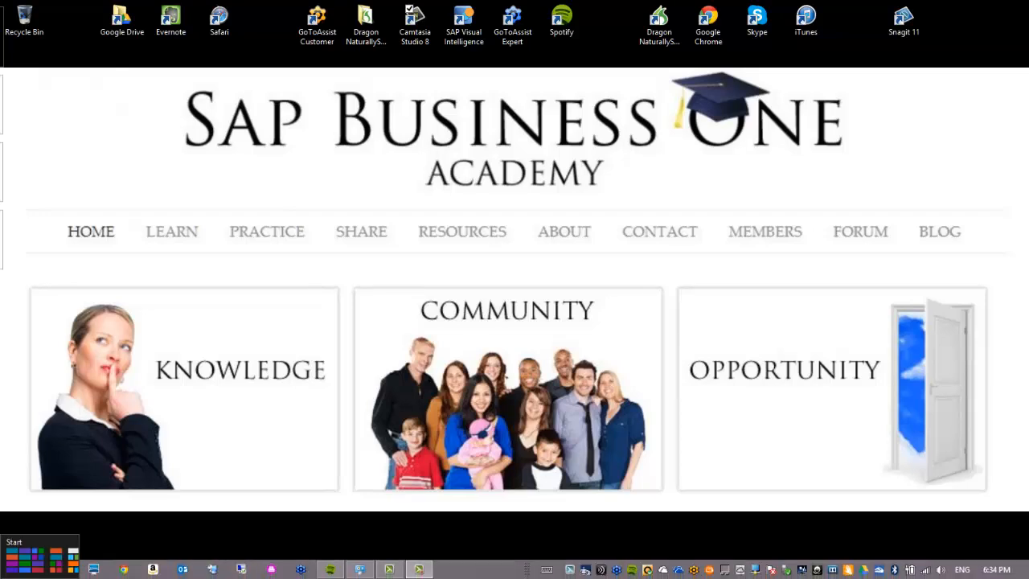
Step: Bring the Internet Explorer window with the SAP Business One Academy page to the front
{"action": "left_click", "coordinate": [36, 569]}
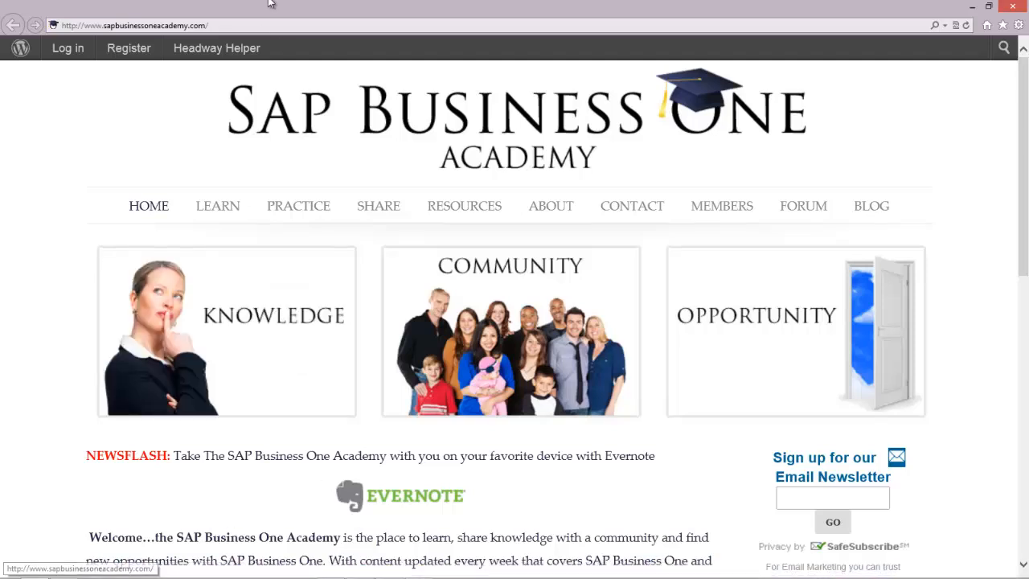
Step: Navigate to the sapbusinessonedemos.com/rdweb demo server farm sign-in page via the address bar
{"action": "left_click", "coordinate": [132, 26]}
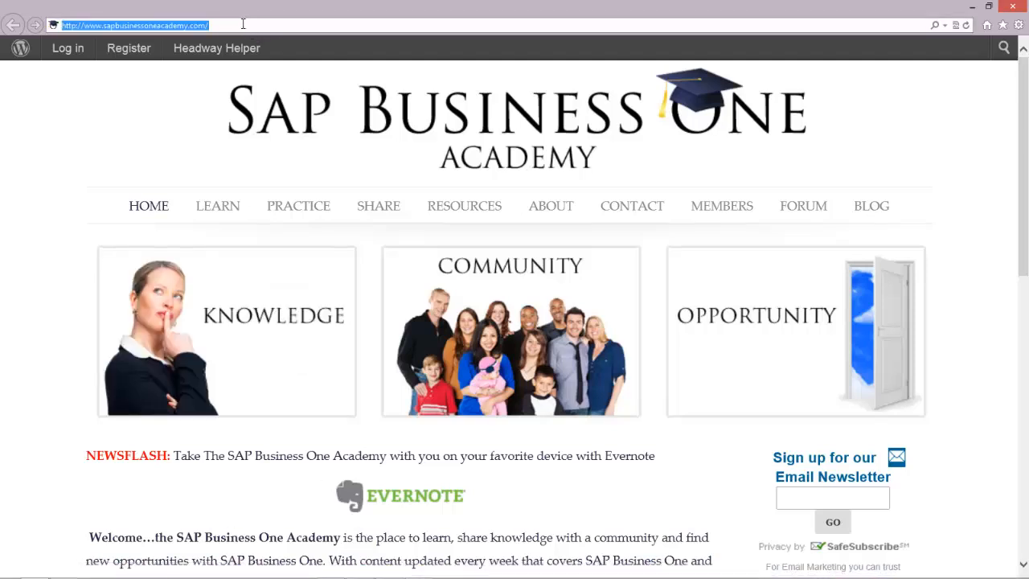
{"action": "type", "text": "www.54.sap.com"}
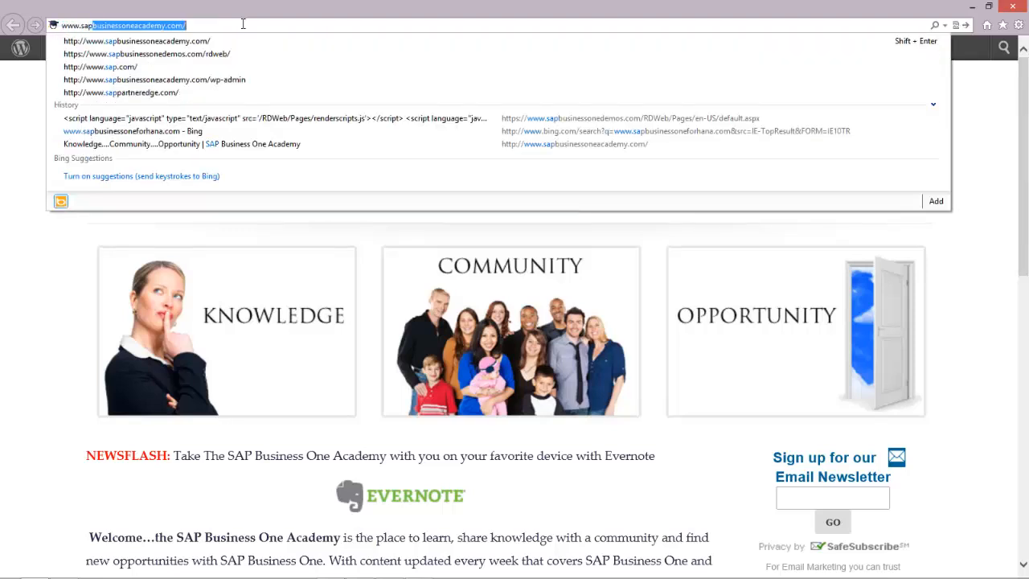
{"action": "type", "text": "bu"}
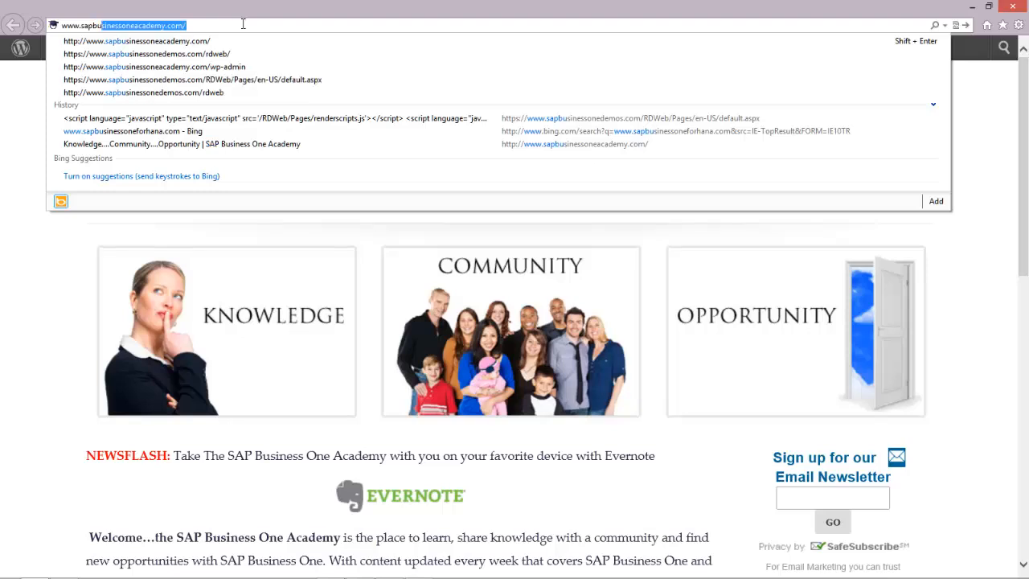
{"action": "mouse_move", "coordinate": [222, 54]}
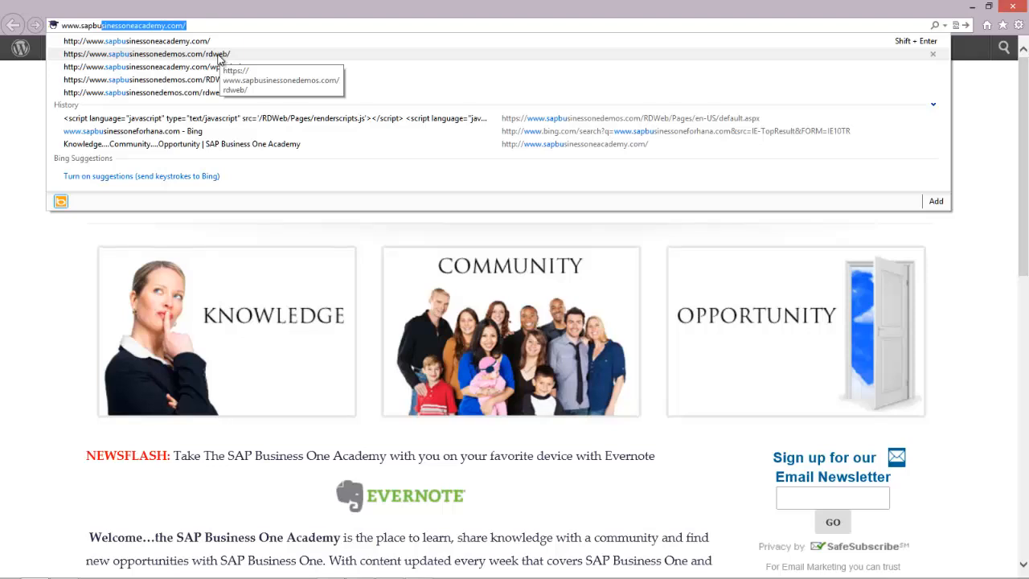
{"action": "left_click", "coordinate": [151, 53]}
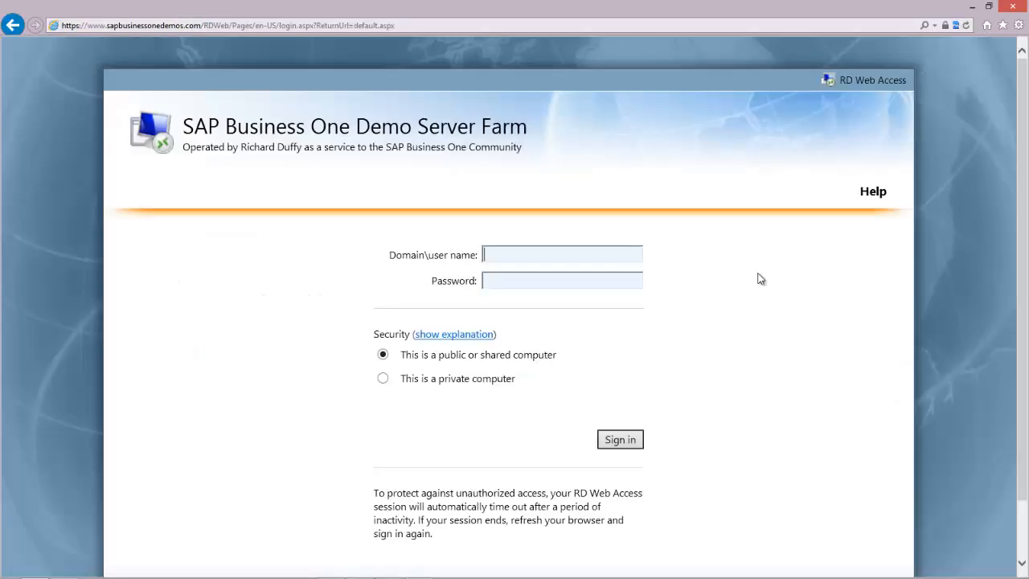
{"action": "mouse_move", "coordinate": [656, 276]}
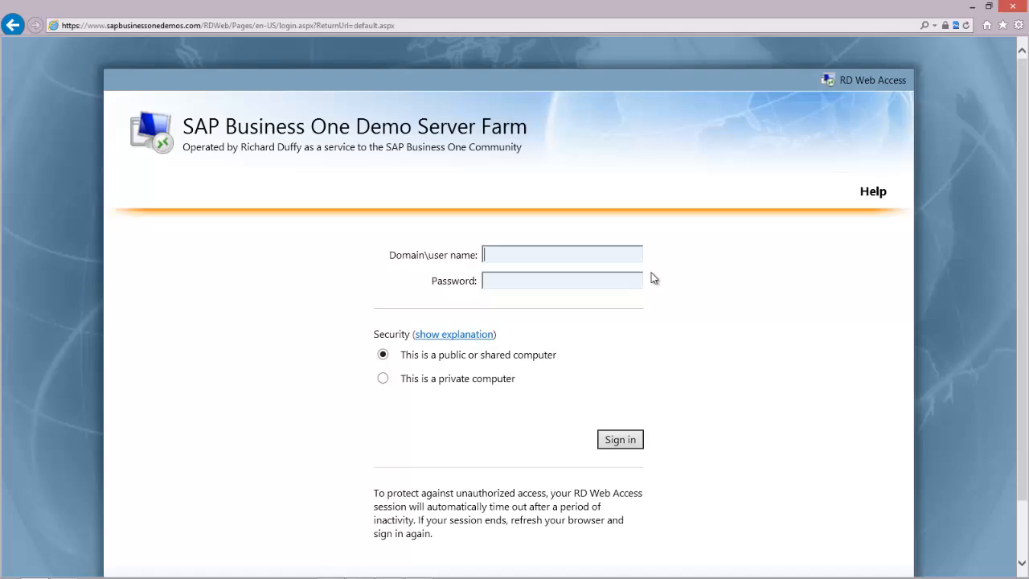
{"action": "mouse_move", "coordinate": [598, 254]}
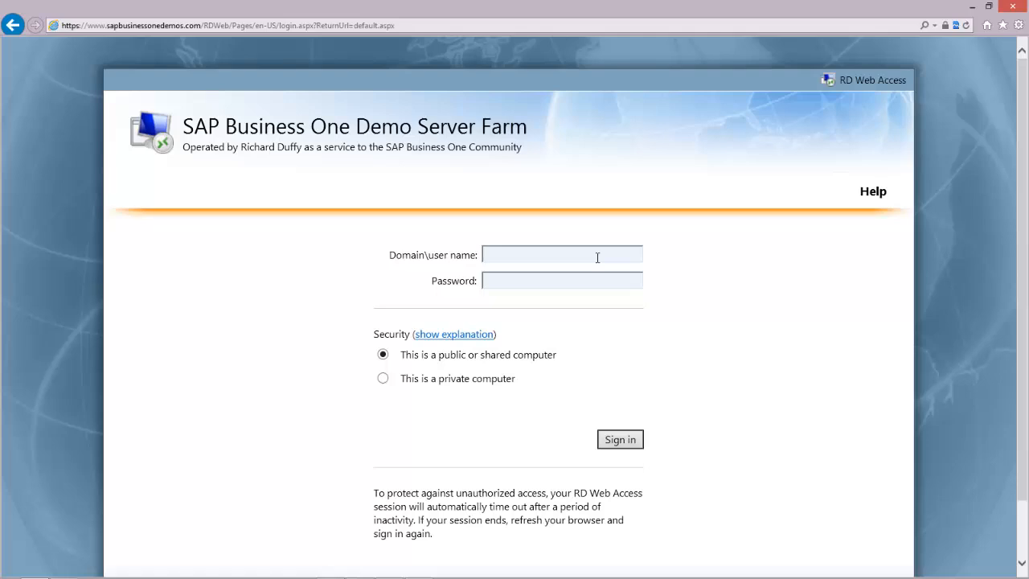
Step: Enter DEMOFARM\demouser as the RD Web Access user name
{"action": "type", "text": "DEM"}
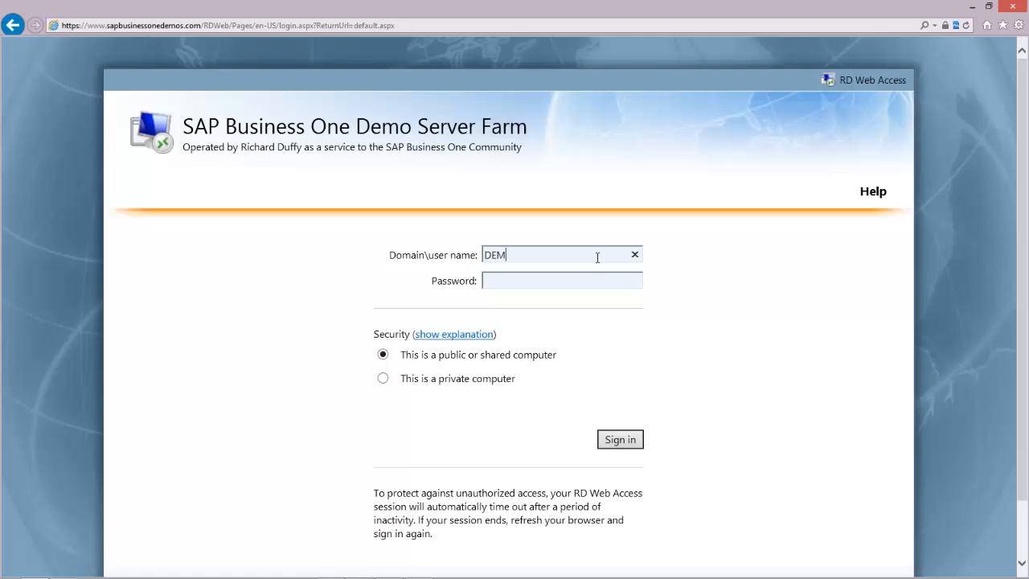
{"action": "type", "text": "O"}
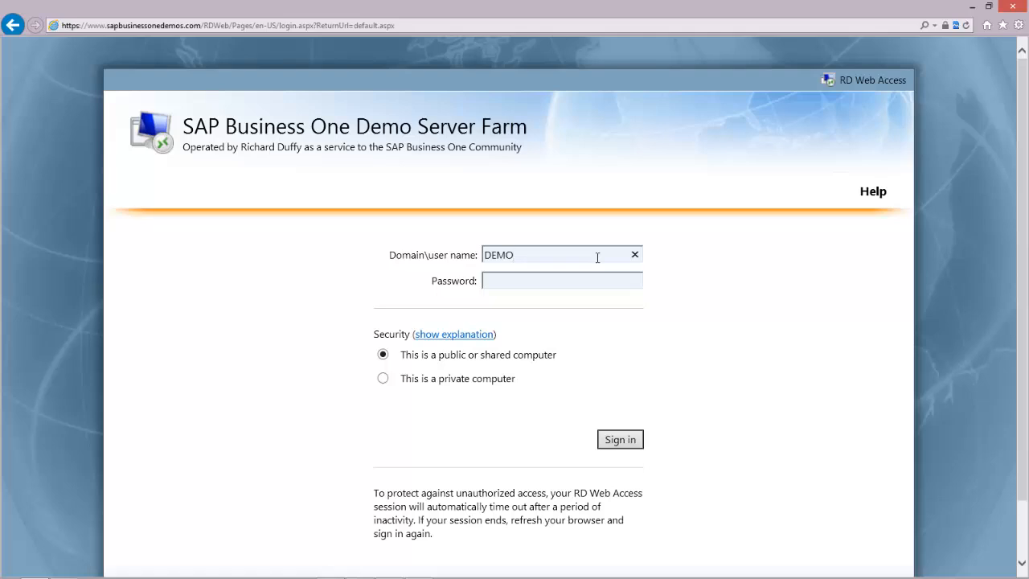
{"action": "type", "text": "FAR"}
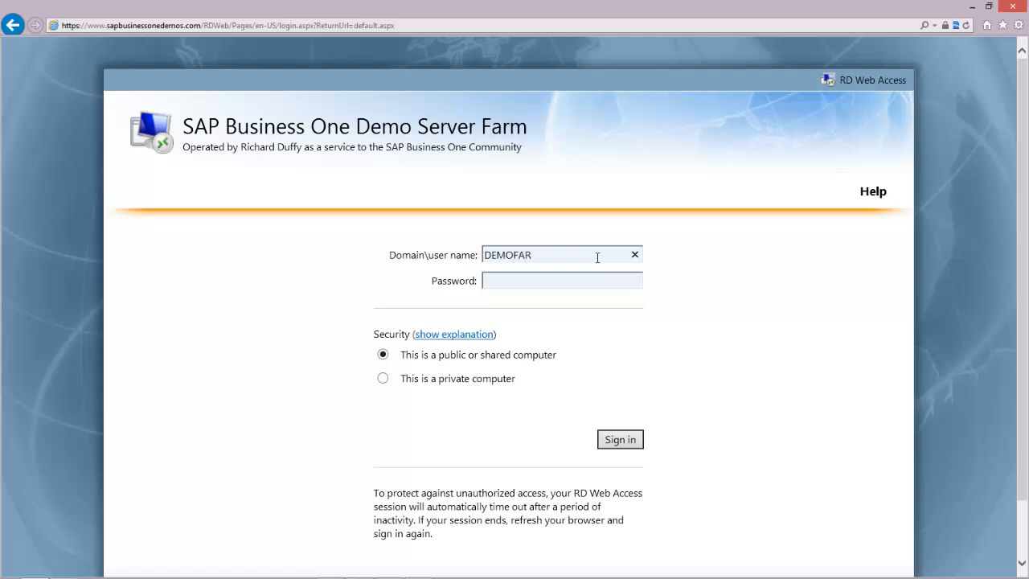
{"action": "type", "text": "M"}
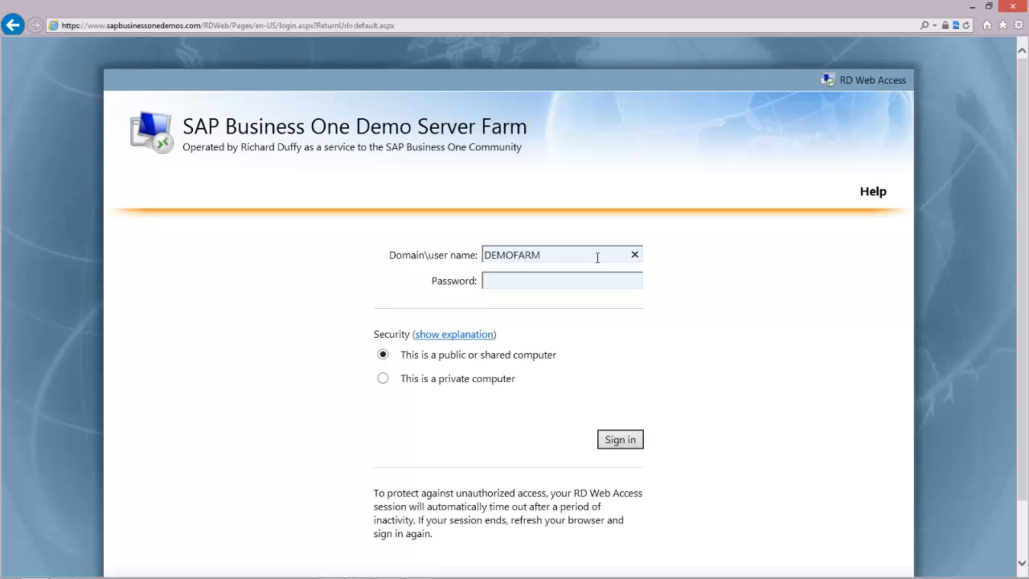
{"action": "type", "text": "\\"}
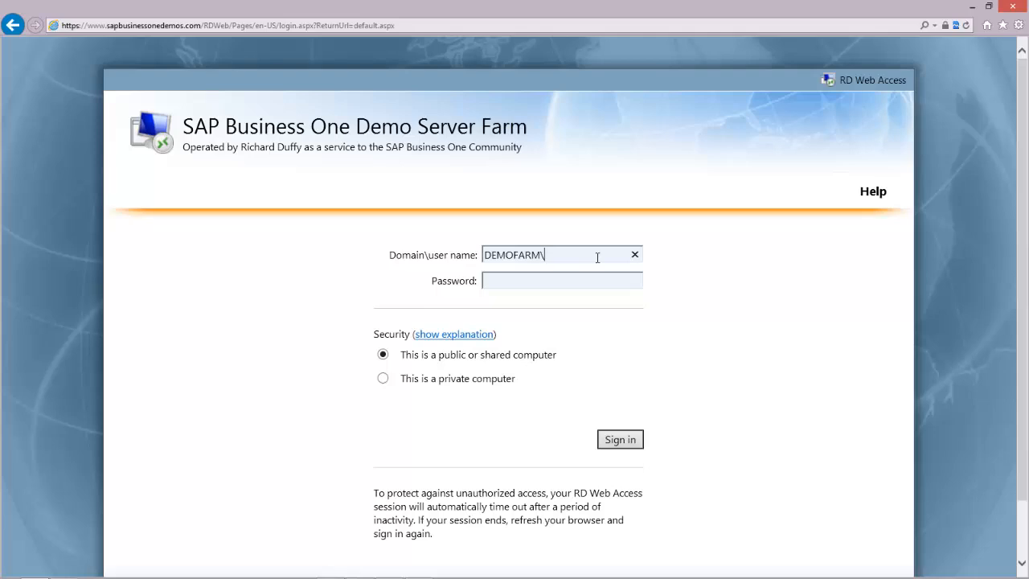
{"action": "type", "text": "demo"}
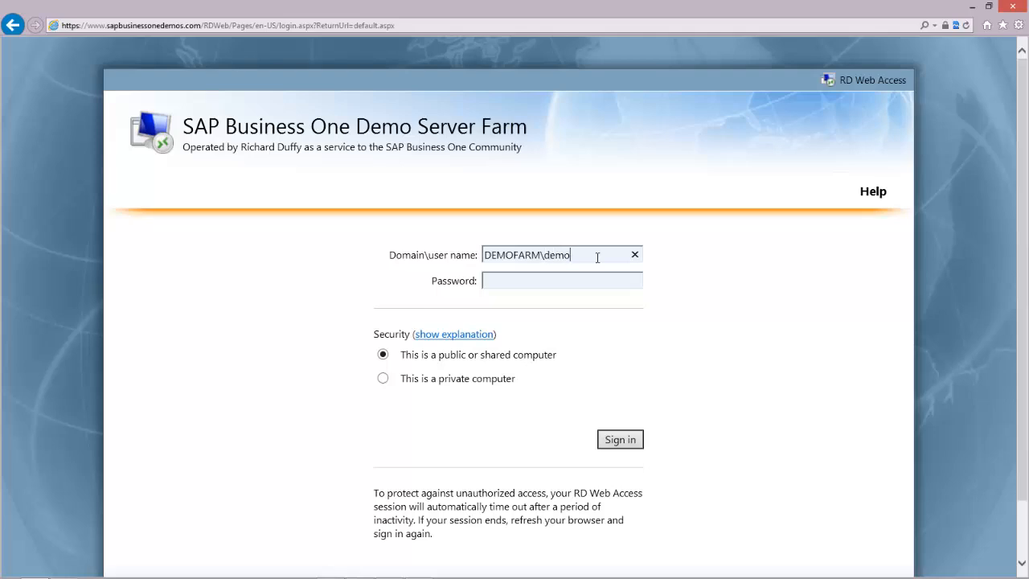
{"action": "type", "text": "user"}
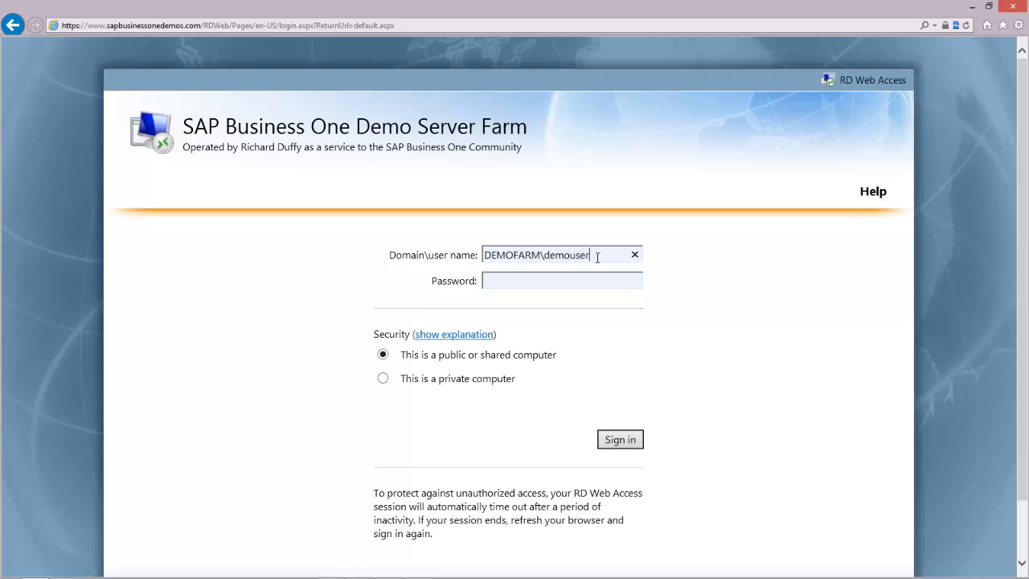
Step: Enter the password, keep the public/shared computer setting, and sign in to the demo server farm
{"action": "left_click", "coordinate": [562, 280]}
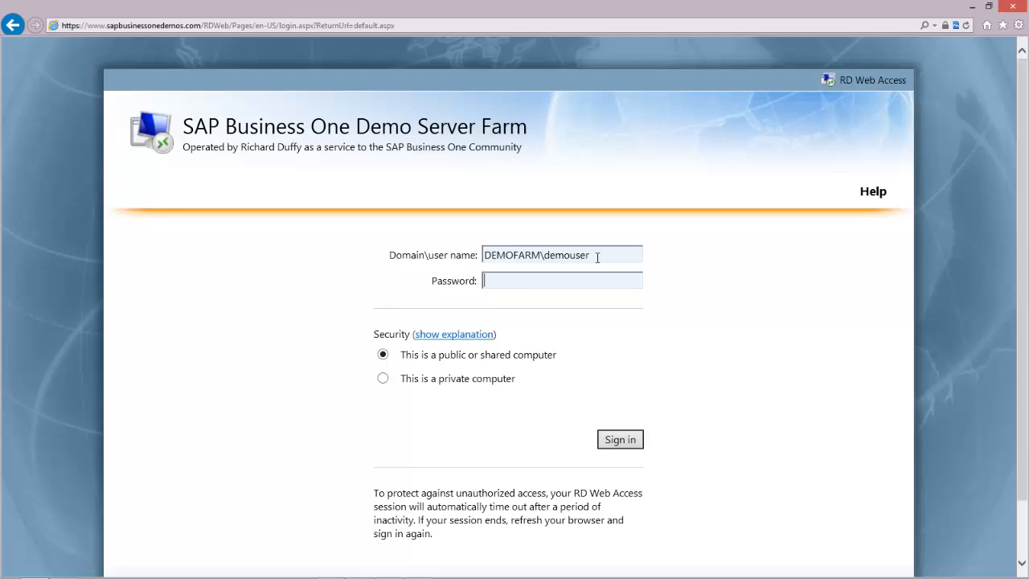
{"action": "type", "text": "•"}
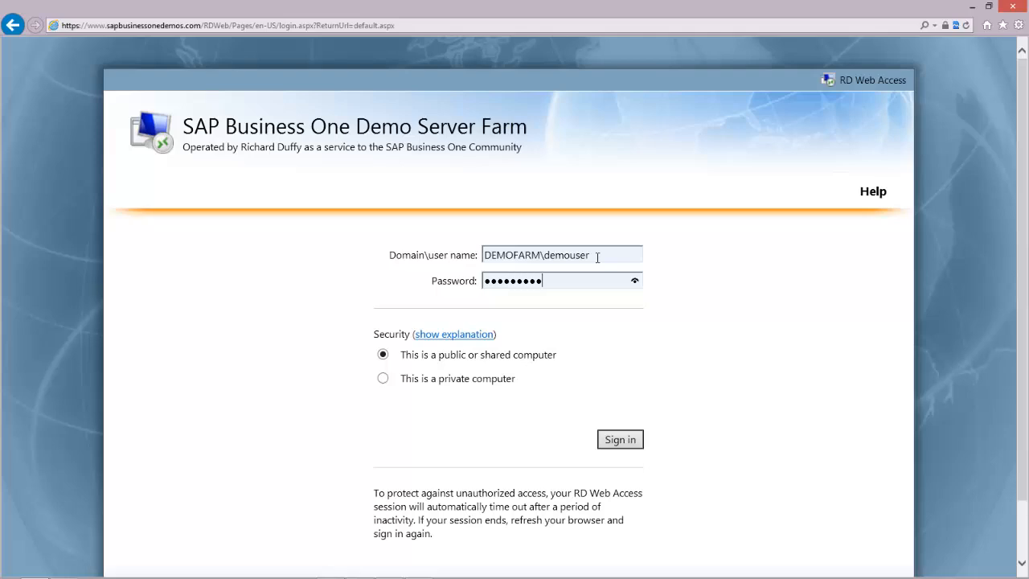
{"action": "type", "text": "•"}
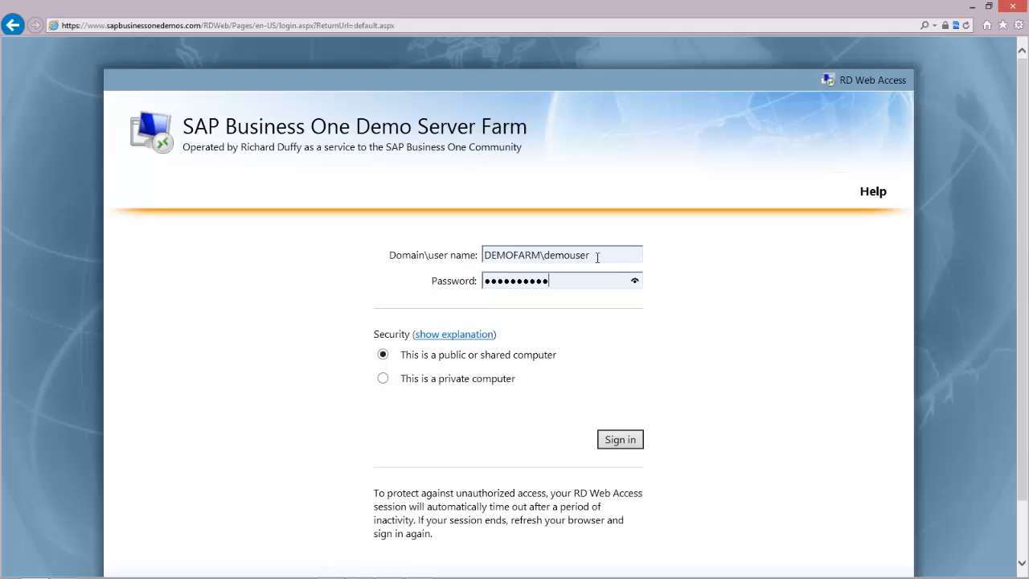
{"action": "mouse_move", "coordinate": [405, 400]}
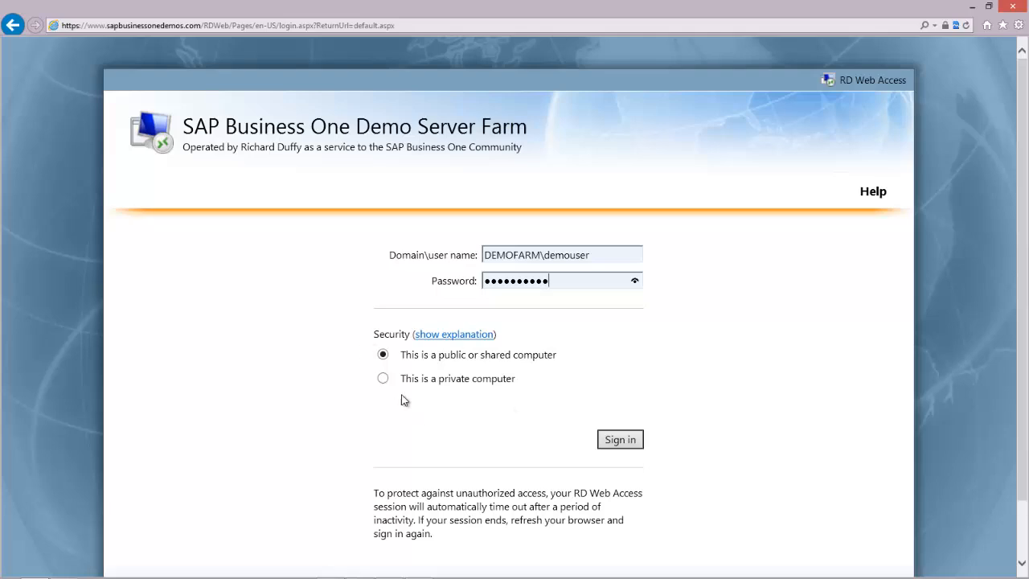
{"action": "mouse_move", "coordinate": [424, 351]}
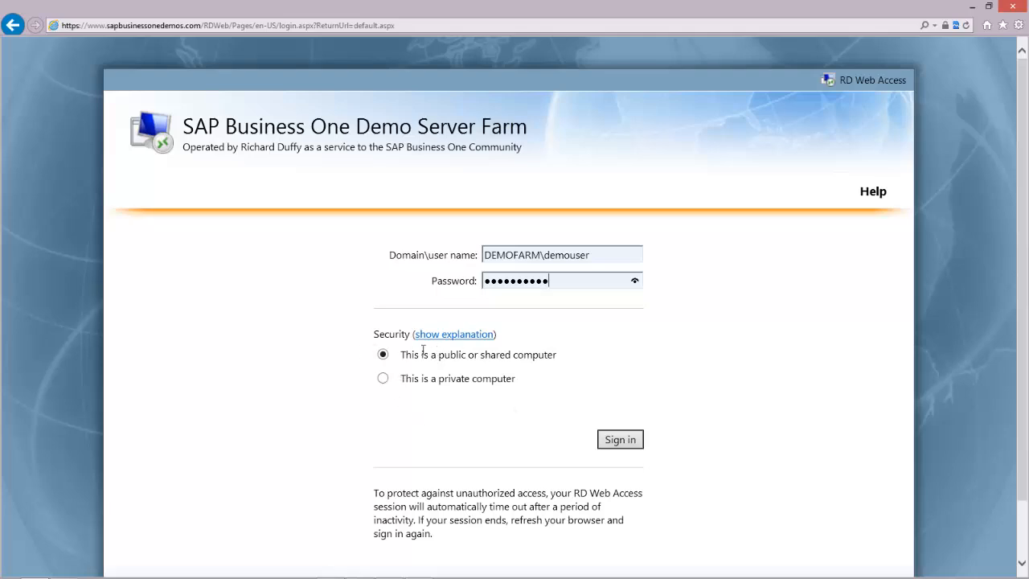
{"action": "mouse_move", "coordinate": [427, 371]}
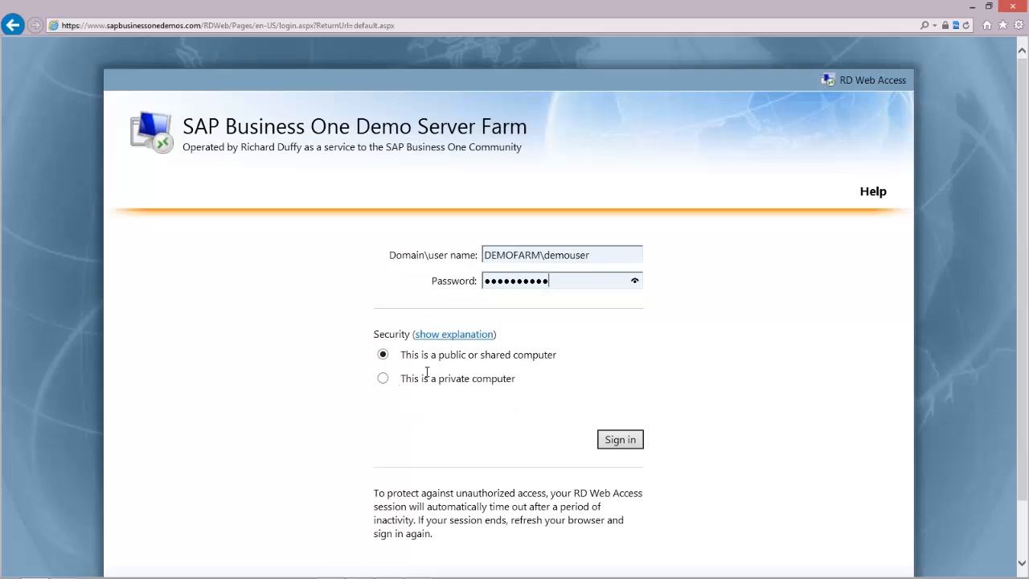
{"action": "mouse_move", "coordinate": [437, 357]}
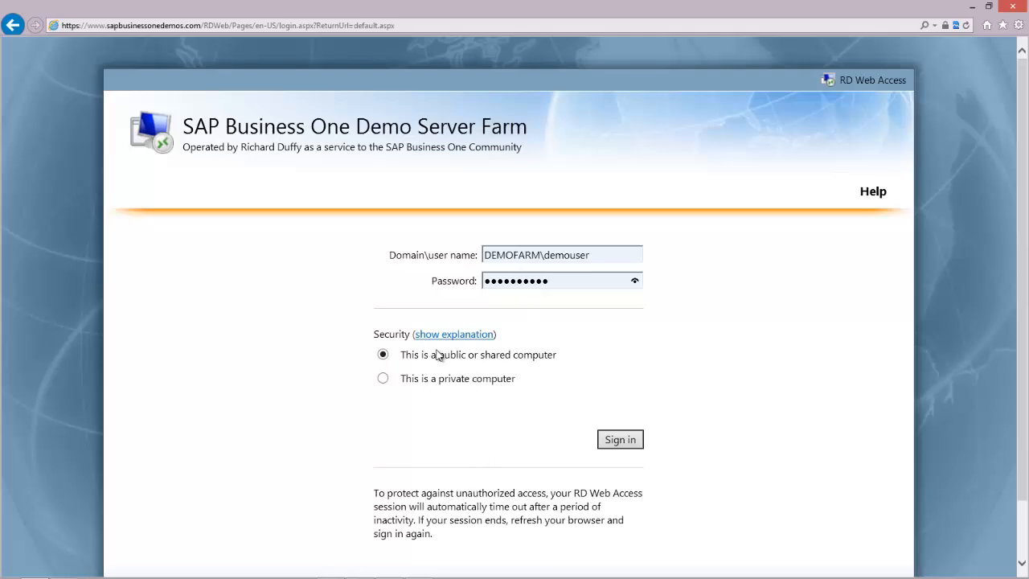
{"action": "left_click", "coordinate": [621, 439]}
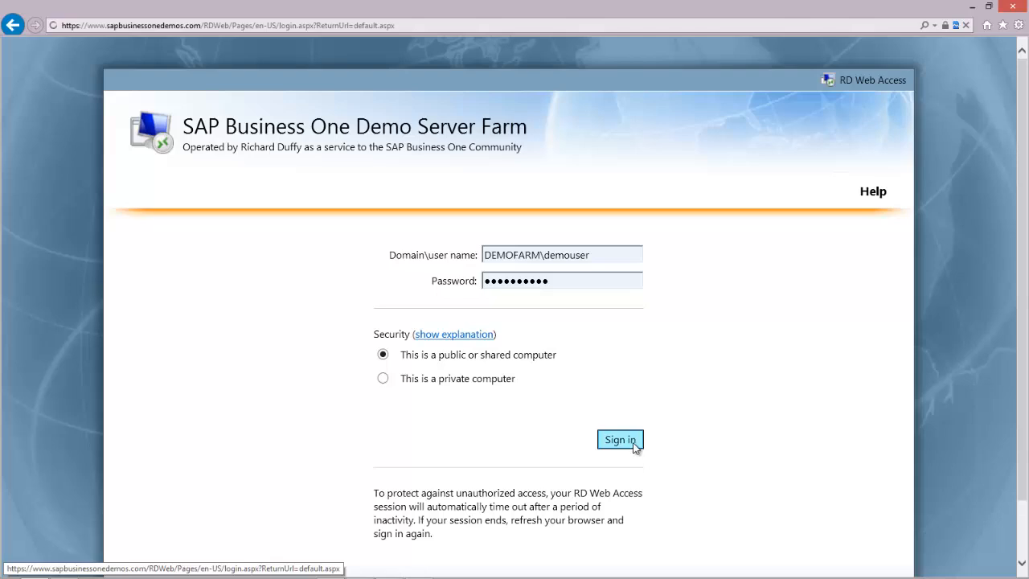
{"action": "left_click", "coordinate": [620, 440]}
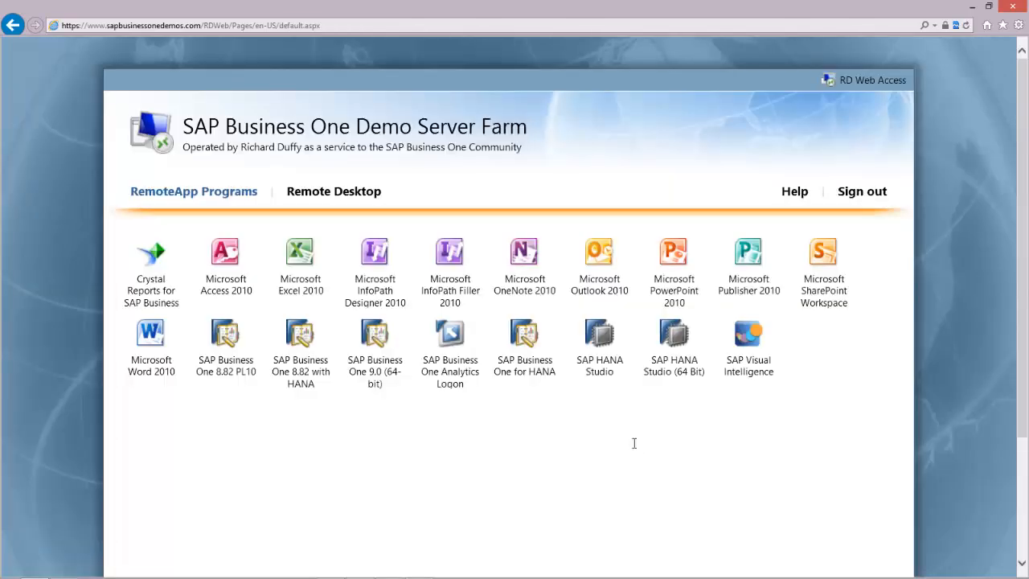
{"action": "mouse_move", "coordinate": [337, 121]}
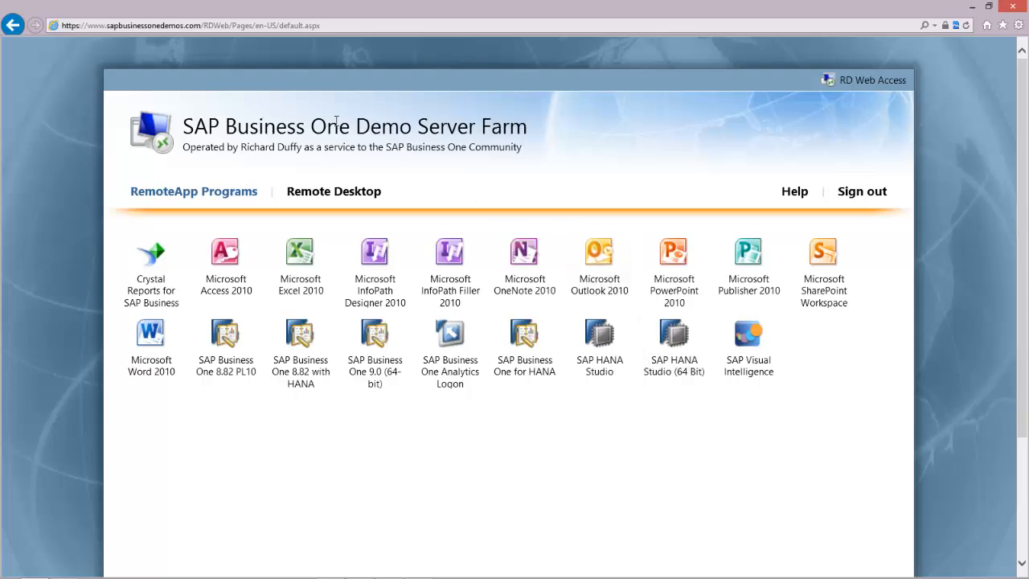
{"action": "mouse_move", "coordinate": [672, 345]}
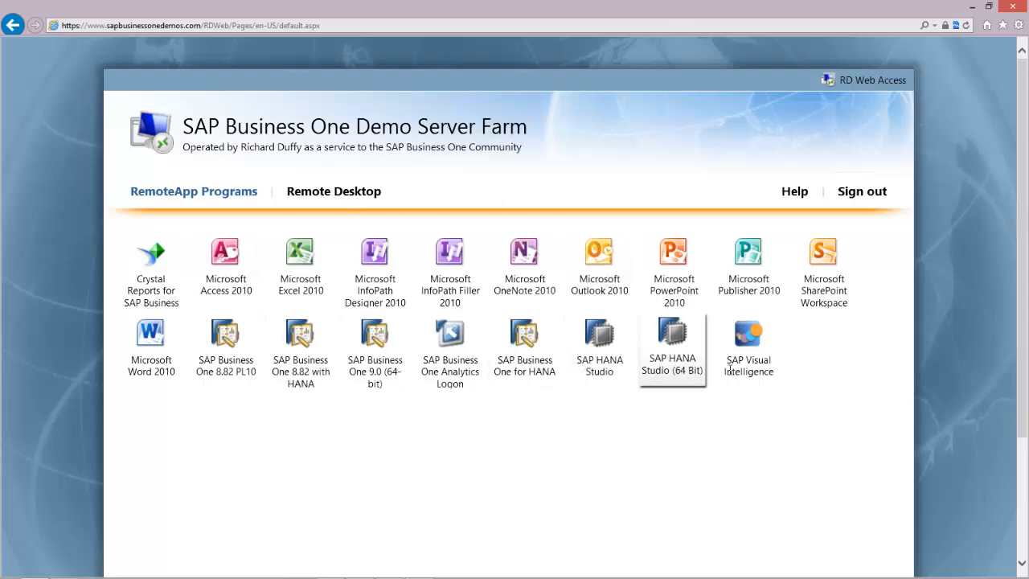
{"action": "mouse_move", "coordinate": [764, 440]}
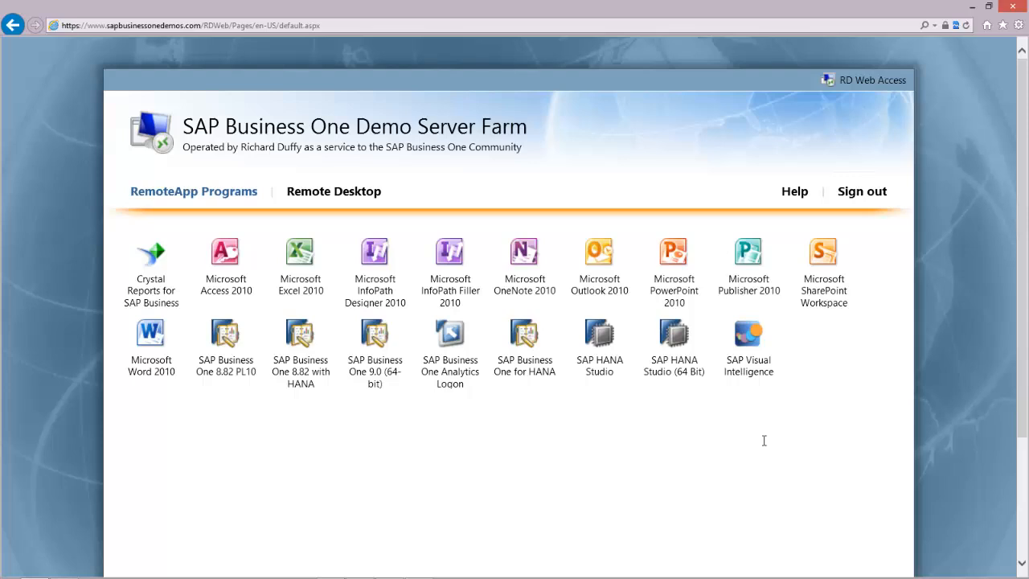
{"action": "mouse_move", "coordinate": [553, 61]}
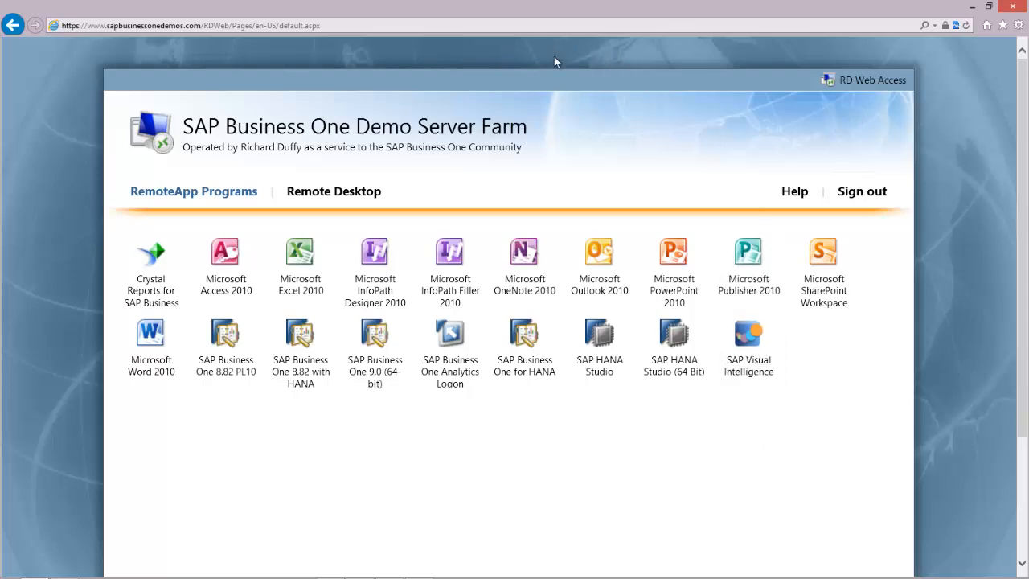
{"action": "mouse_move", "coordinate": [505, 50]}
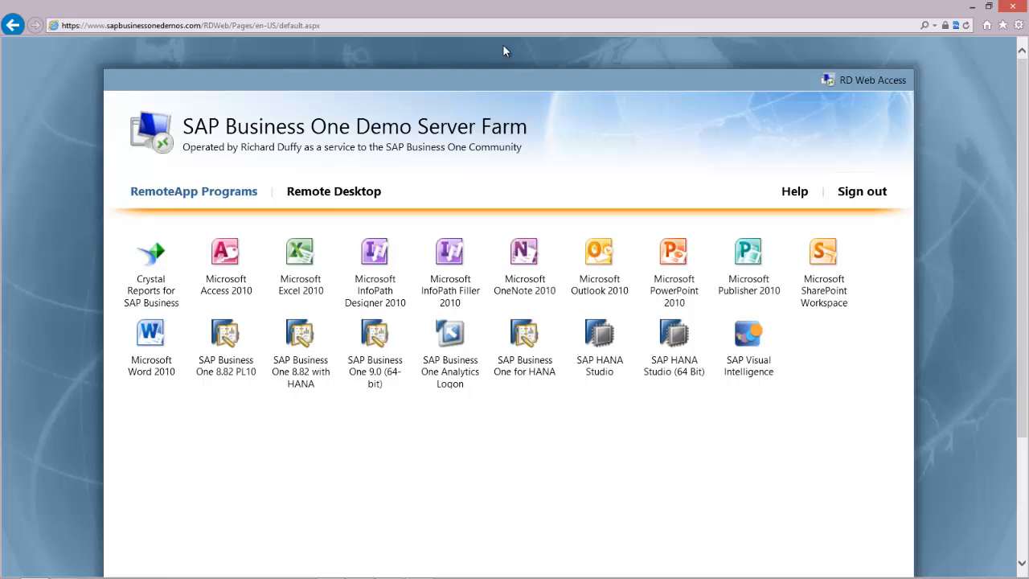
{"action": "mouse_move", "coordinate": [604, 219]}
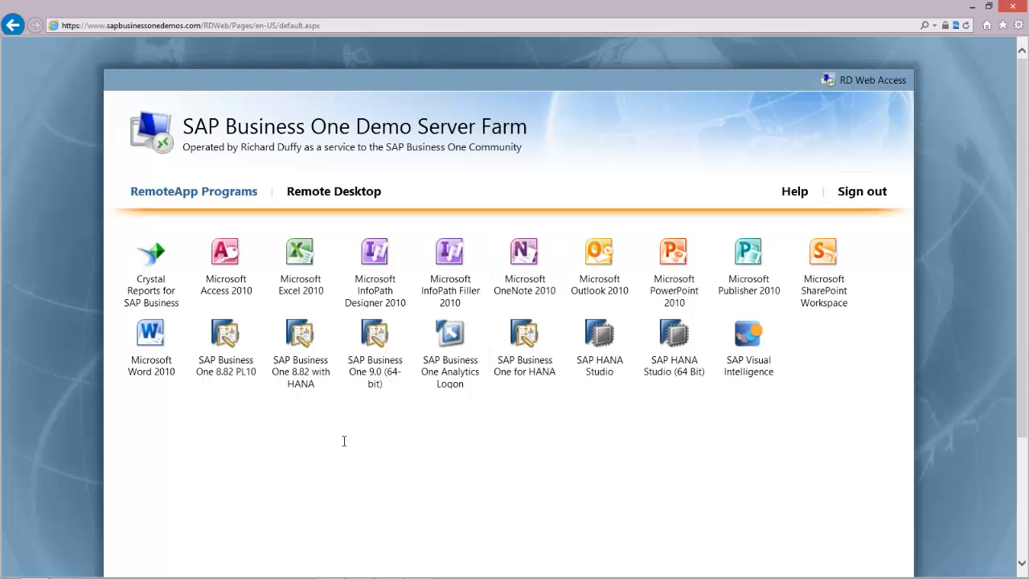
{"action": "mouse_move", "coordinate": [348, 431]}
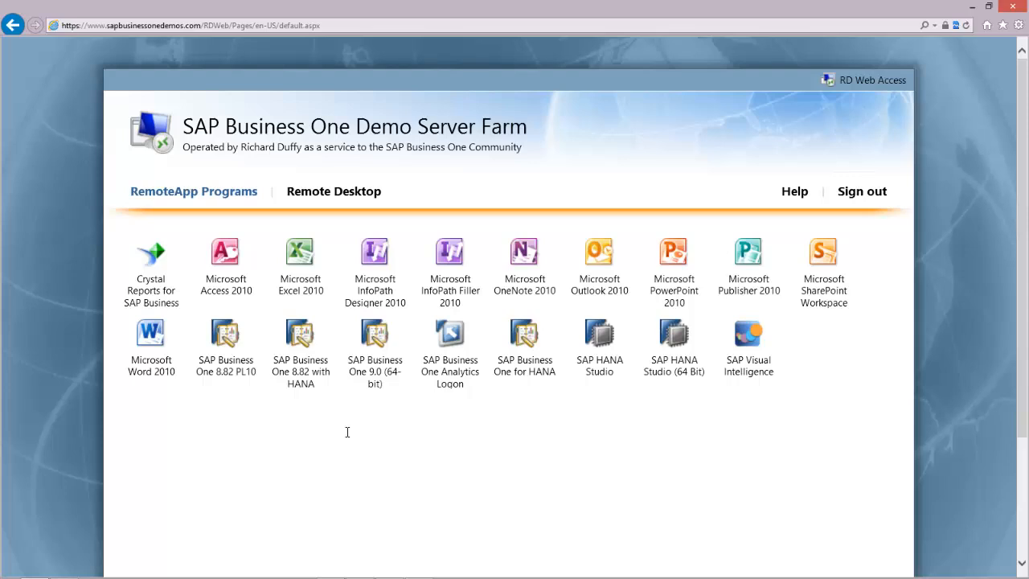
{"action": "mouse_move", "coordinate": [231, 372]}
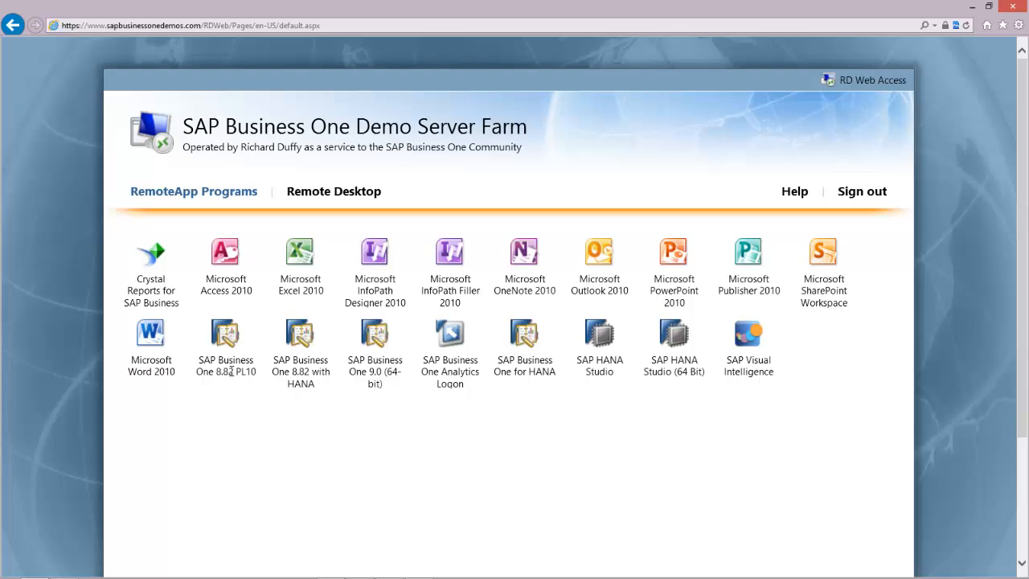
{"action": "mouse_move", "coordinate": [746, 346]}
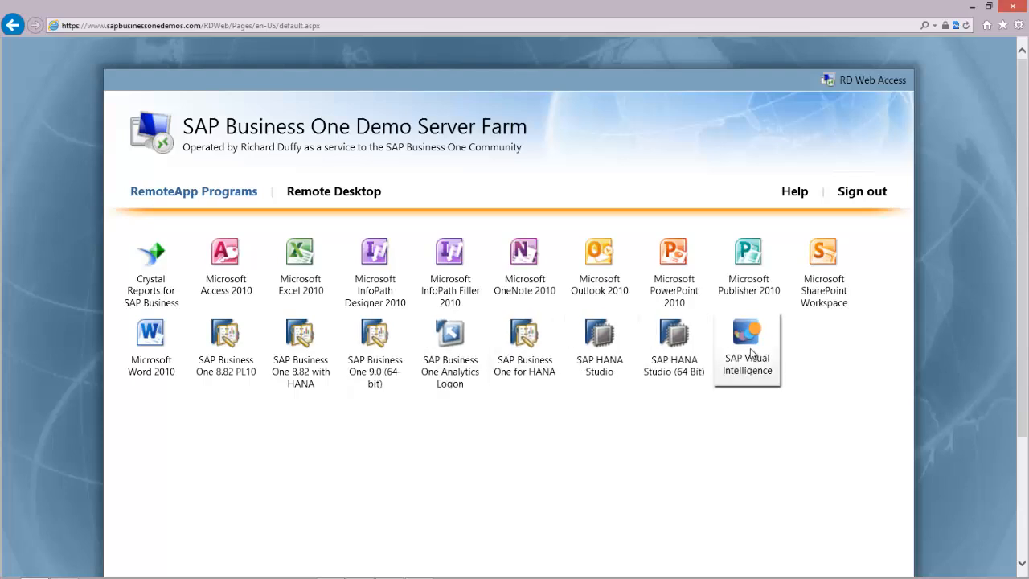
{"action": "mouse_move", "coordinate": [224, 338]}
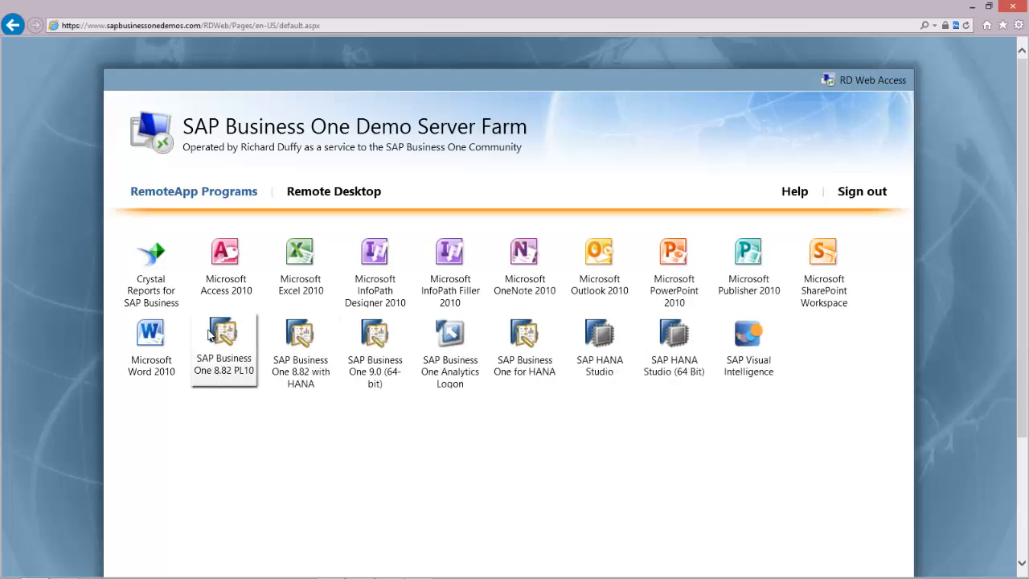
{"action": "mouse_move", "coordinate": [746, 338]}
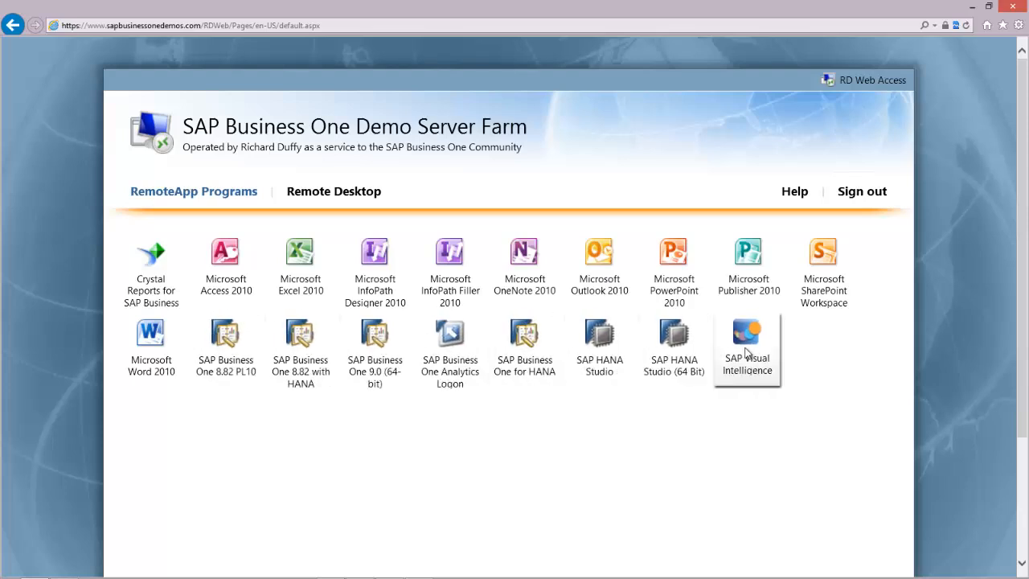
{"action": "mouse_move", "coordinate": [746, 337]}
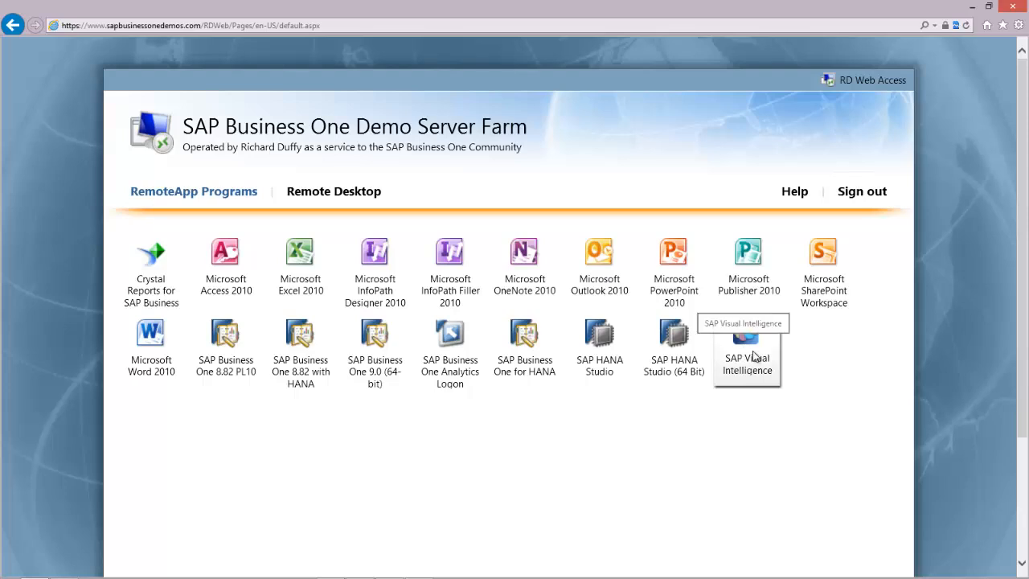
{"action": "mouse_move", "coordinate": [542, 549]}
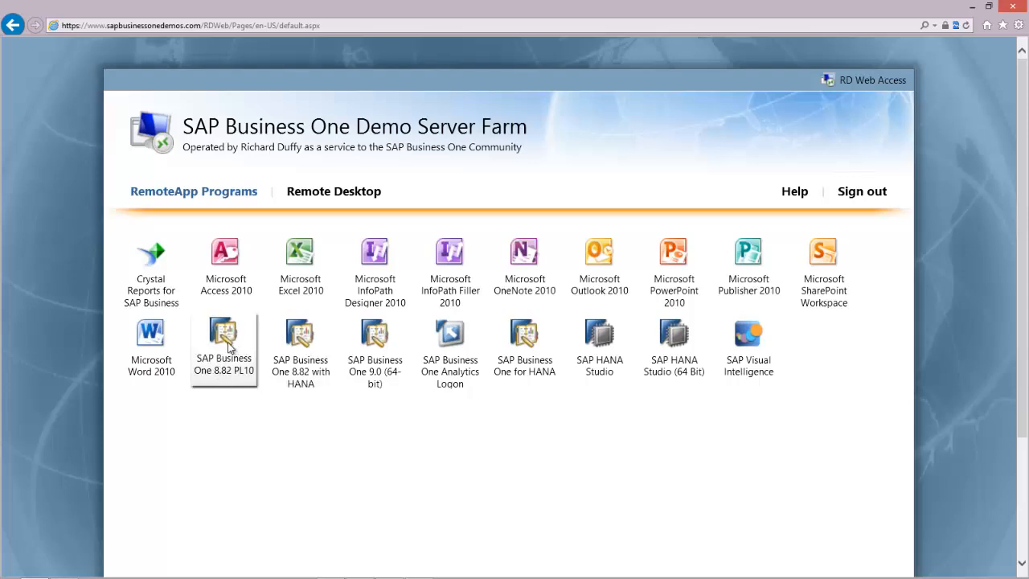
{"action": "mouse_move", "coordinate": [225, 333]}
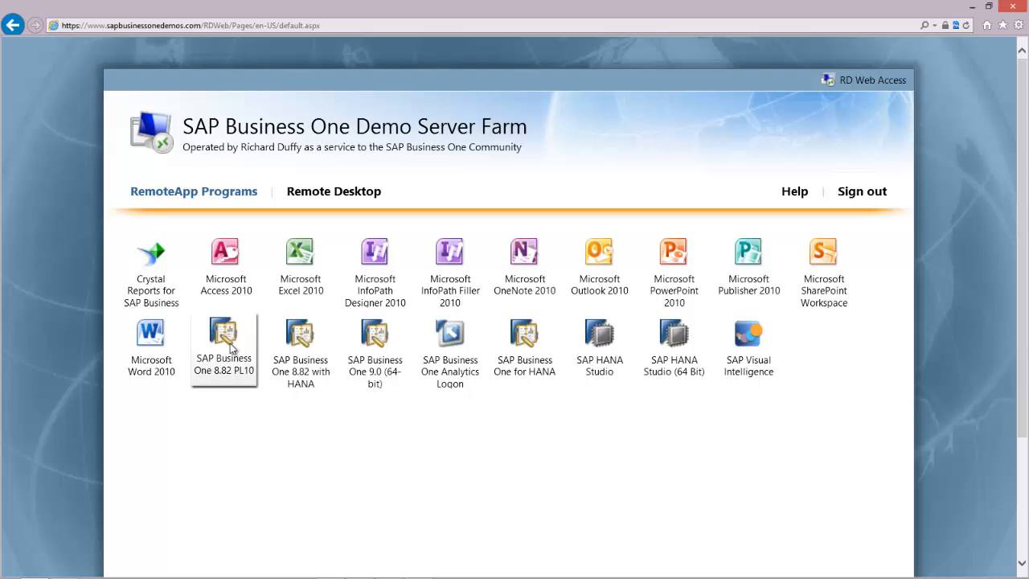
{"action": "mouse_move", "coordinate": [300, 333]}
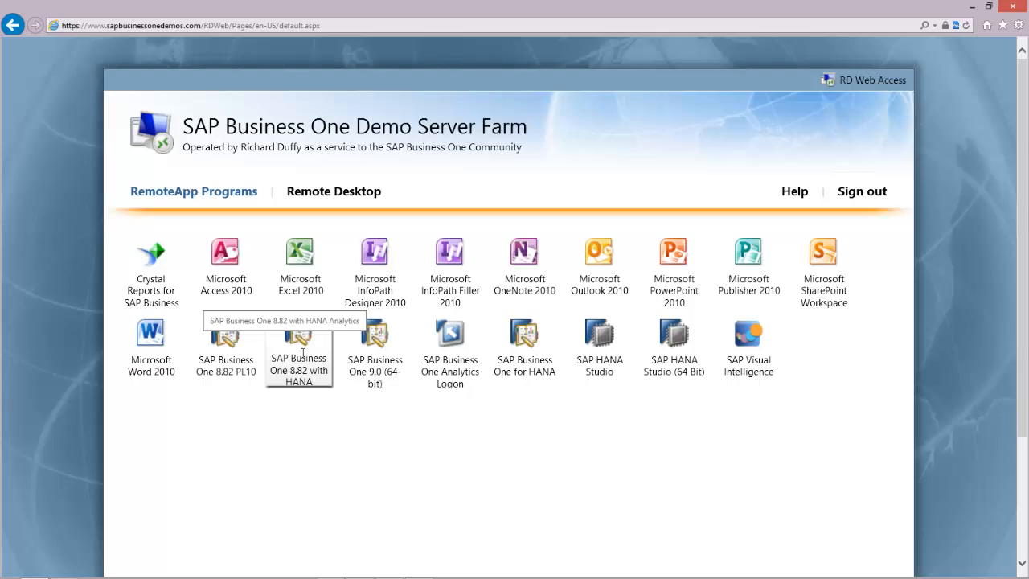
{"action": "mouse_move", "coordinate": [373, 338]}
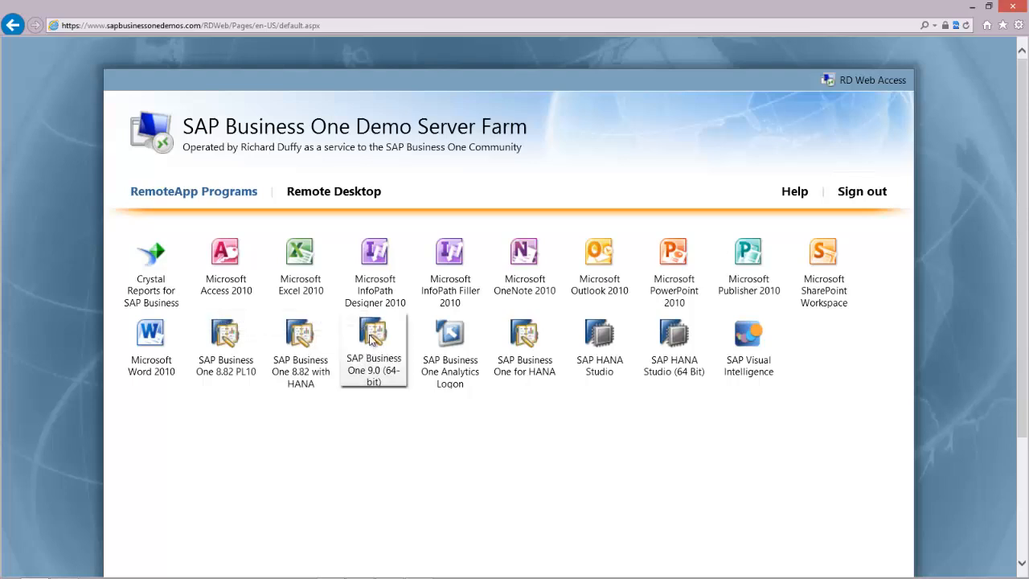
{"action": "mouse_move", "coordinate": [373, 341]}
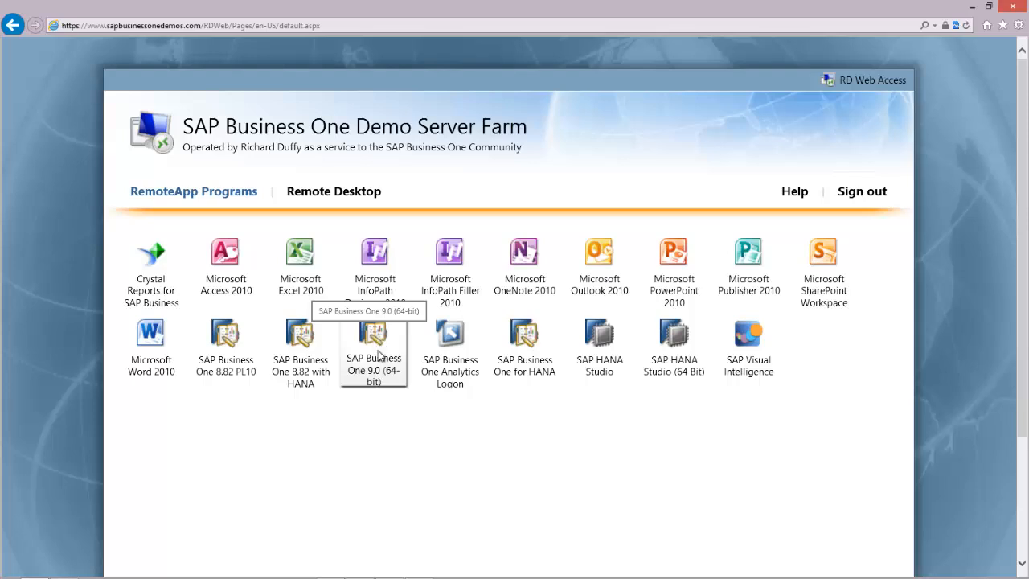
{"action": "mouse_move", "coordinate": [524, 333]}
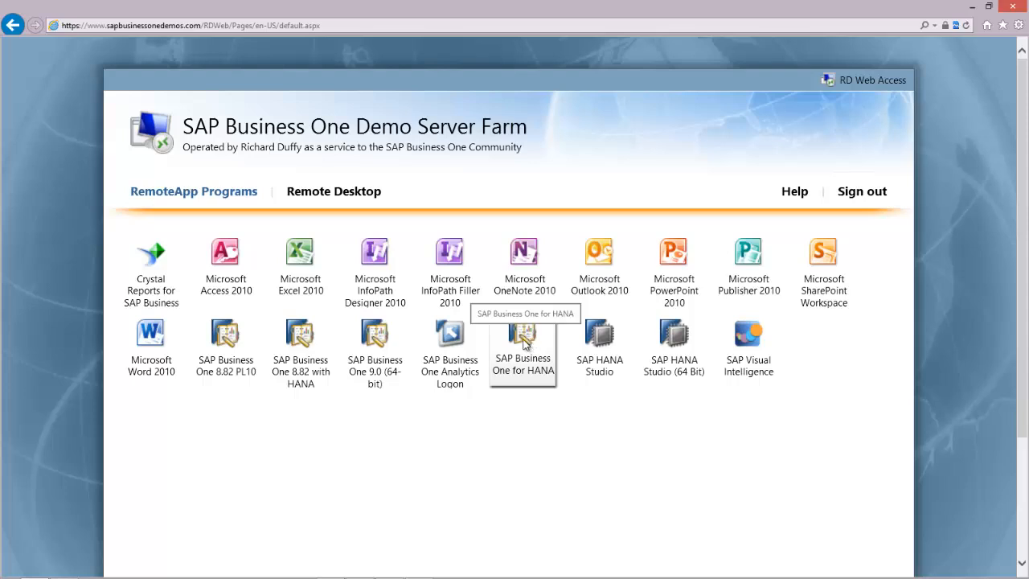
{"action": "mouse_move", "coordinate": [672, 337]}
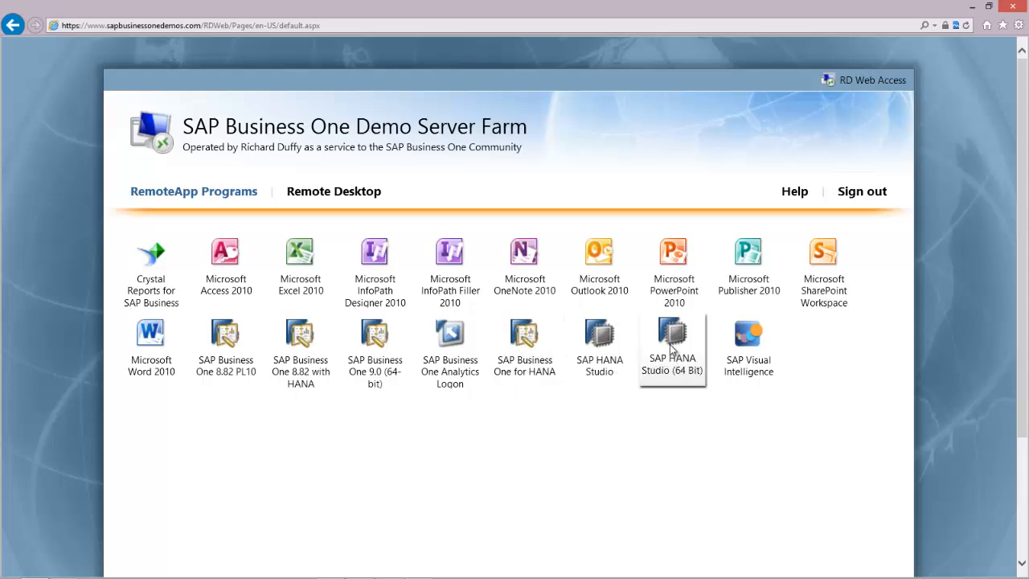
{"action": "mouse_move", "coordinate": [746, 351]}
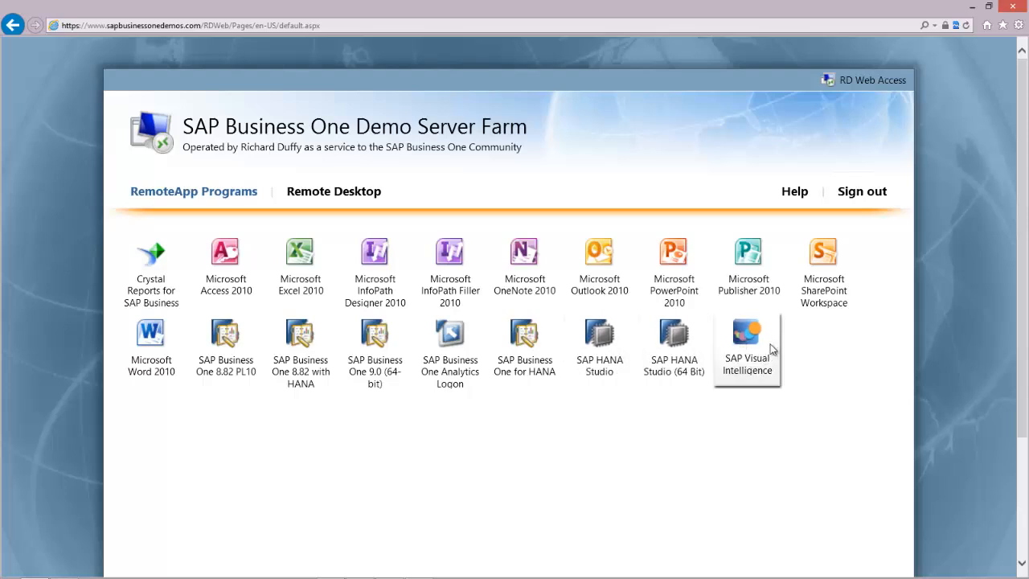
{"action": "mouse_move", "coordinate": [755, 346]}
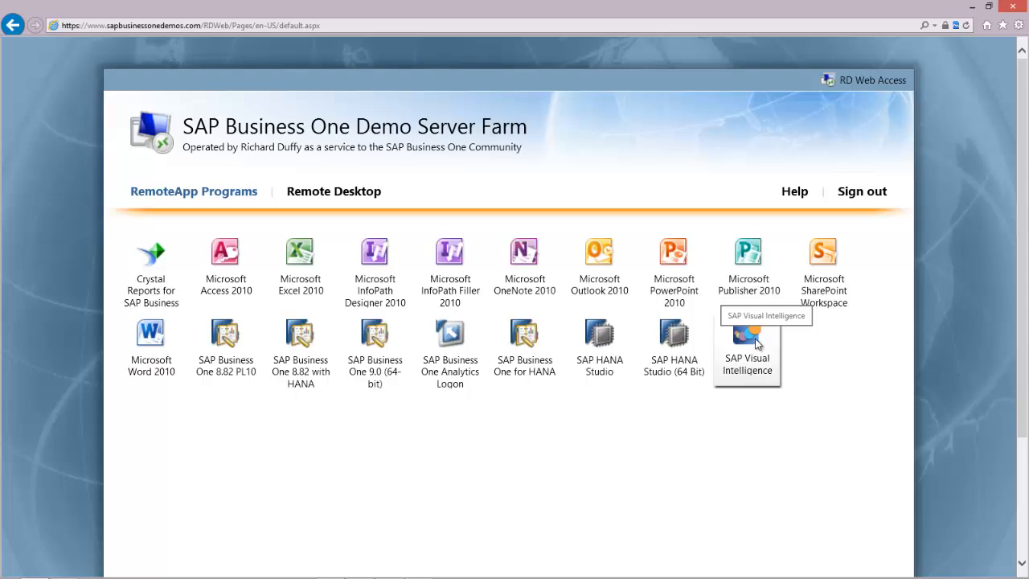
{"action": "mouse_move", "coordinate": [746, 341]}
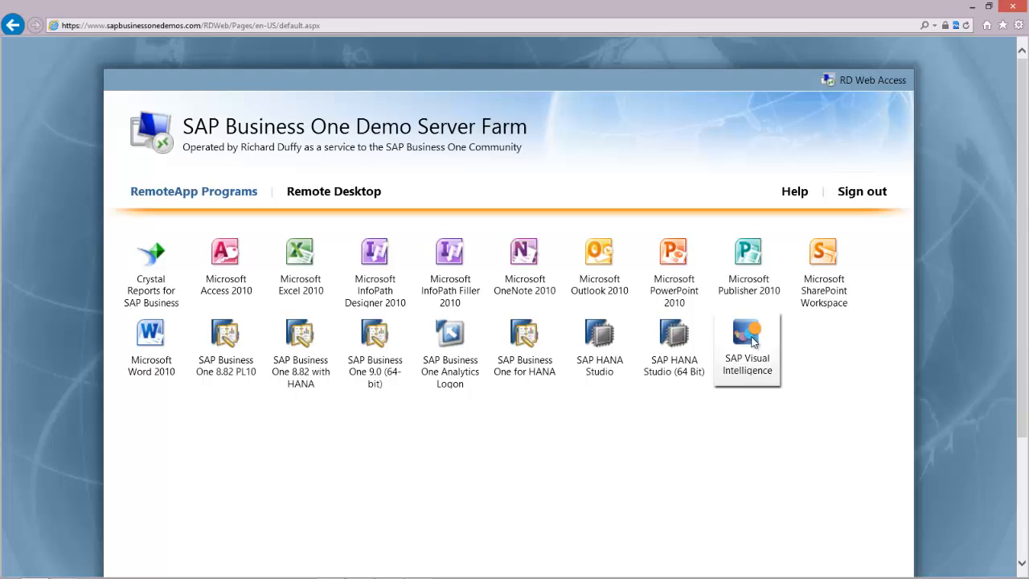
{"action": "mouse_move", "coordinate": [386, 441]}
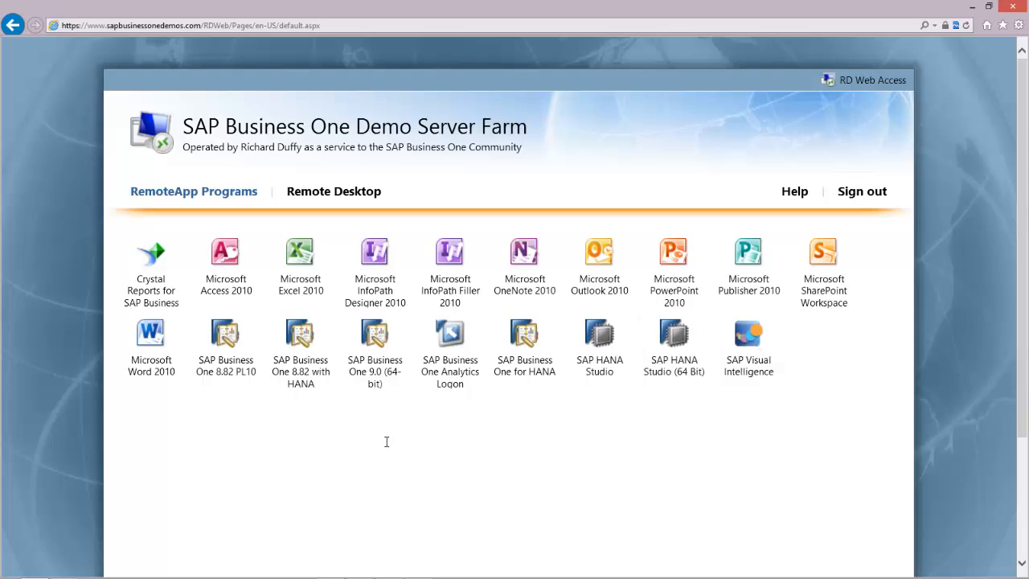
{"action": "mouse_move", "coordinate": [373, 338]}
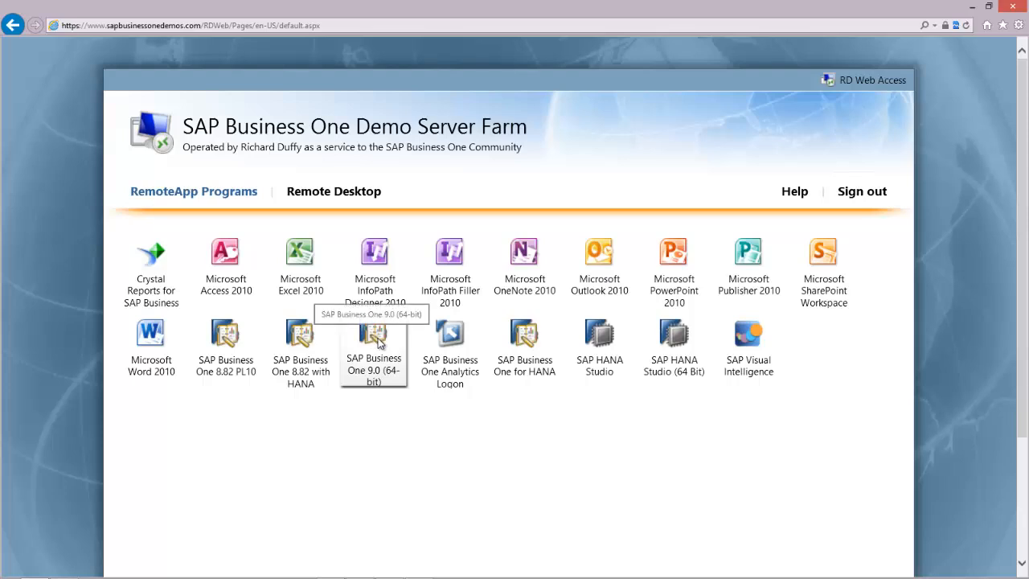
{"action": "mouse_move", "coordinate": [402, 362]}
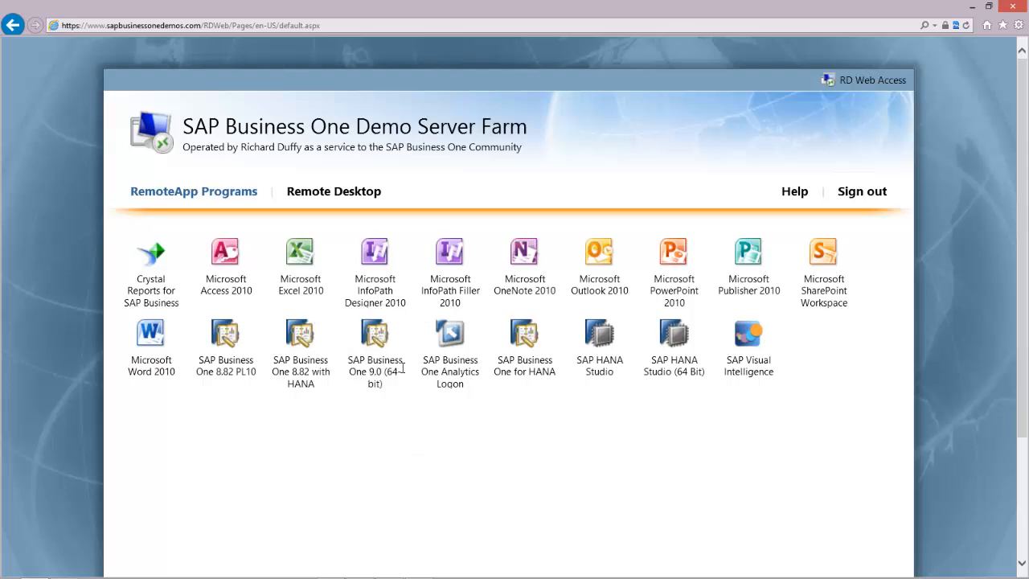
Step: Launch SAP Business One 9.0 (64-bit) RemoteApp and approve connecting to the demo server publisher
{"action": "left_click", "coordinate": [373, 336]}
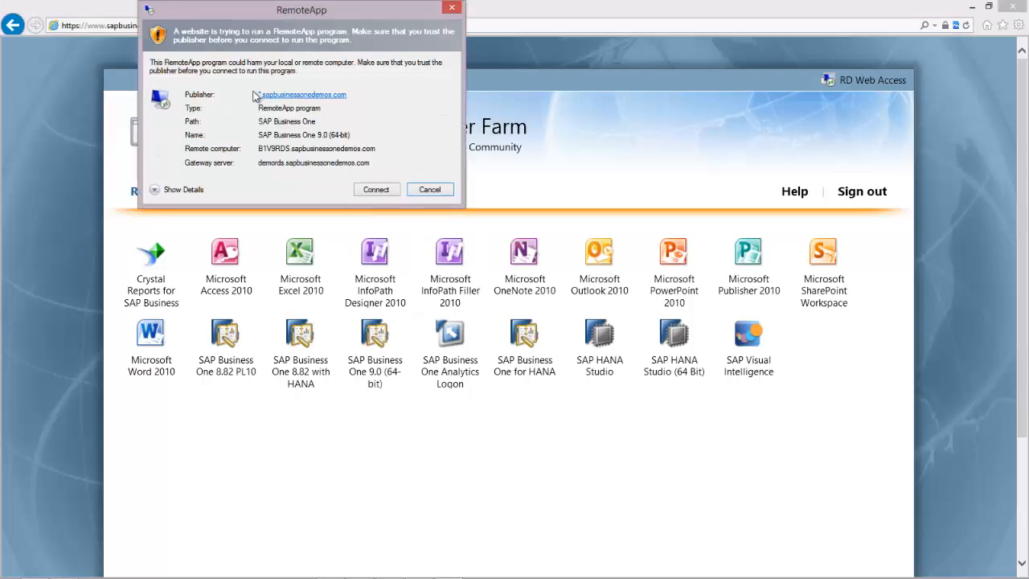
{"action": "mouse_move", "coordinate": [225, 93]}
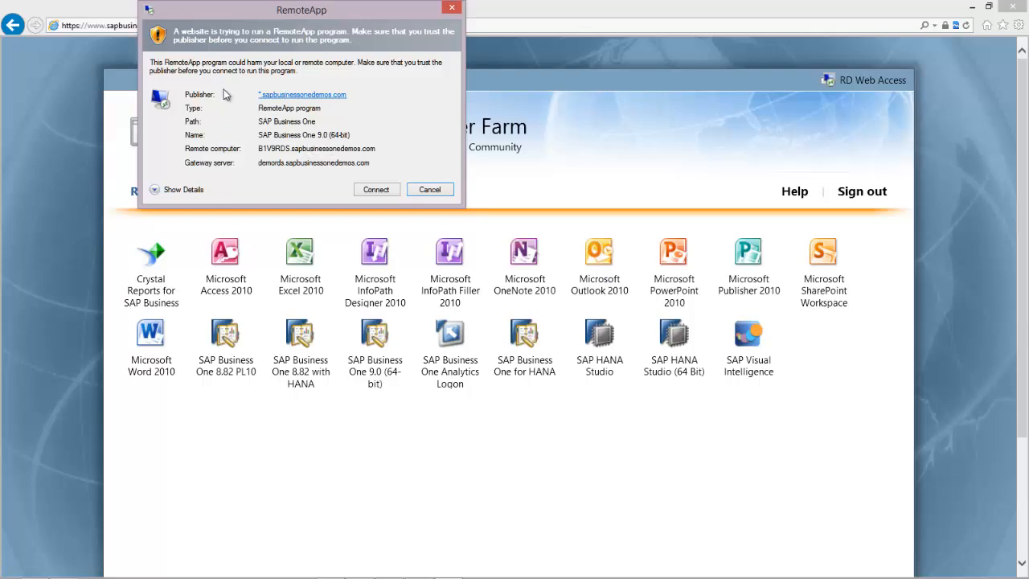
{"action": "mouse_move", "coordinate": [257, 153]}
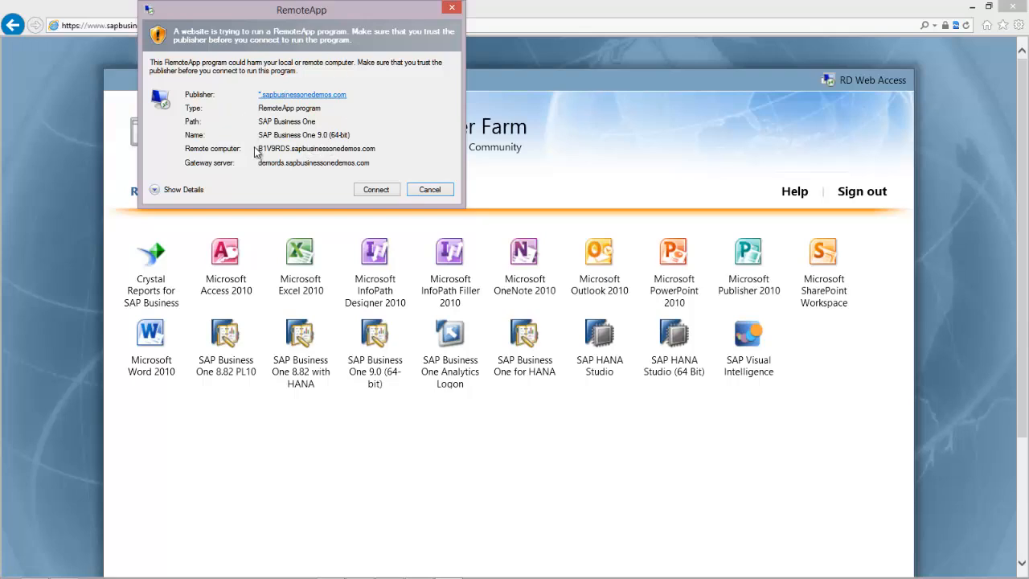
{"action": "mouse_move", "coordinate": [264, 161]}
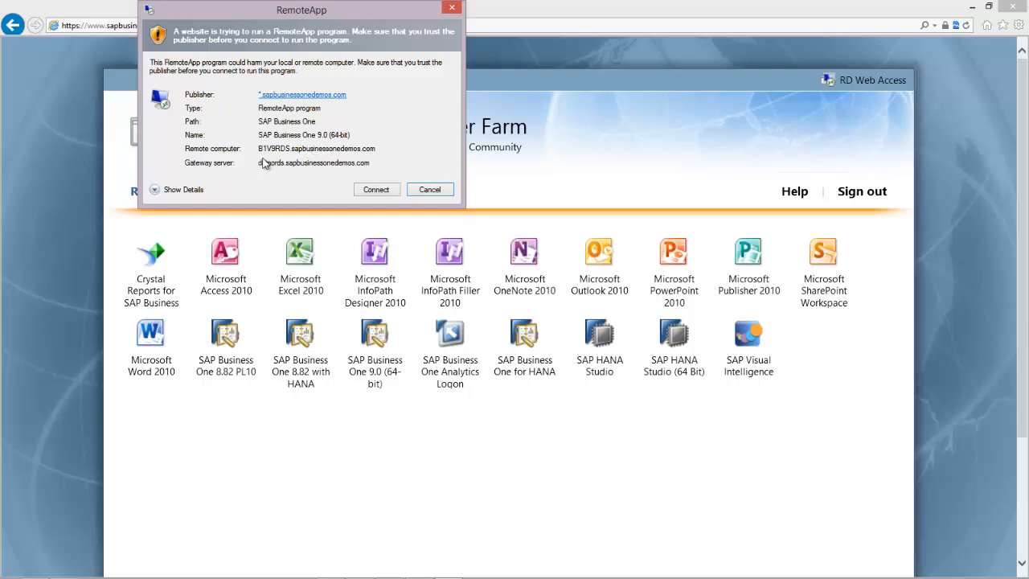
{"action": "mouse_move", "coordinate": [303, 101]}
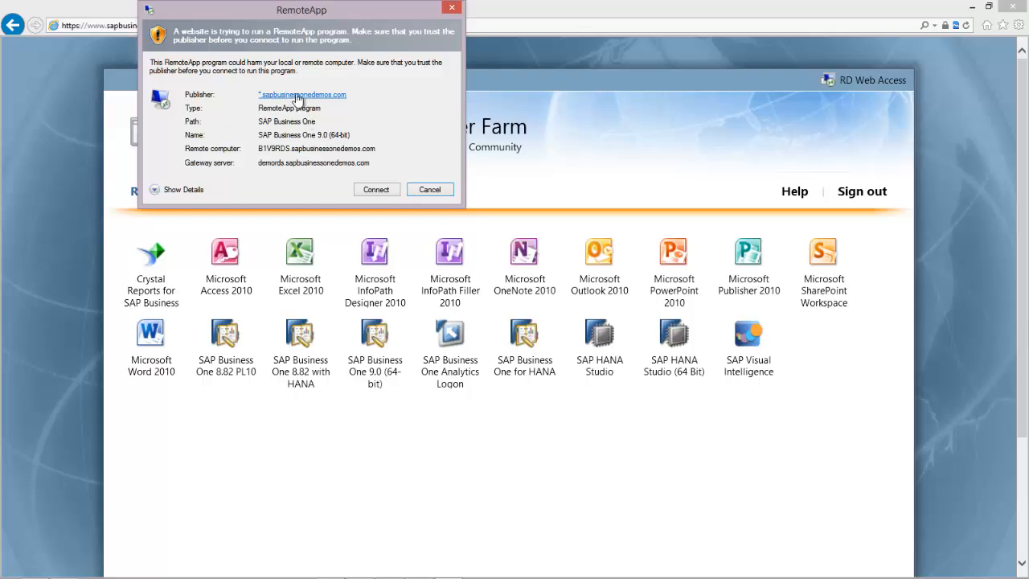
{"action": "left_click", "coordinate": [302, 93]}
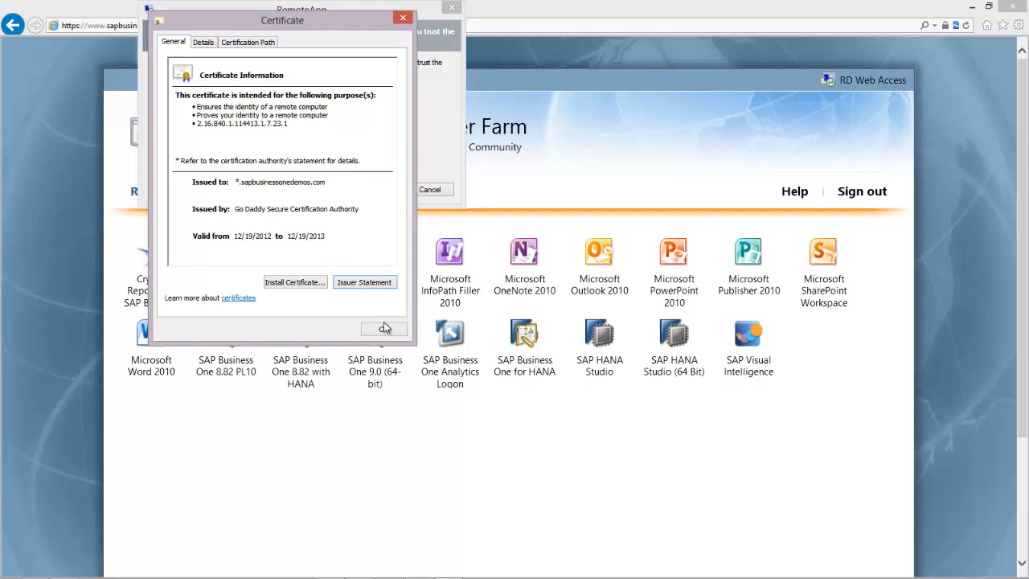
{"action": "left_click", "coordinate": [382, 328]}
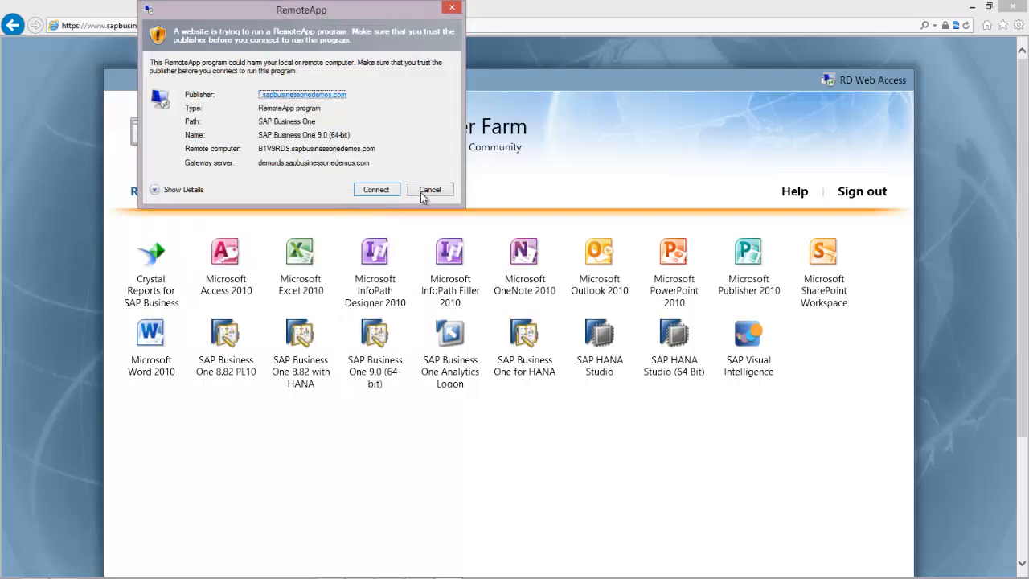
{"action": "left_click", "coordinate": [376, 190]}
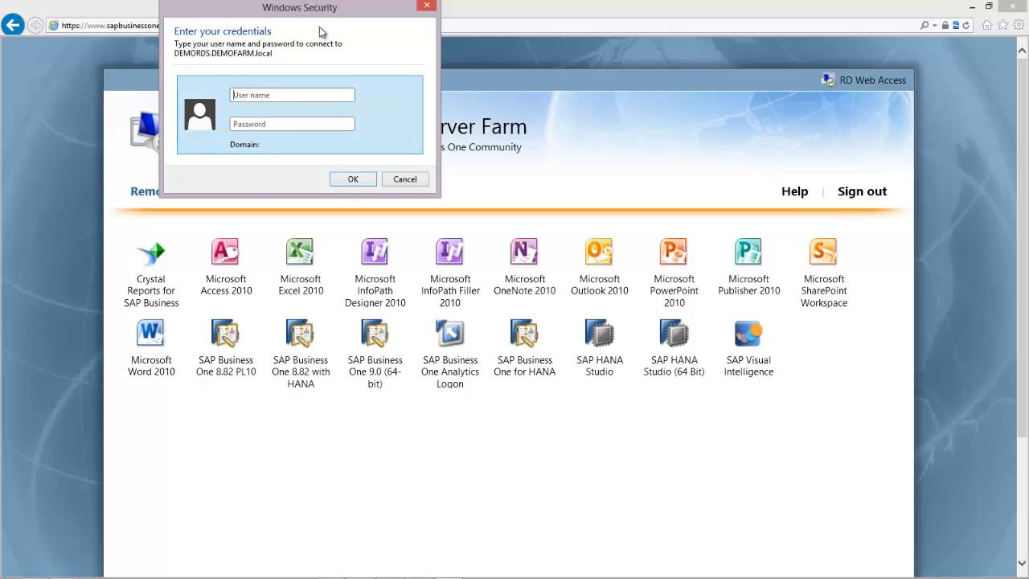
Step: Submit Windows Security credentials DEMOFARM\demouser with its password to start the remote connection
{"action": "type", "text": "DEM"}
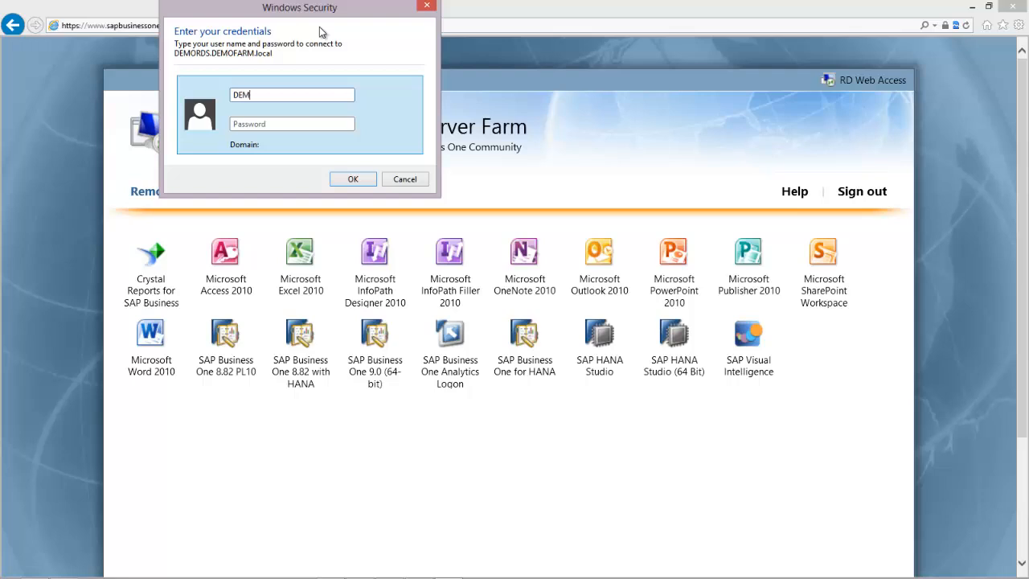
{"action": "type", "text": "OFAR"}
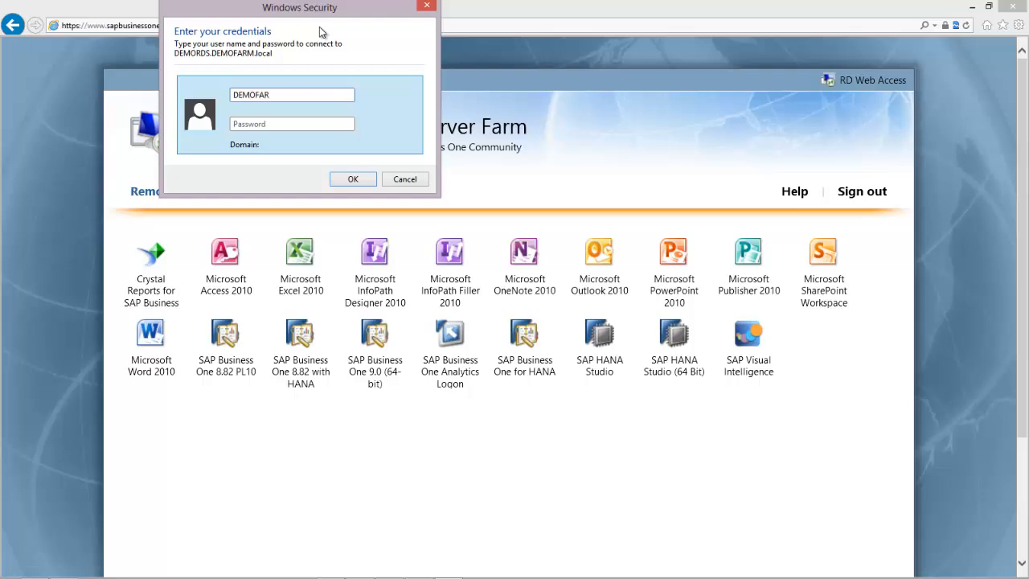
{"action": "type", "text": "M\\"}
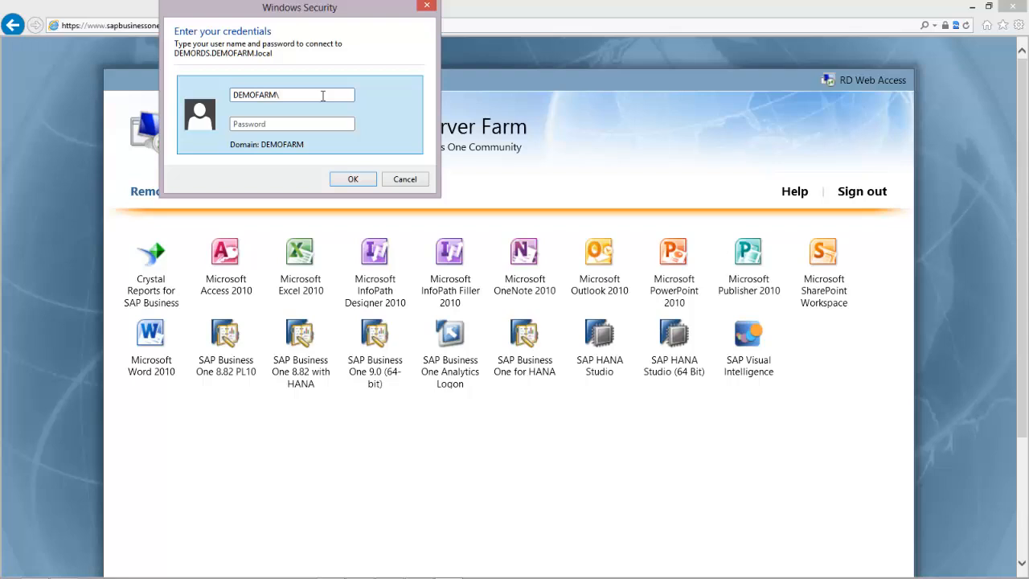
{"action": "type", "text": "demo"}
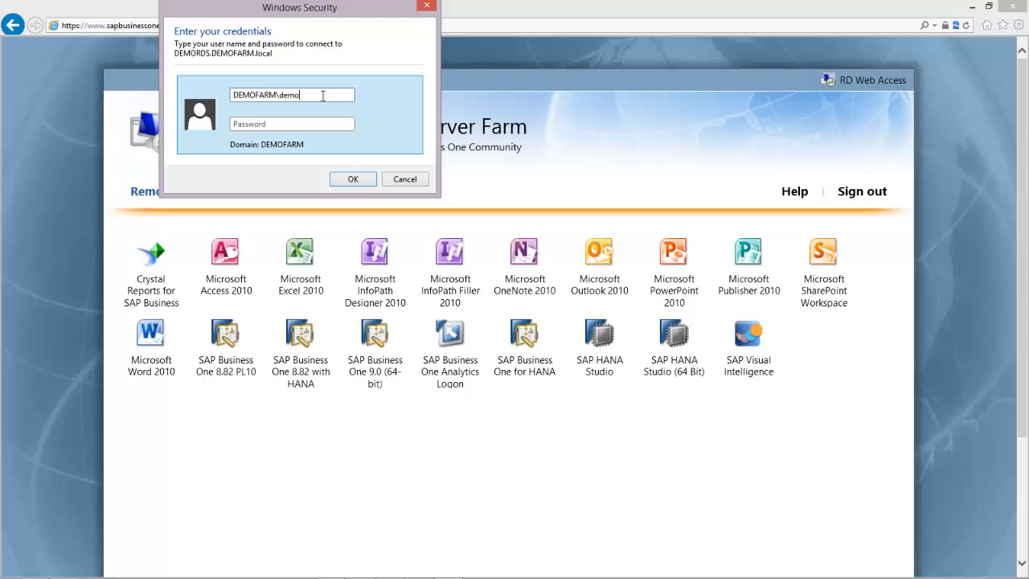
{"action": "type", "text": "user"}
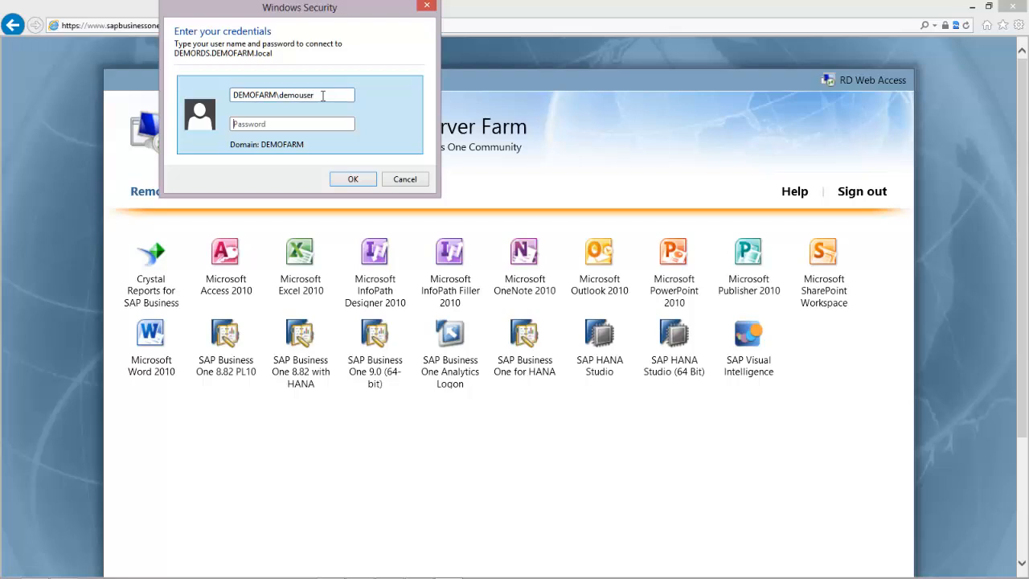
{"action": "left_click", "coordinate": [352, 179]}
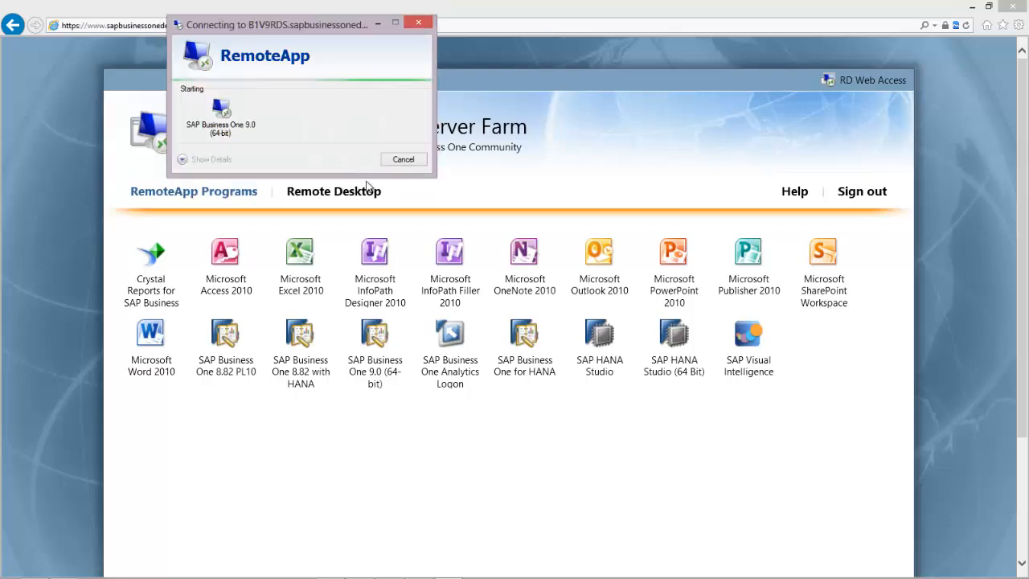
{"action": "mouse_move", "coordinate": [299, 101]}
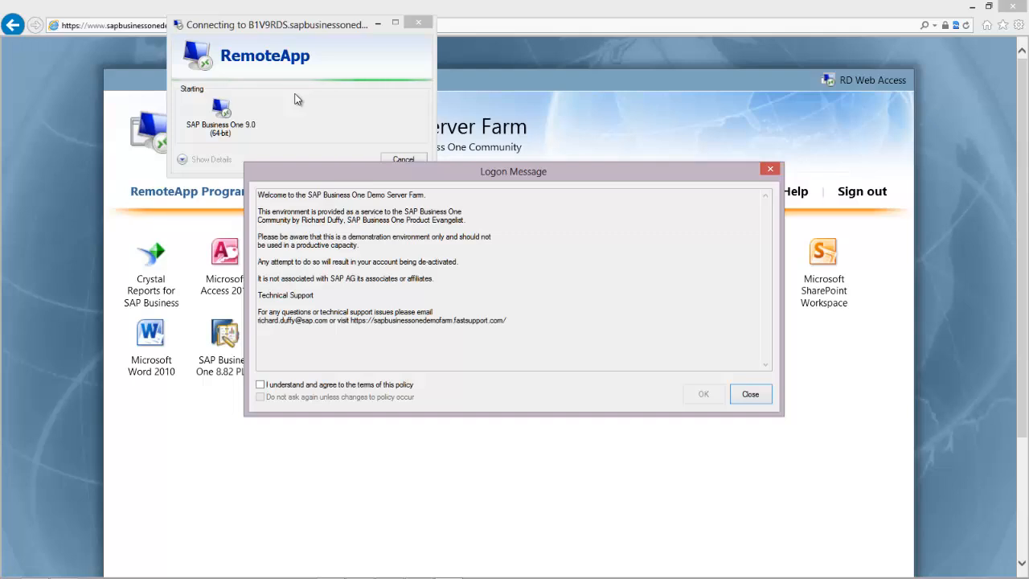
{"action": "mouse_move", "coordinate": [328, 286]}
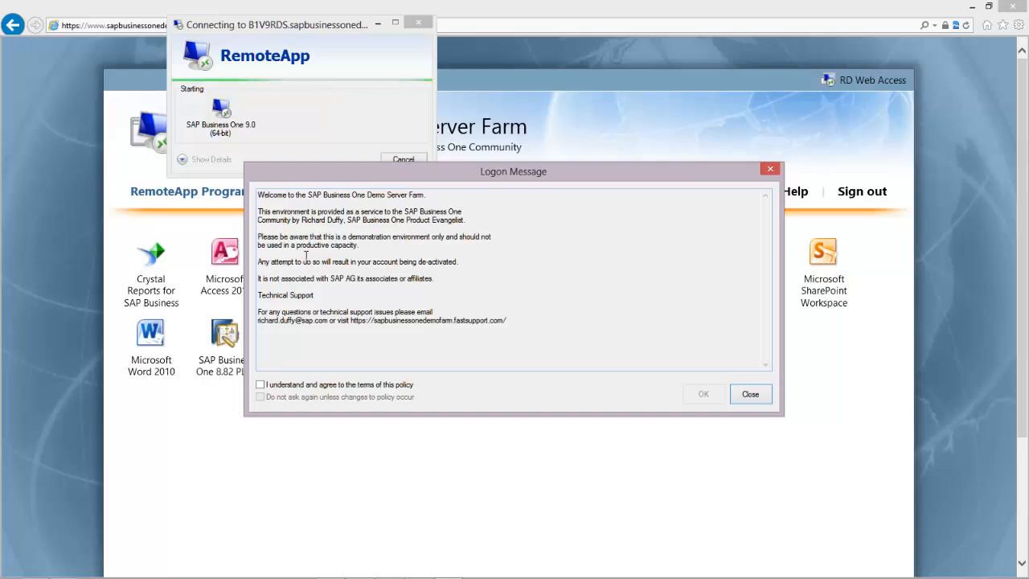
{"action": "mouse_move", "coordinate": [357, 240]}
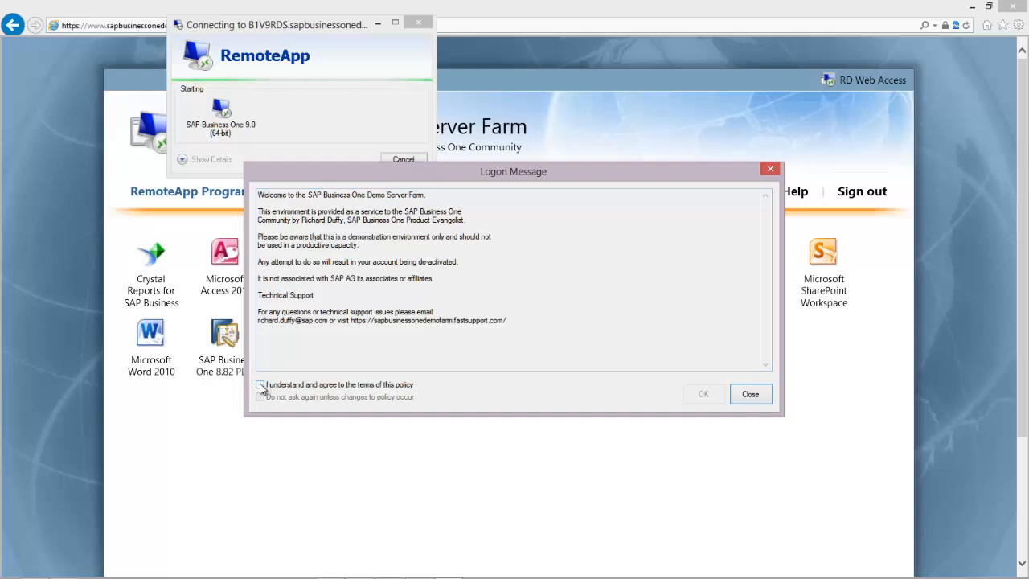
Step: Agree to the demo server farm's terms of use and dismiss the logon message
{"action": "left_click", "coordinate": [260, 384]}
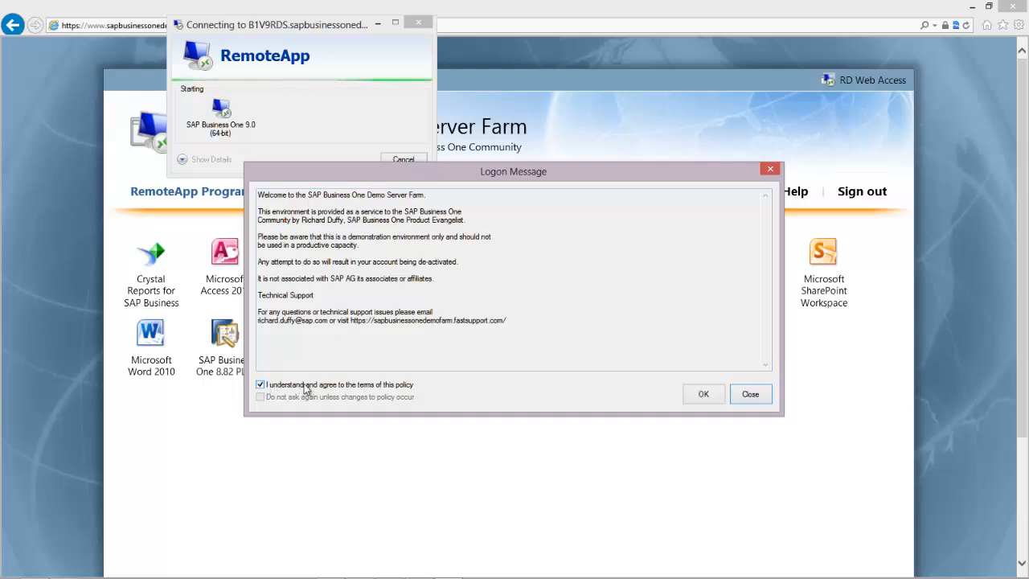
{"action": "mouse_move", "coordinate": [678, 367]}
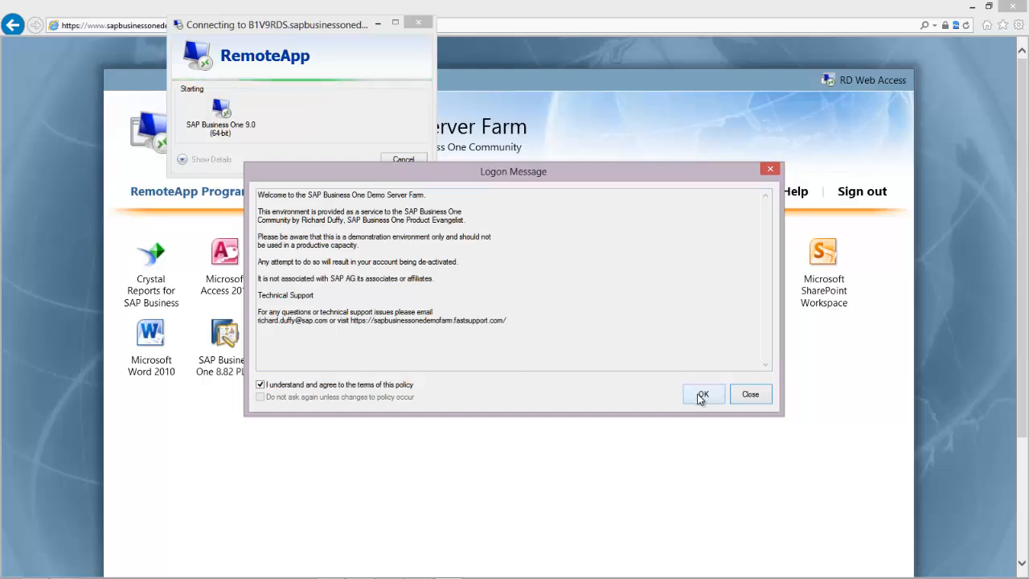
{"action": "left_click", "coordinate": [703, 394]}
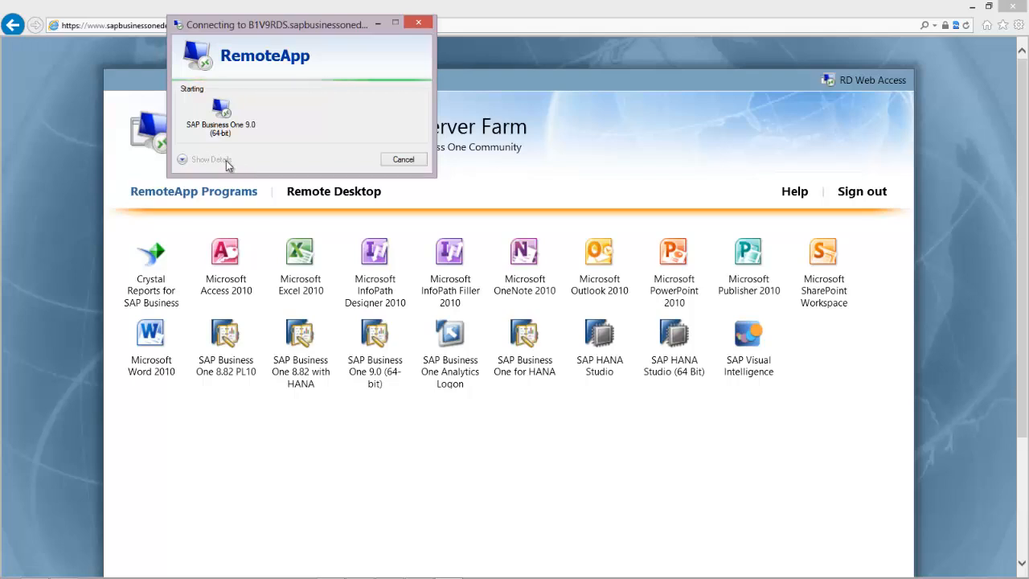
{"action": "mouse_move", "coordinate": [212, 169]}
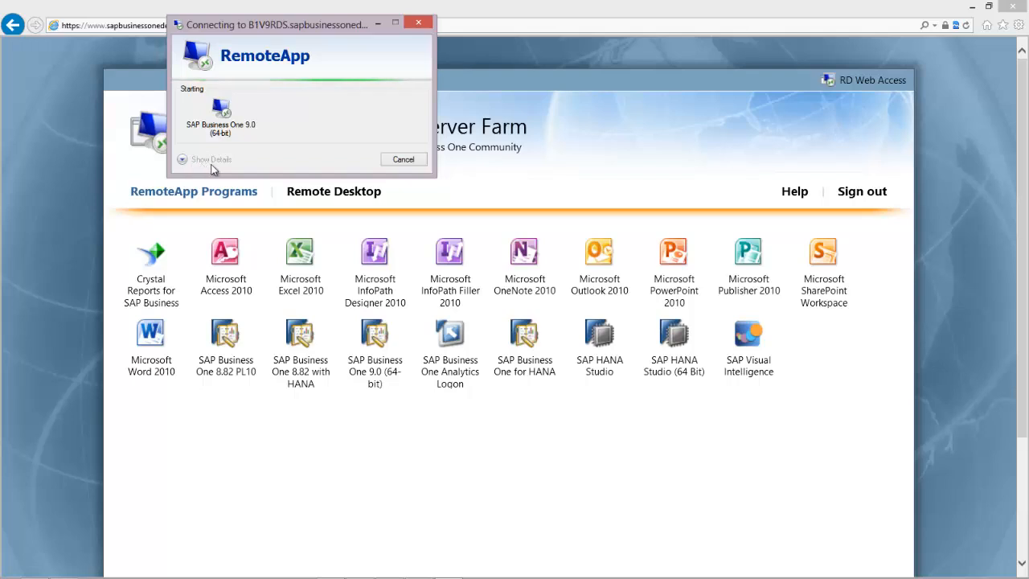
{"action": "mouse_move", "coordinate": [211, 169]}
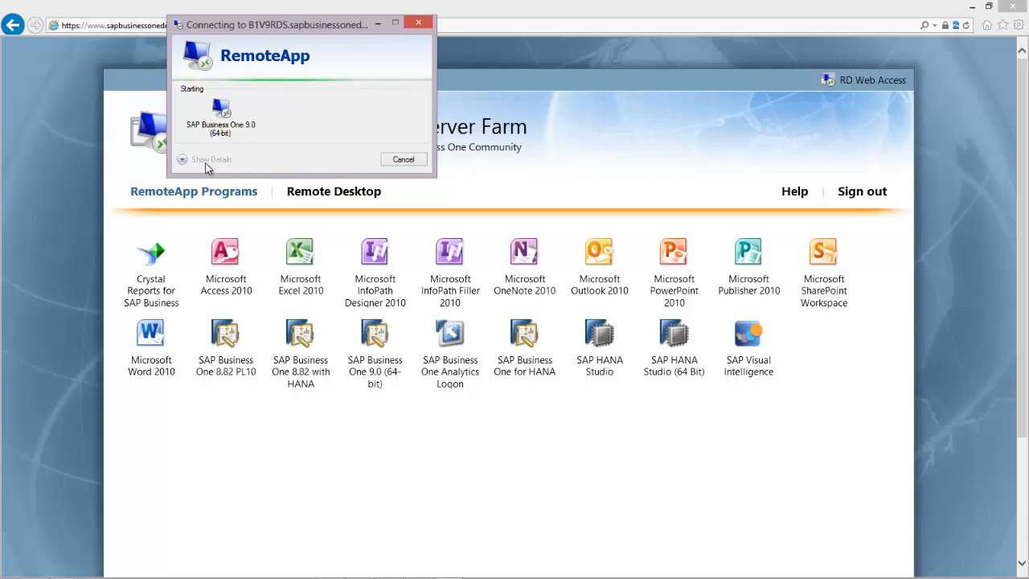
{"action": "mouse_move", "coordinate": [212, 170]}
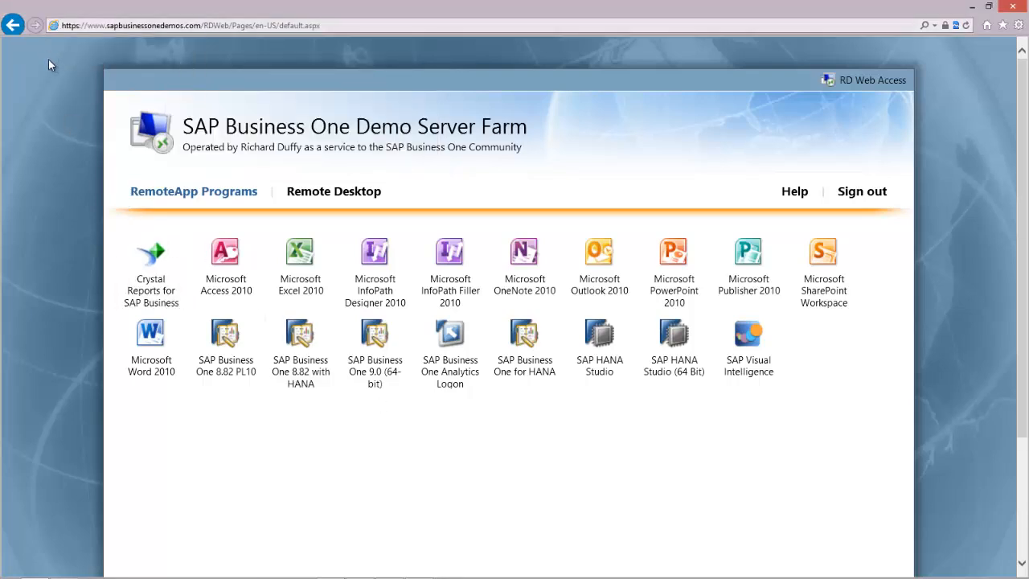
{"action": "mouse_move", "coordinate": [62, 122]}
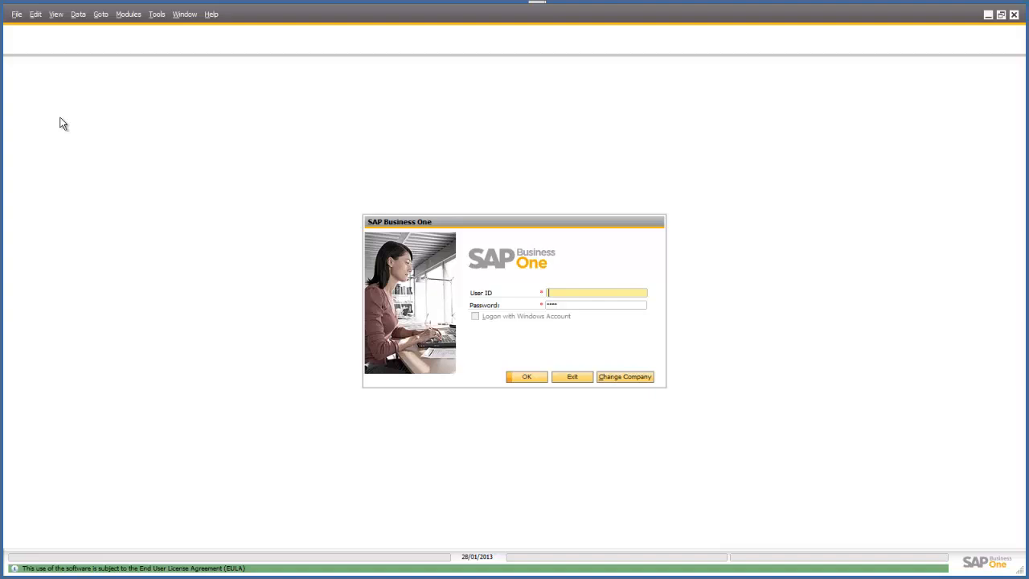
Step: Log in to SAP Business One with the user ID demouser
{"action": "type", "text": "d"}
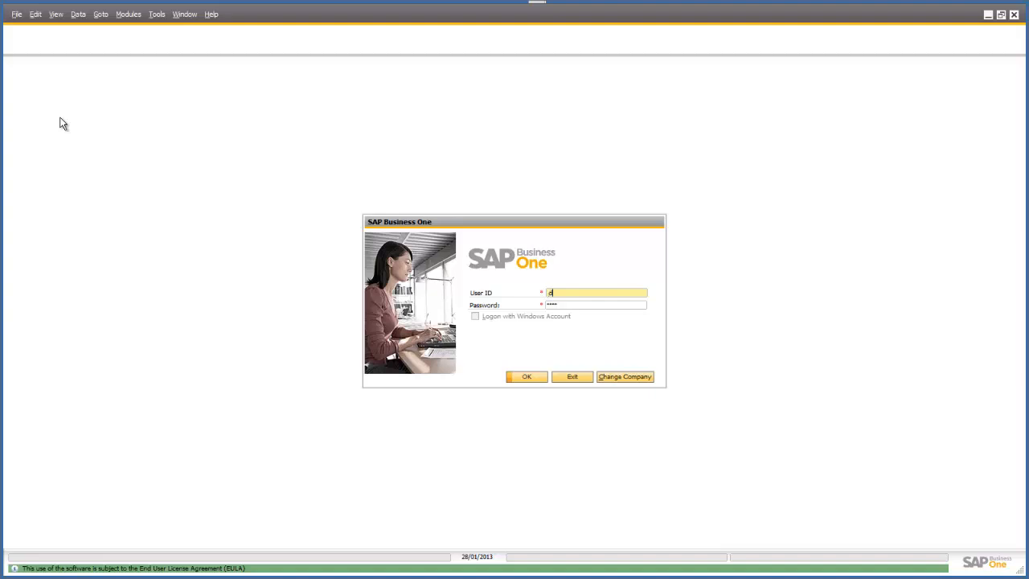
{"action": "type", "text": "emous"}
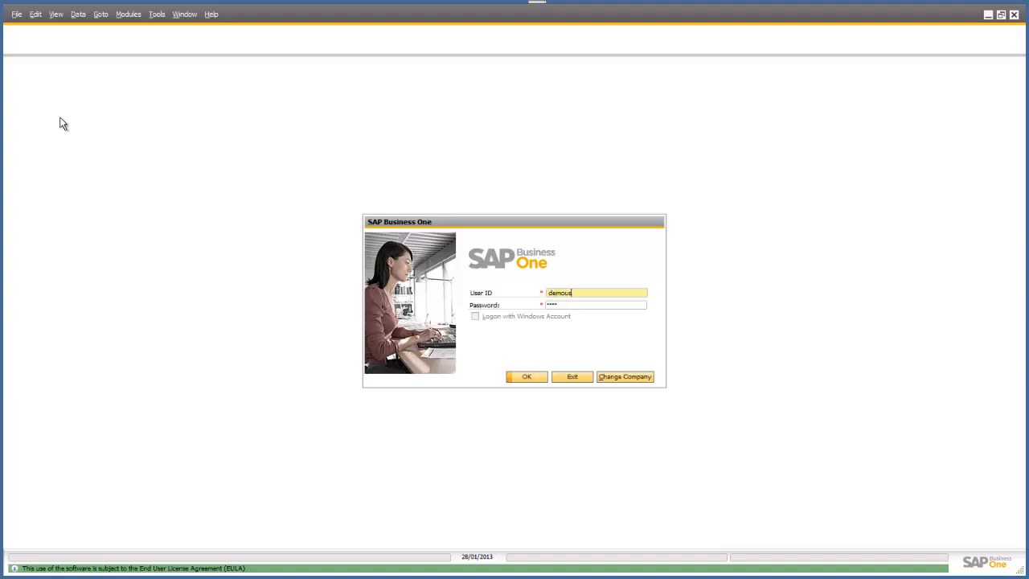
{"action": "type", "text": "er"}
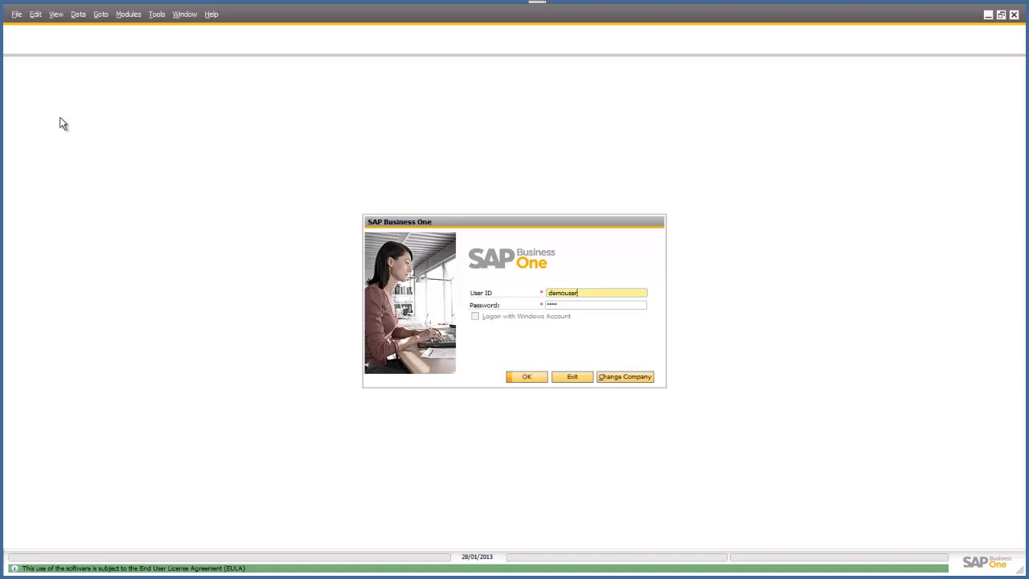
{"action": "mouse_move", "coordinate": [113, 192]}
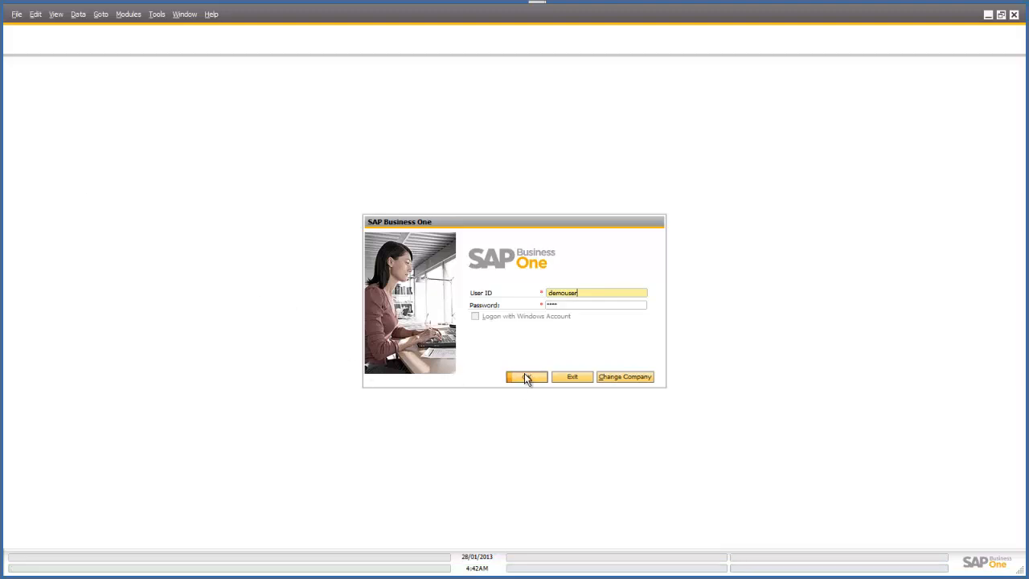
{"action": "left_click", "coordinate": [527, 377]}
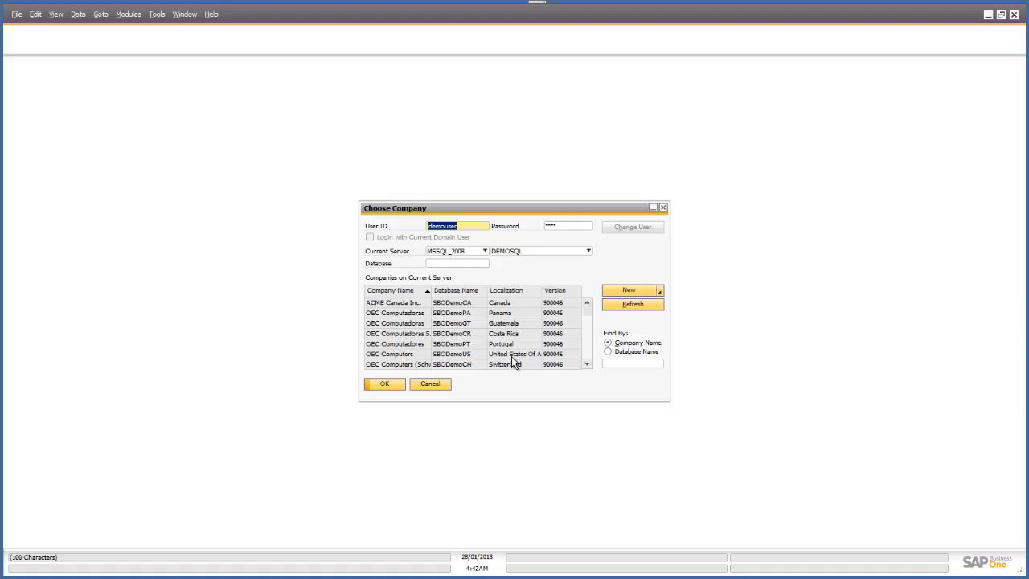
{"action": "mouse_move", "coordinate": [516, 303]}
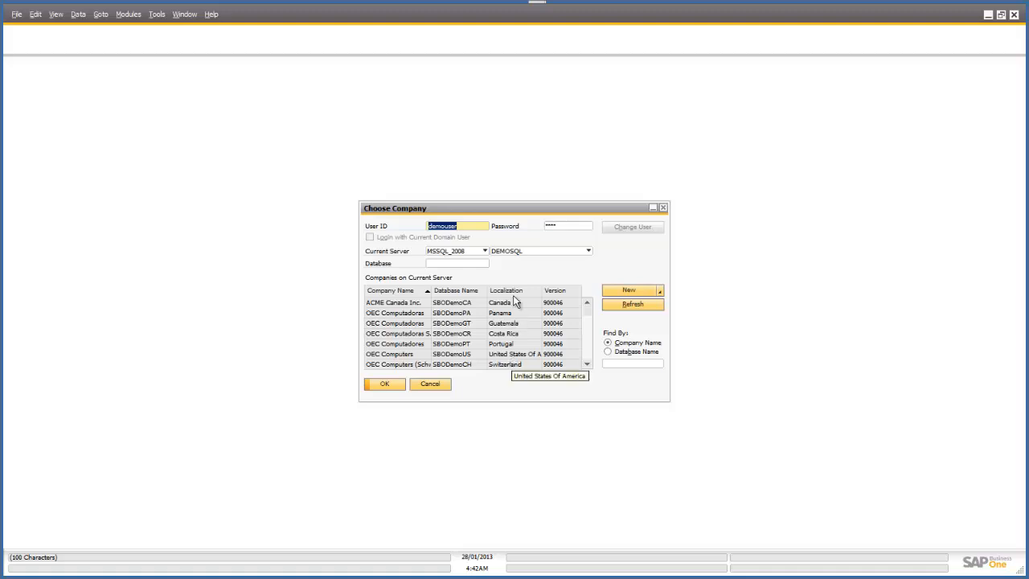
Step: Sort Choose Company by localization and open OEC Computers (SBODemoUS, United States)
{"action": "left_click", "coordinate": [504, 289]}
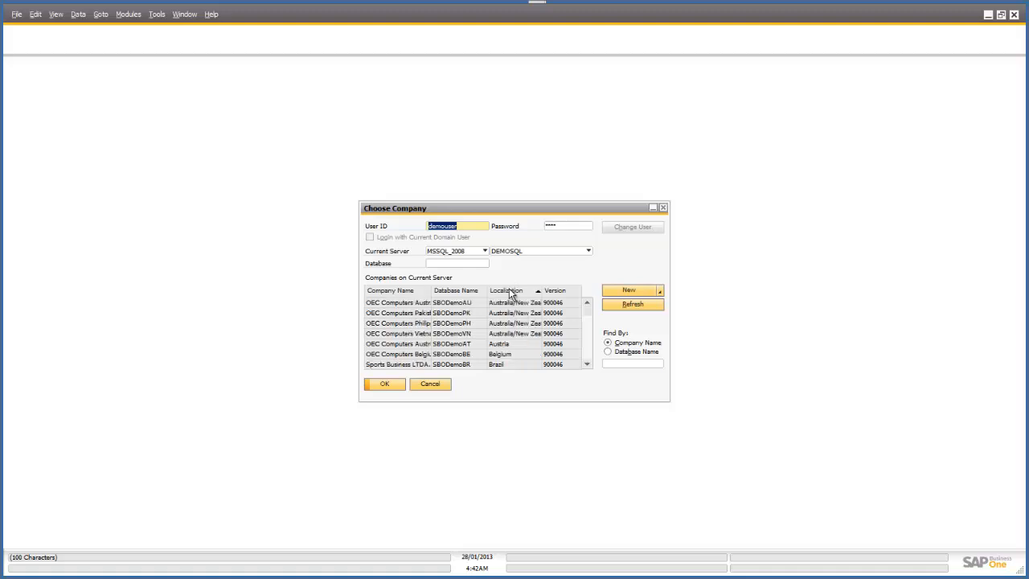
{"action": "mouse_move", "coordinate": [598, 320]}
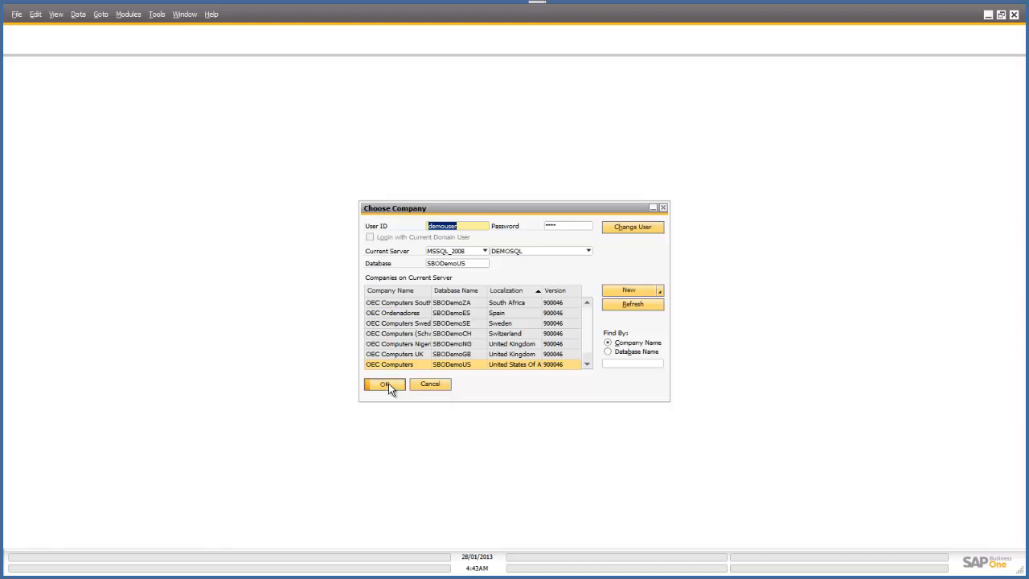
{"action": "left_click", "coordinate": [384, 382]}
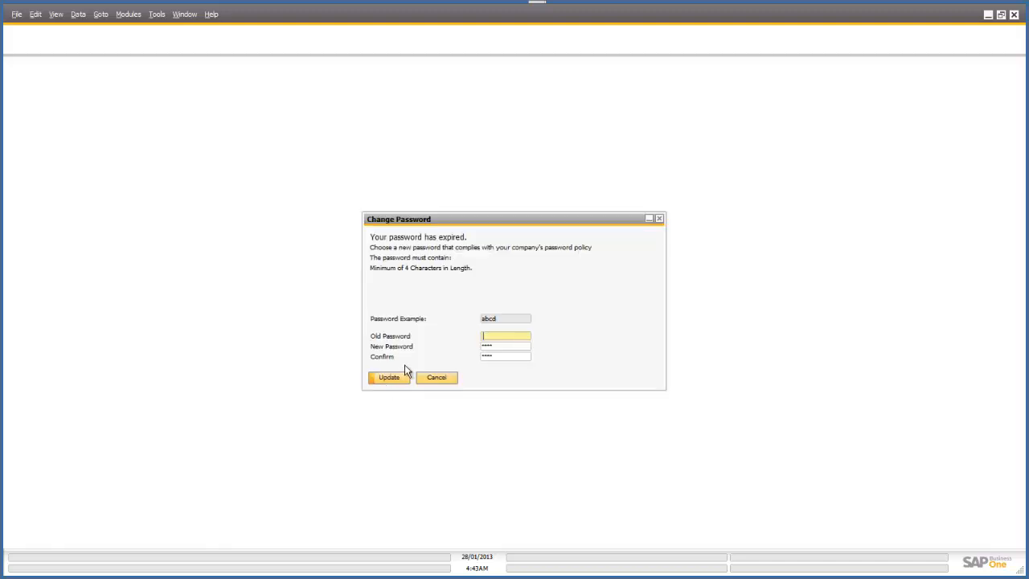
{"action": "mouse_move", "coordinate": [473, 248]}
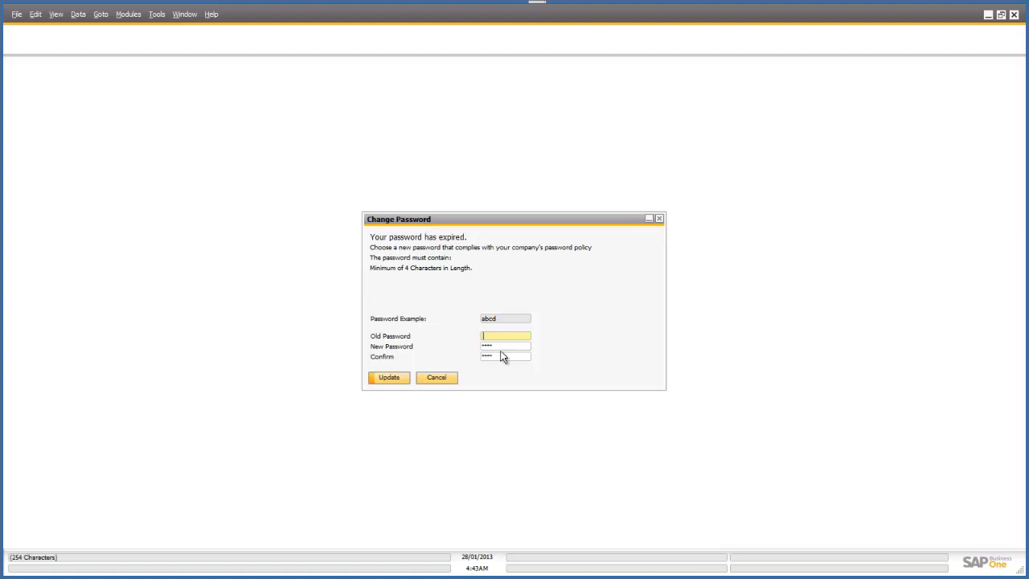
Step: Enter and confirm a new password replacing the expired one, then update it
{"action": "left_click", "coordinate": [505, 346]}
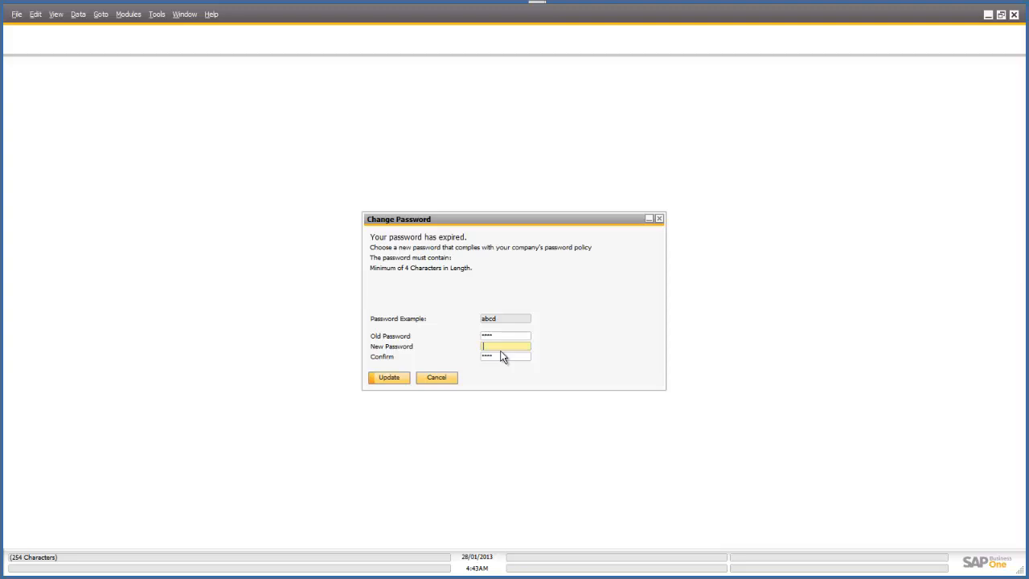
{"action": "type", "text": "*"}
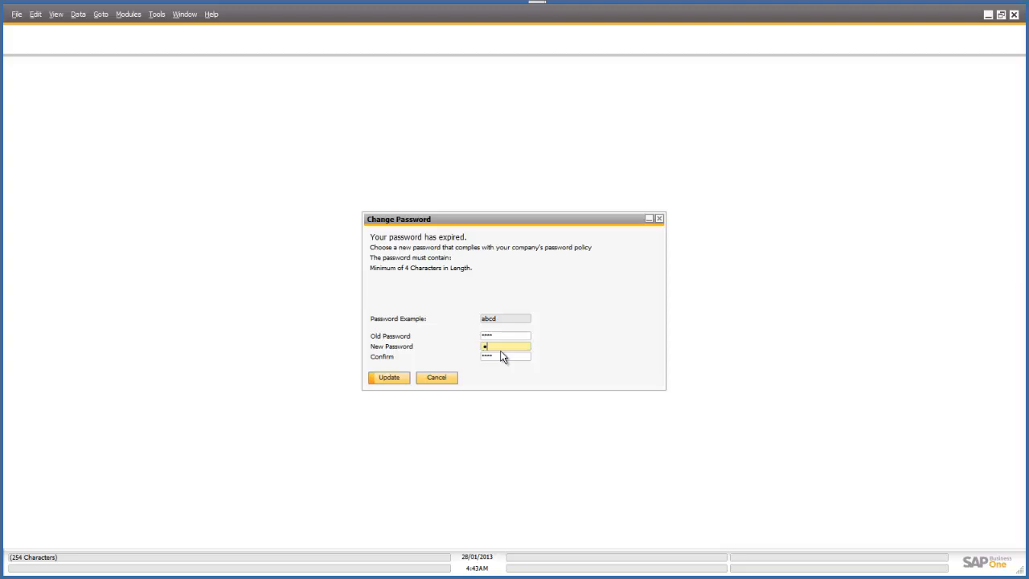
{"action": "type", "text": "a"}
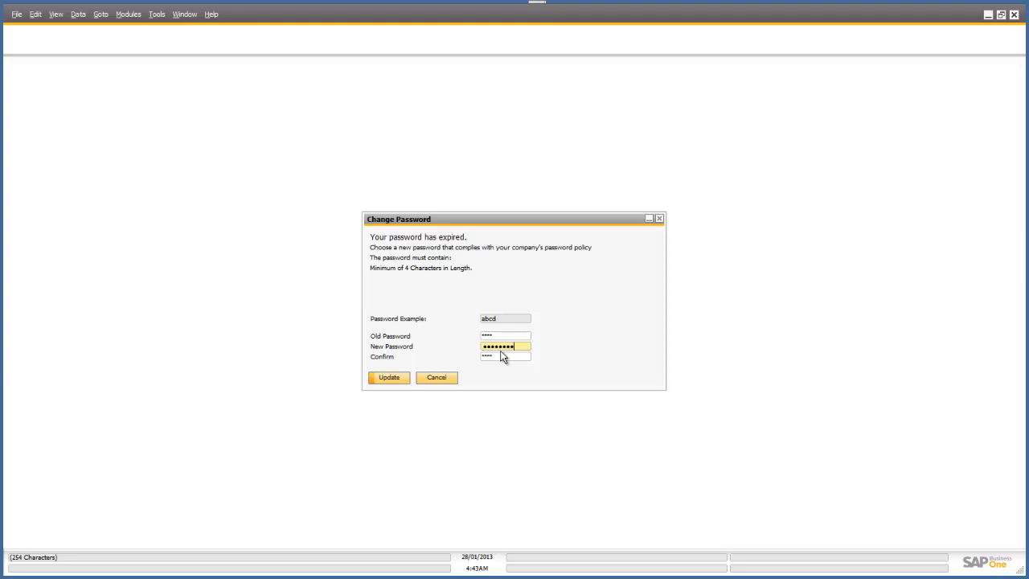
{"action": "left_click", "coordinate": [505, 357]}
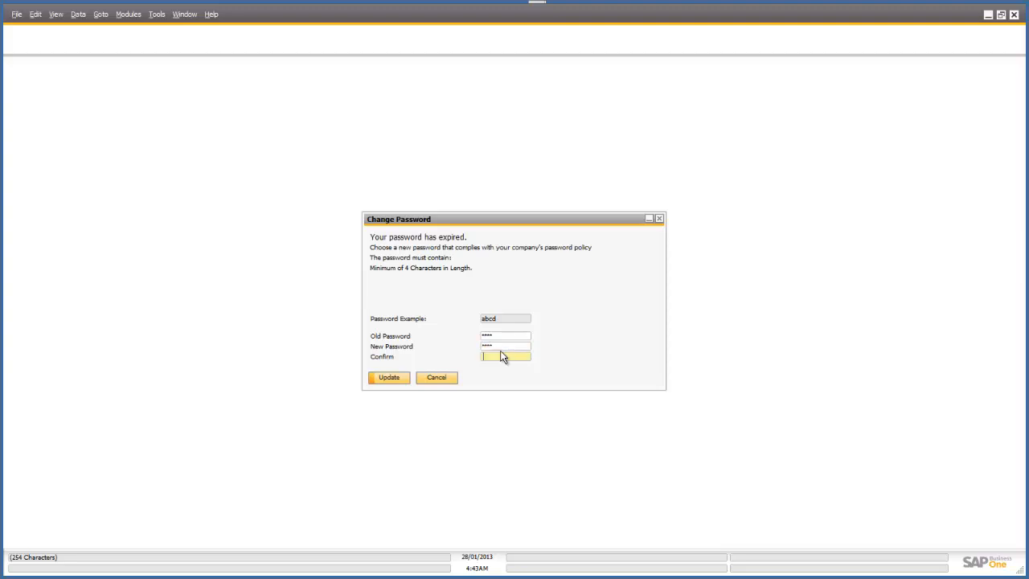
{"action": "type", "text": "•"}
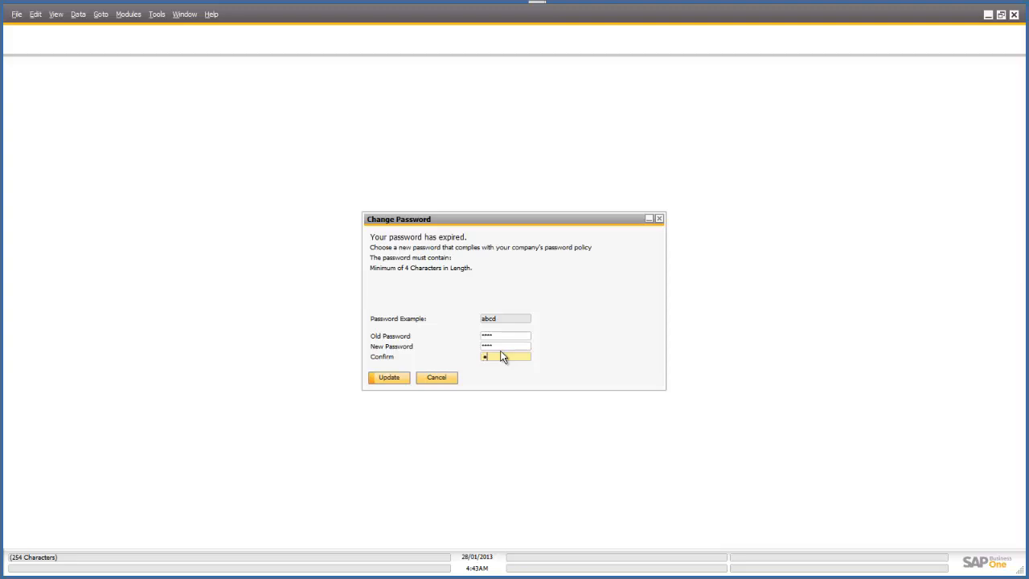
{"action": "type", "text": "*"}
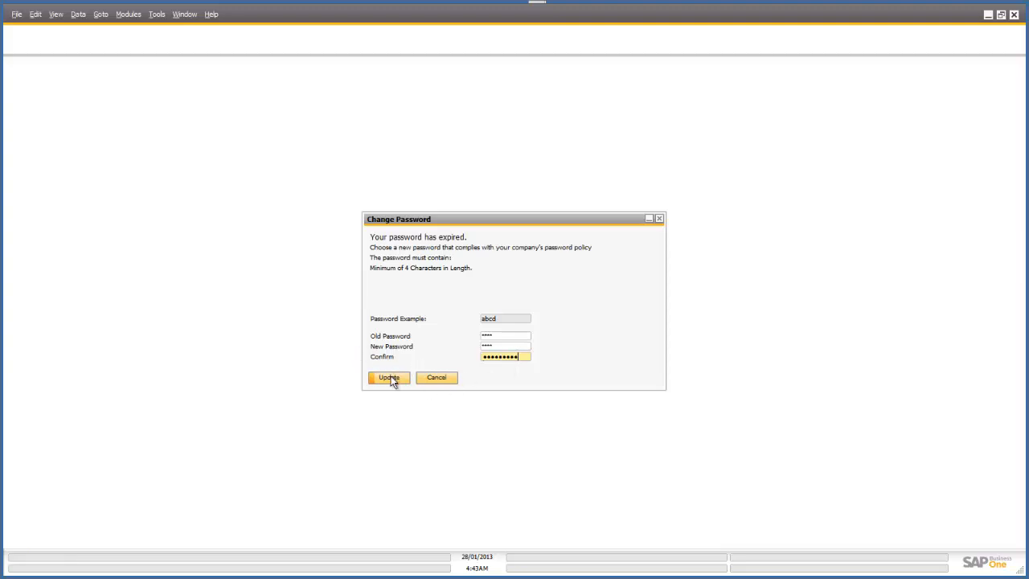
{"action": "left_click", "coordinate": [389, 378]}
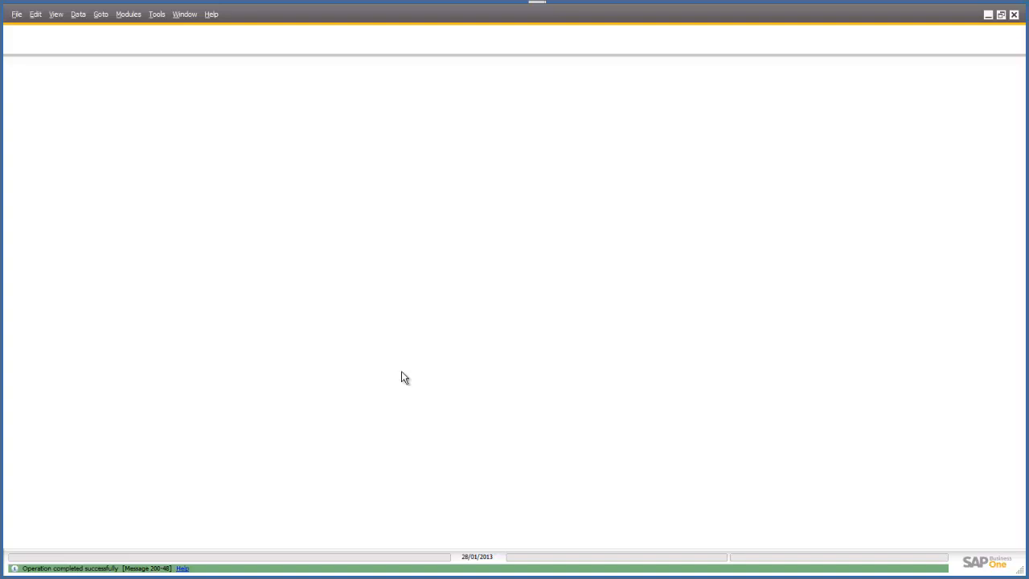
{"action": "mouse_move", "coordinate": [230, 110]}
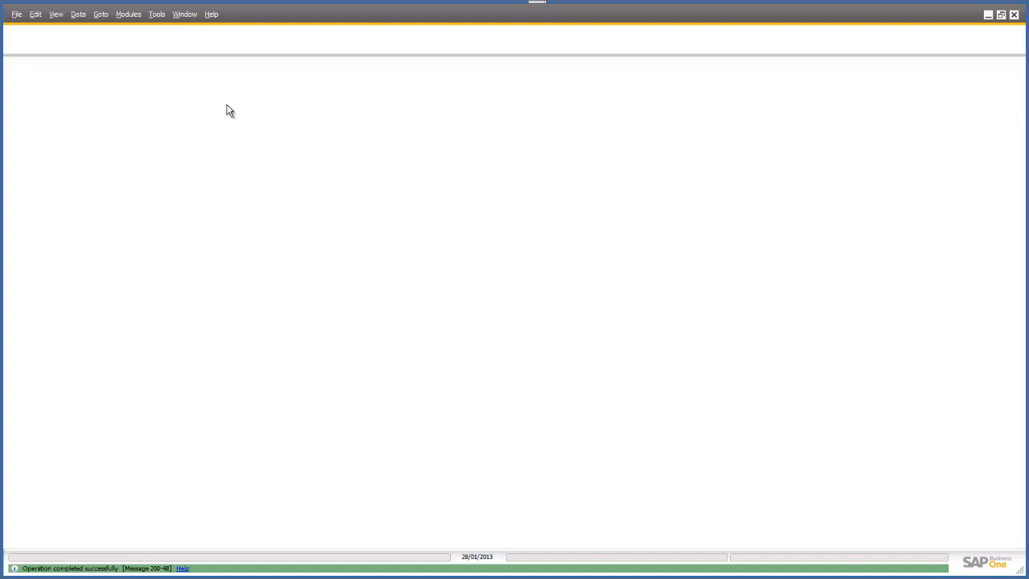
{"action": "mouse_move", "coordinate": [383, 212]}
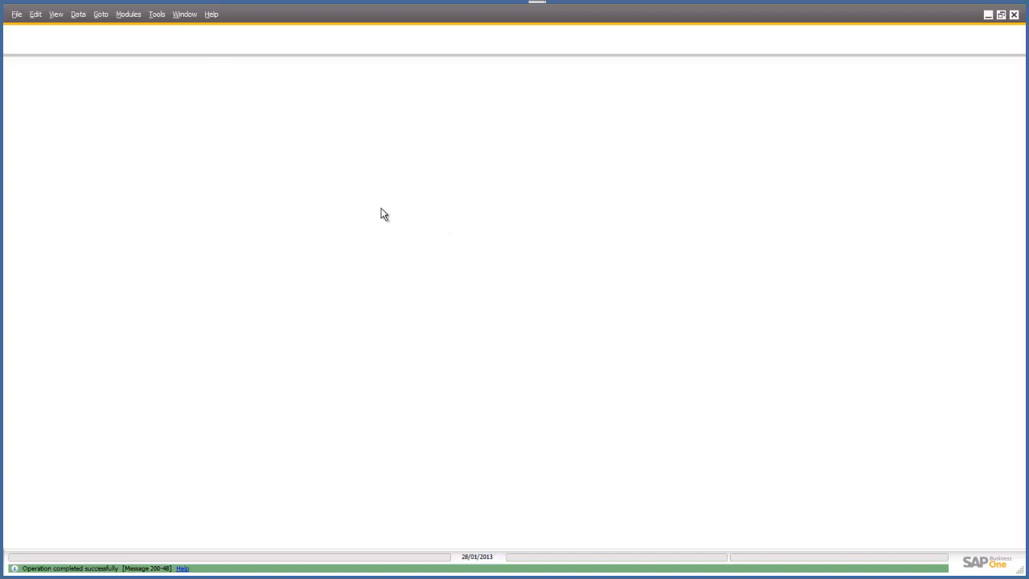
{"action": "mouse_move", "coordinate": [74, 576]}
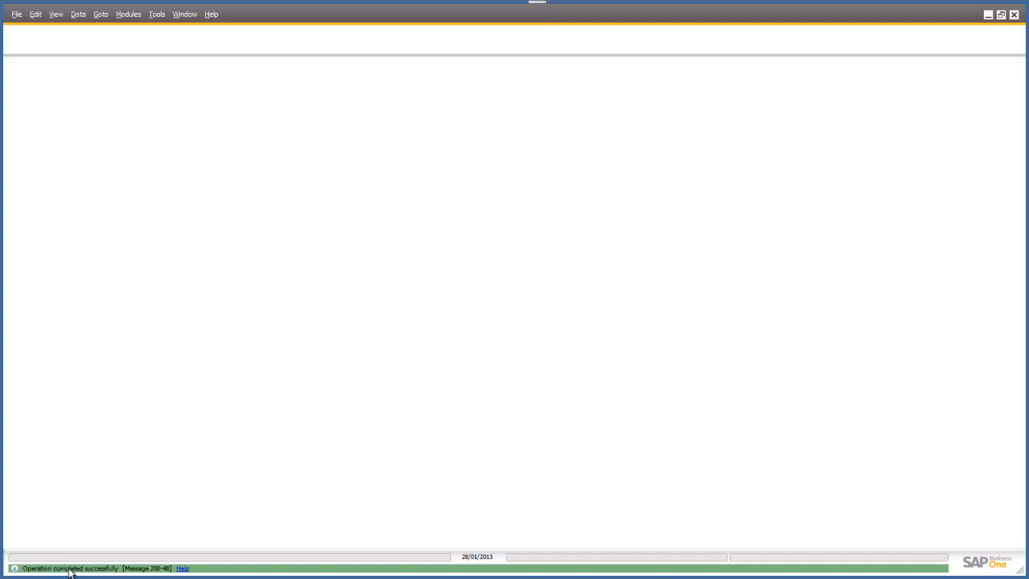
{"action": "mouse_move", "coordinate": [148, 574]}
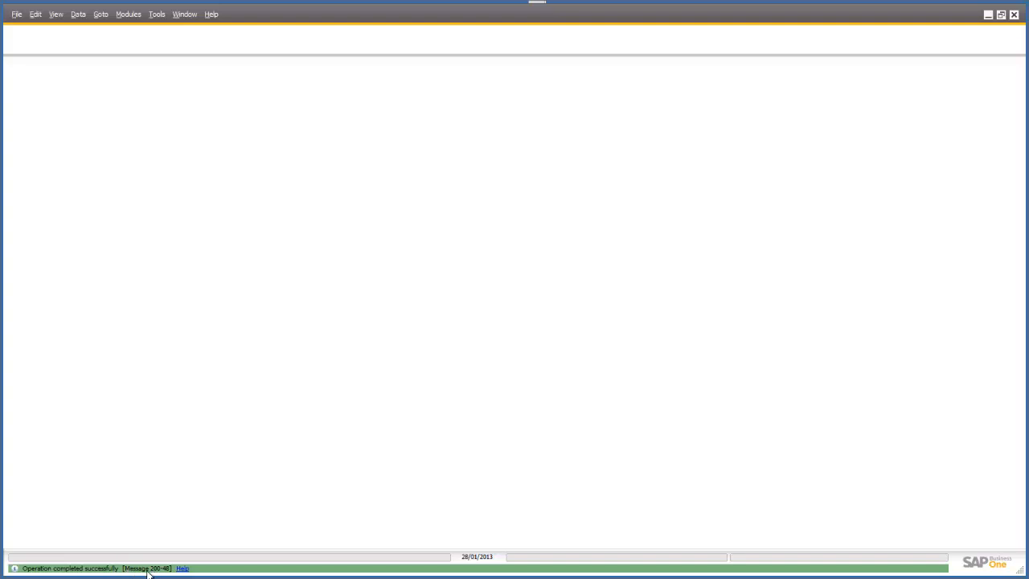
{"action": "mouse_move", "coordinate": [330, 328]}
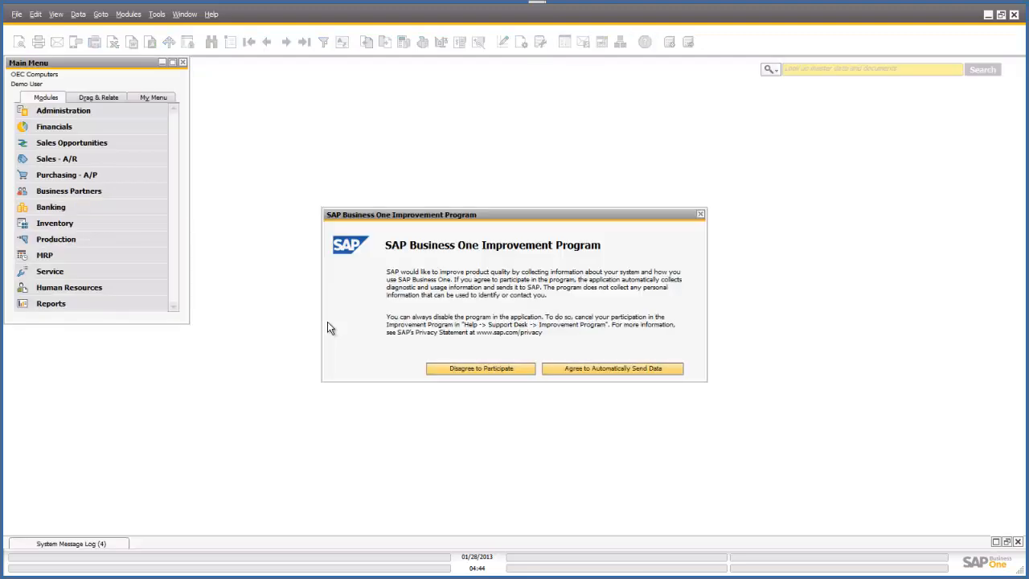
{"action": "mouse_move", "coordinate": [411, 312]}
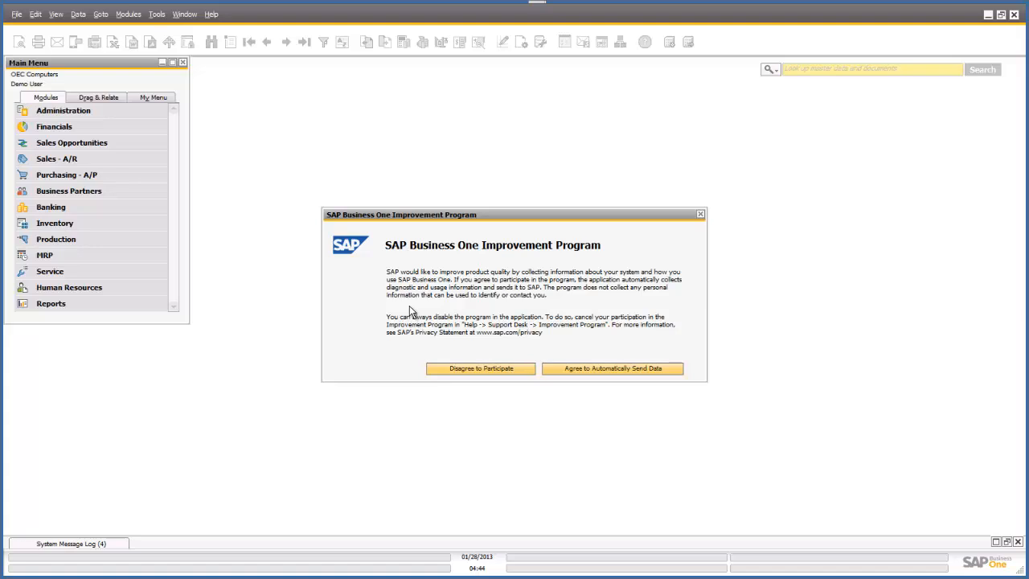
{"action": "mouse_move", "coordinate": [598, 392]}
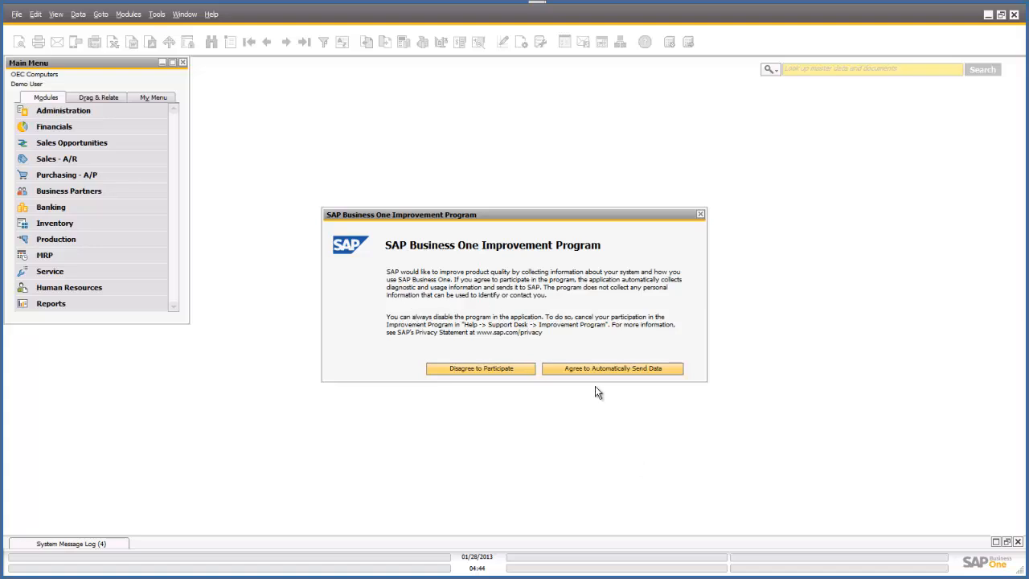
{"action": "mouse_move", "coordinate": [550, 314]}
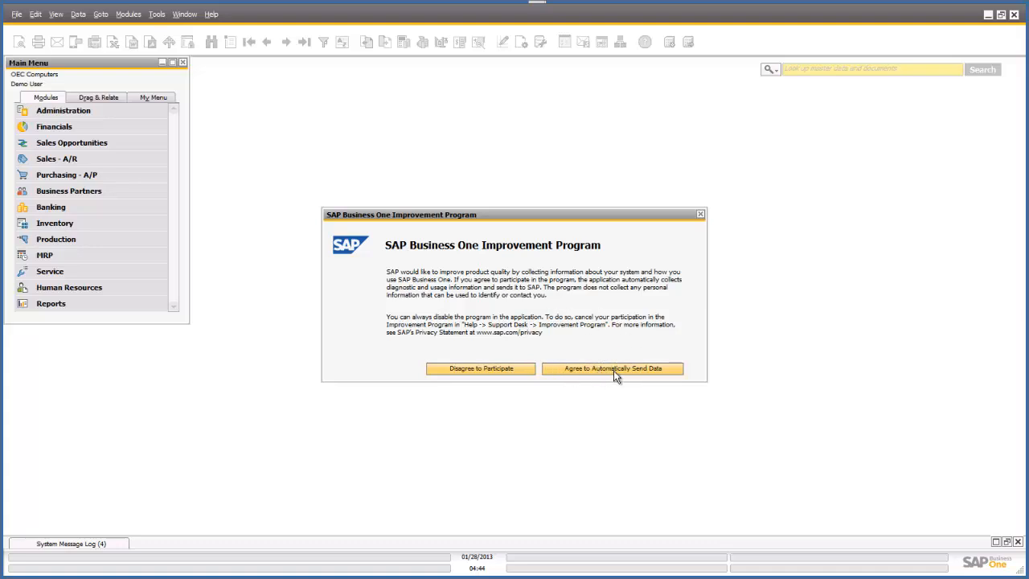
Step: Agree to automatically send usage data to the SAP Business One Improvement Program
{"action": "left_click", "coordinate": [611, 368]}
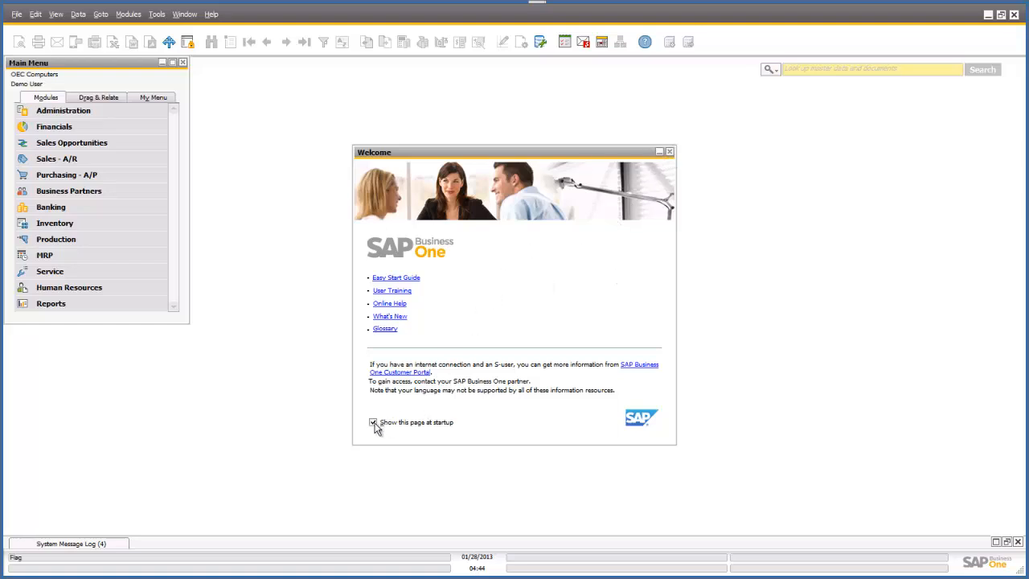
Step: Leave 'Show this page at startup' ticked, close the Welcome window, and go to the Tools menu
{"action": "left_click", "coordinate": [373, 422]}
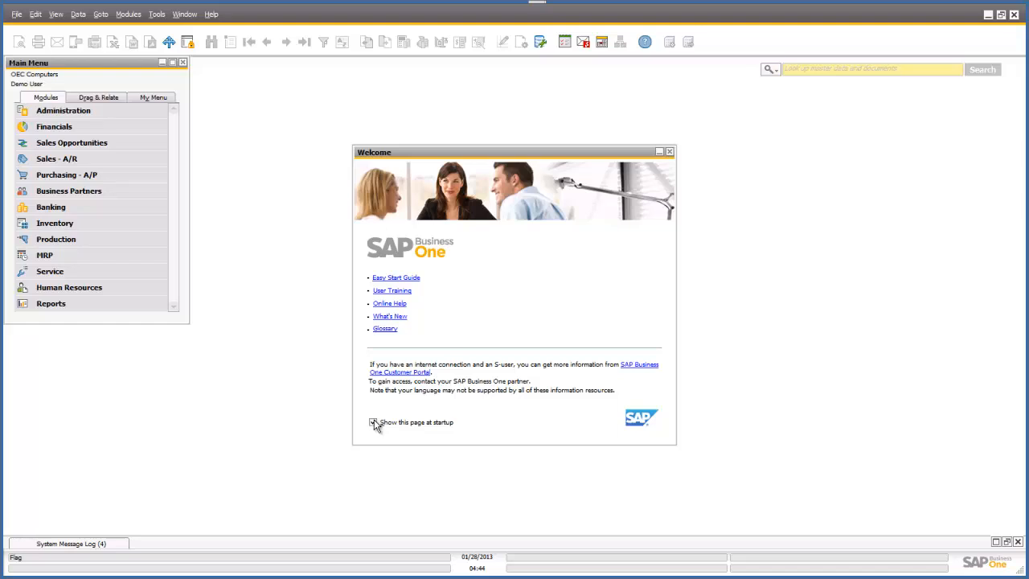
{"action": "left_click", "coordinate": [373, 422]}
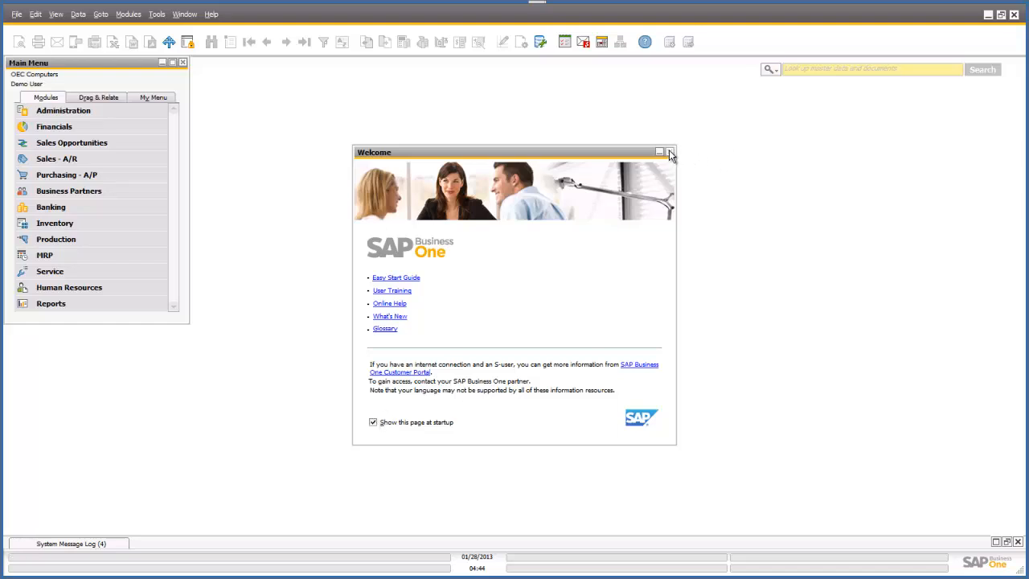
{"action": "left_click", "coordinate": [669, 152]}
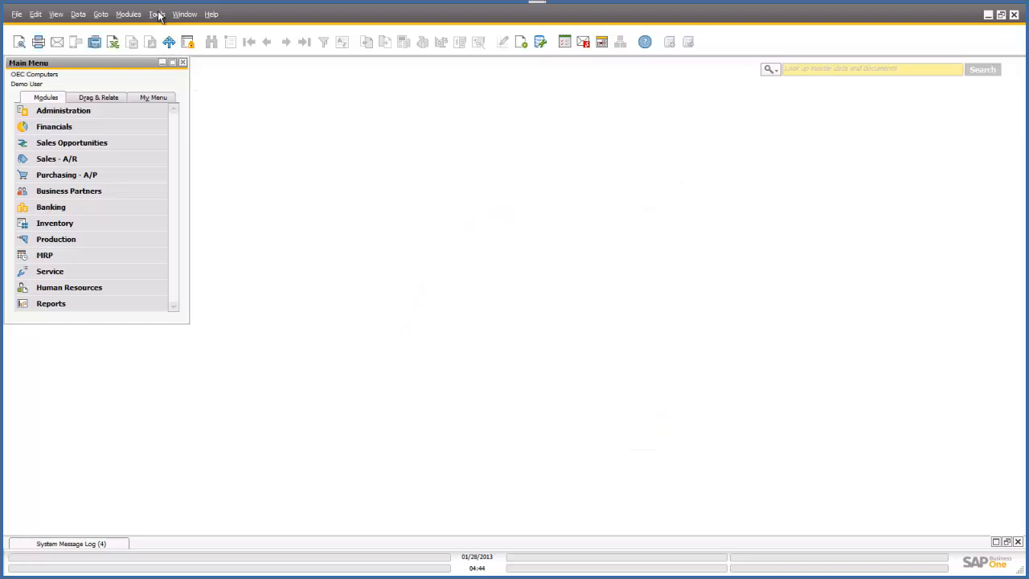
{"action": "left_click", "coordinate": [156, 13]}
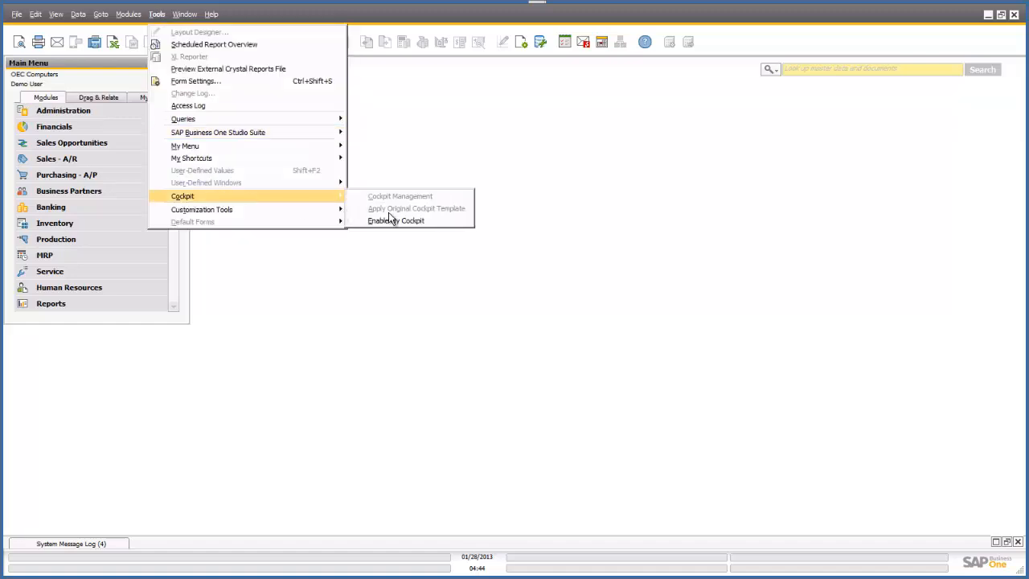
Step: Enable My Cockpit, acknowledge the next-logon message, exit, and reconnect via the RemoteApp dialog
{"action": "left_click", "coordinate": [396, 220]}
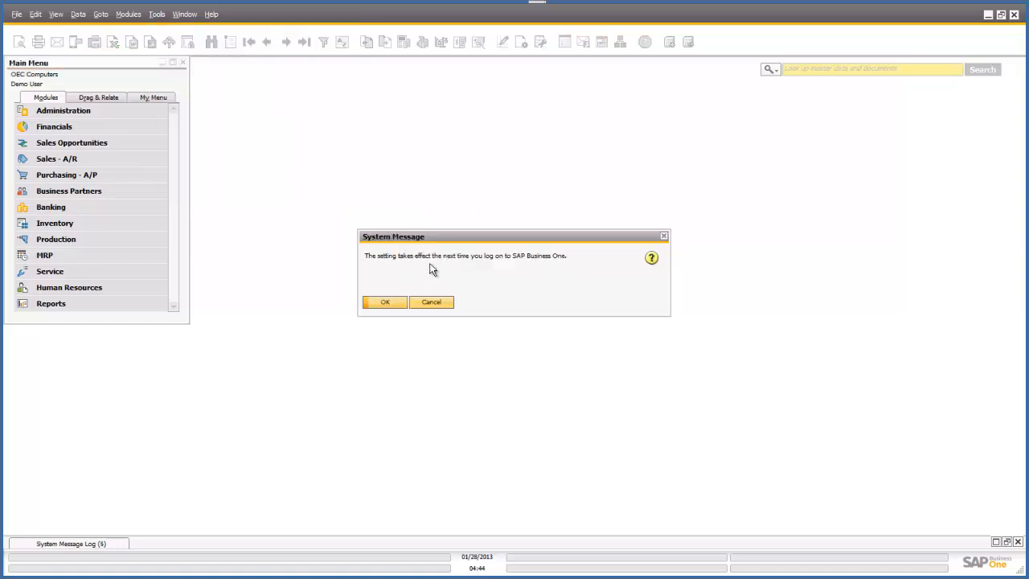
{"action": "left_click", "coordinate": [384, 303]}
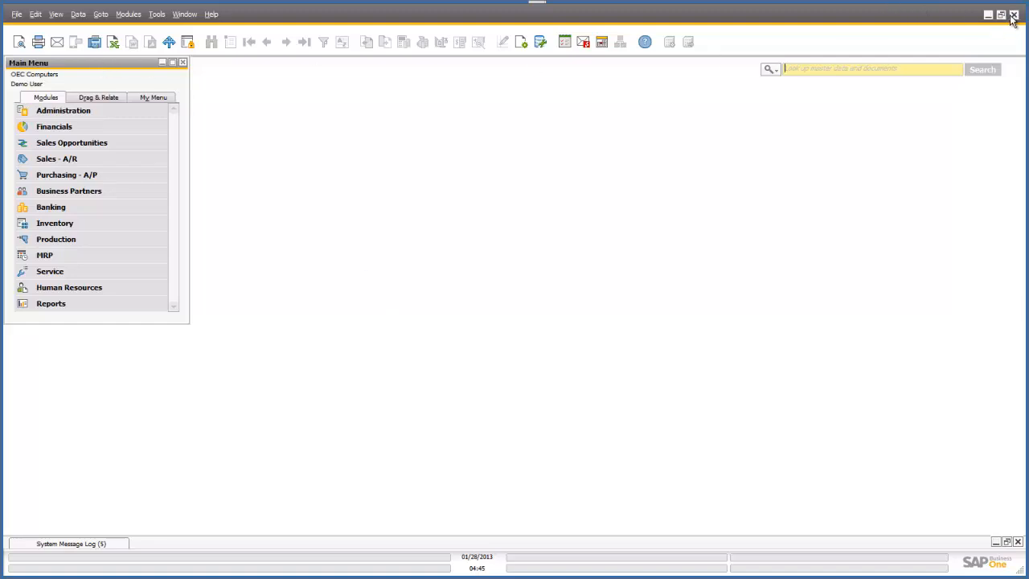
{"action": "left_click", "coordinate": [184, 62]}
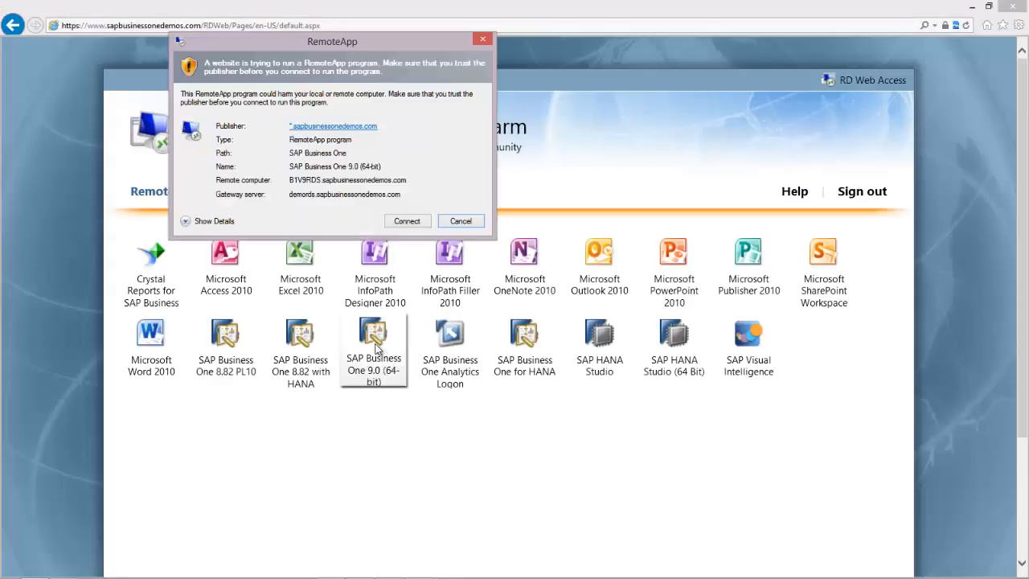
{"action": "left_click", "coordinate": [460, 221]}
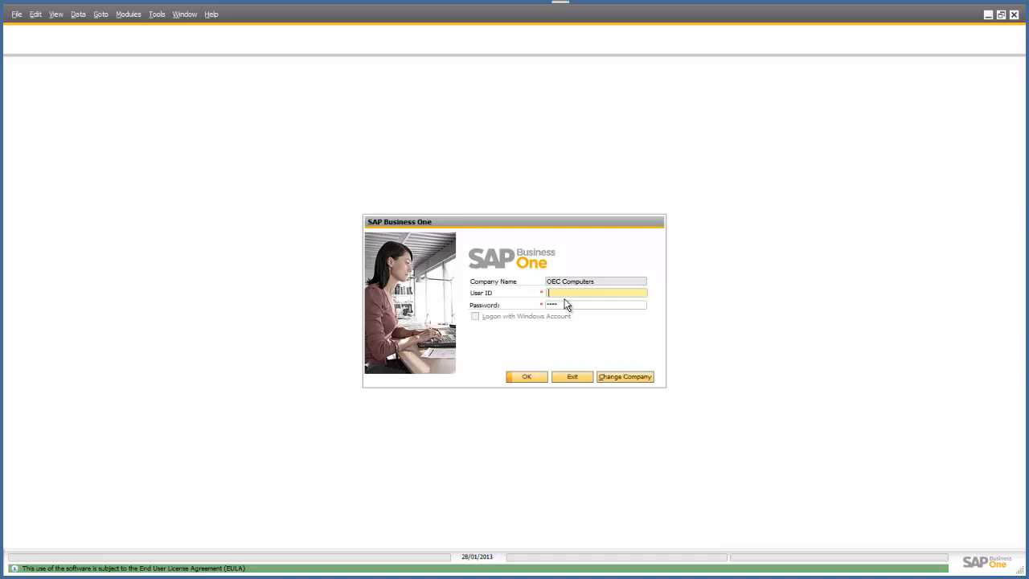
Step: Log on to OEC Computers with User ID 'dem...' and its password
{"action": "type", "text": "demouser"}
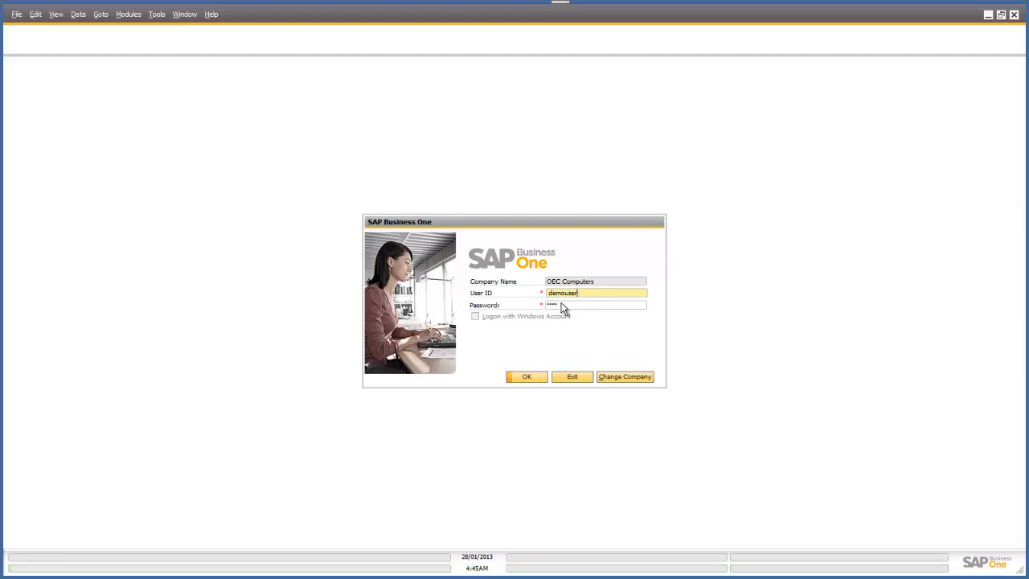
{"action": "left_click", "coordinate": [595, 306]}
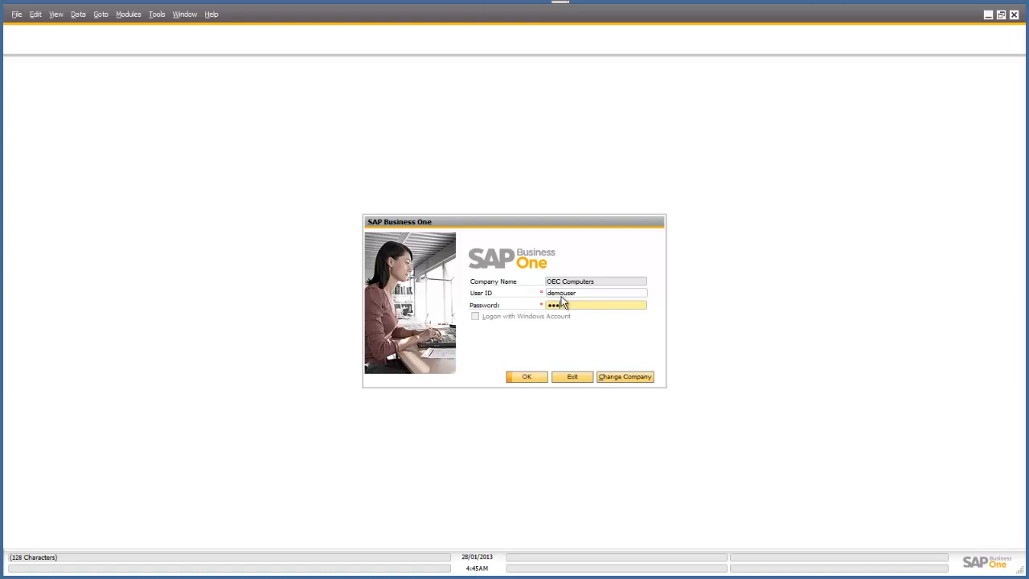
{"action": "type", "text": "•"}
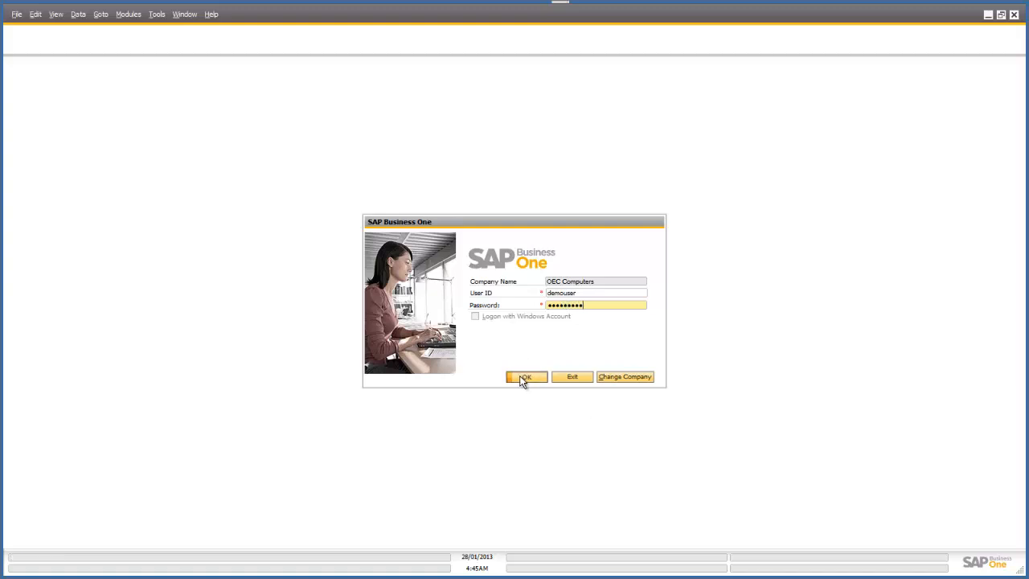
{"action": "left_click", "coordinate": [524, 376]}
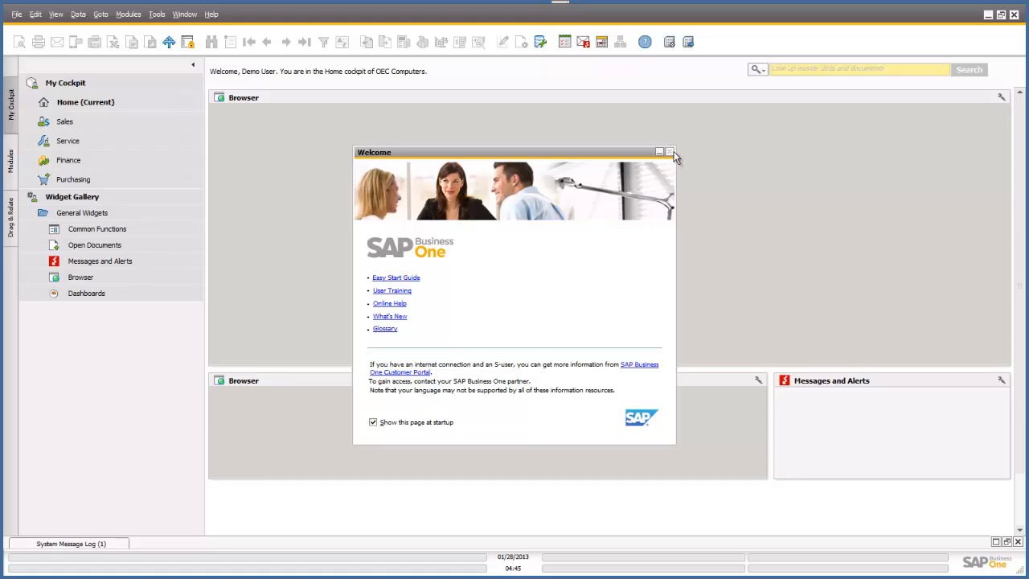
Step: Close the Welcome window over the loaded Home cockpit and reach the large Browser widget's options
{"action": "left_click", "coordinate": [669, 151]}
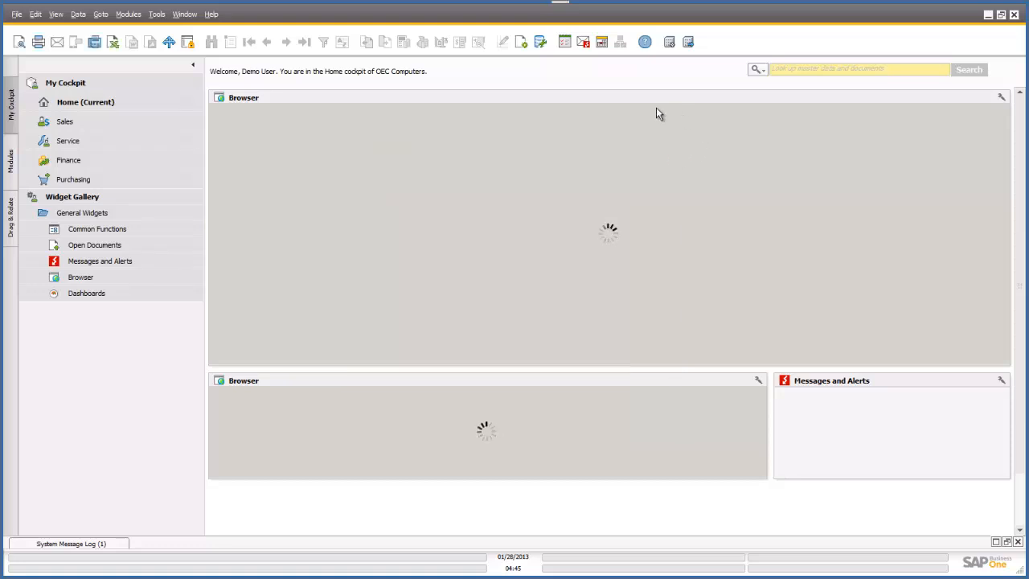
{"action": "mouse_move", "coordinate": [427, 321]}
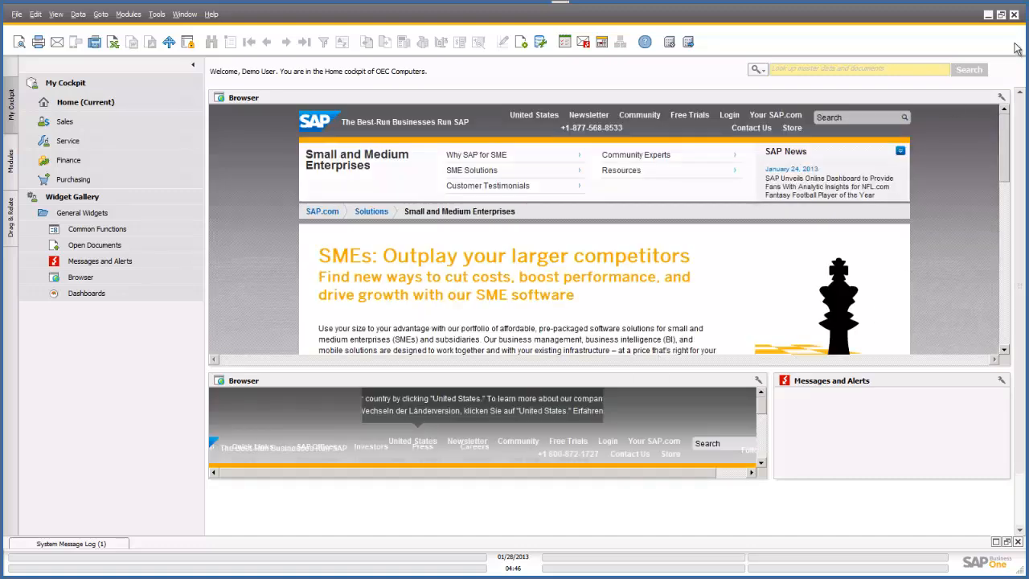
{"action": "left_click", "coordinate": [1000, 98]}
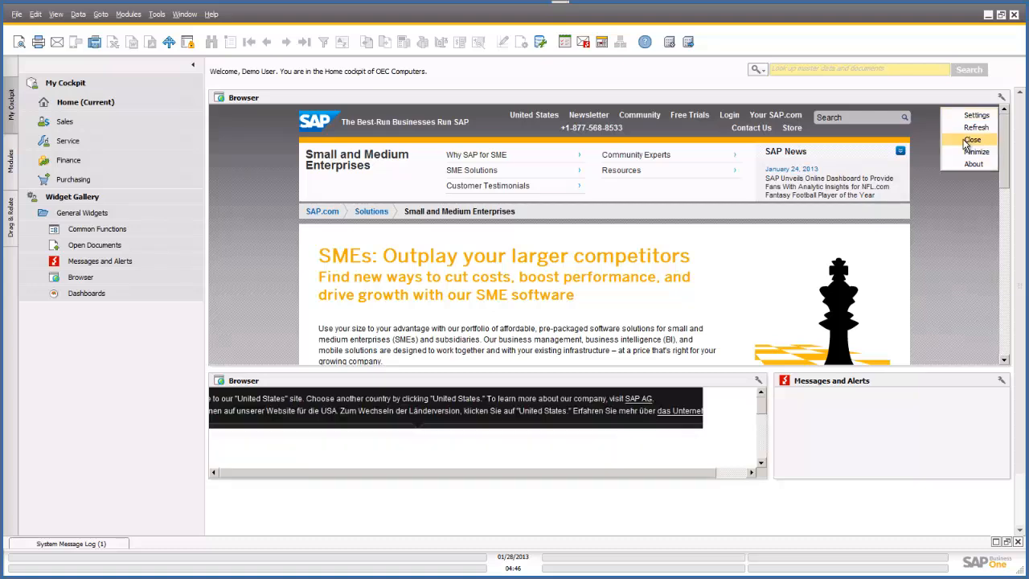
Step: Close both Browser widgets with Yes confirmations, then reach the Messages and Alerts widget's options
{"action": "left_click", "coordinate": [971, 138]}
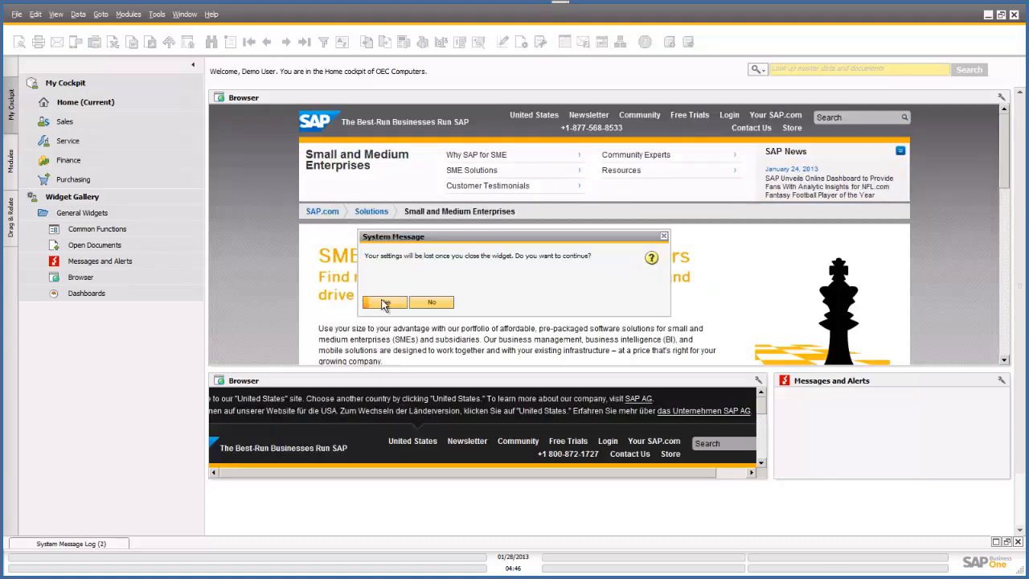
{"action": "left_click", "coordinate": [385, 302]}
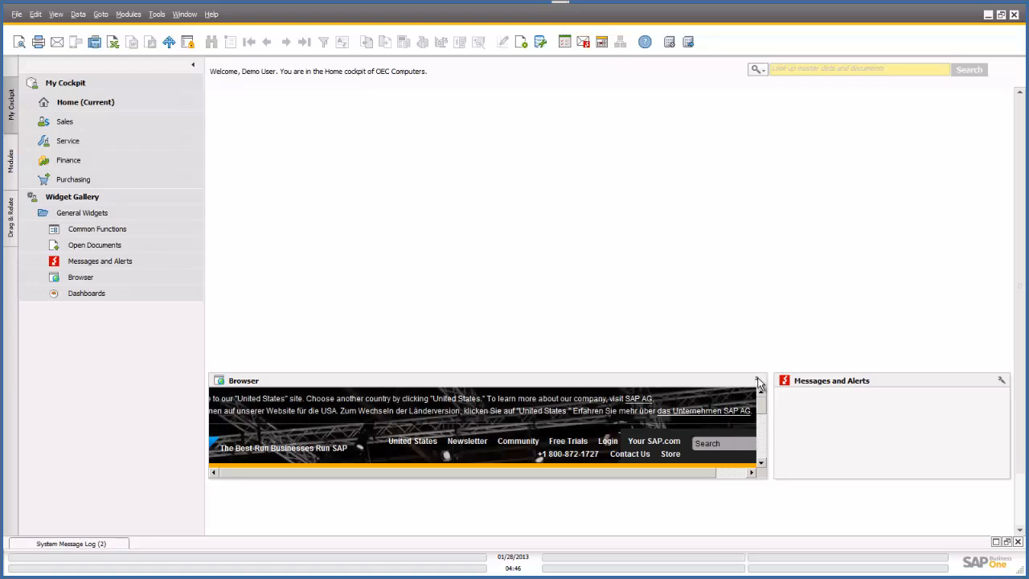
{"action": "left_click", "coordinate": [759, 379]}
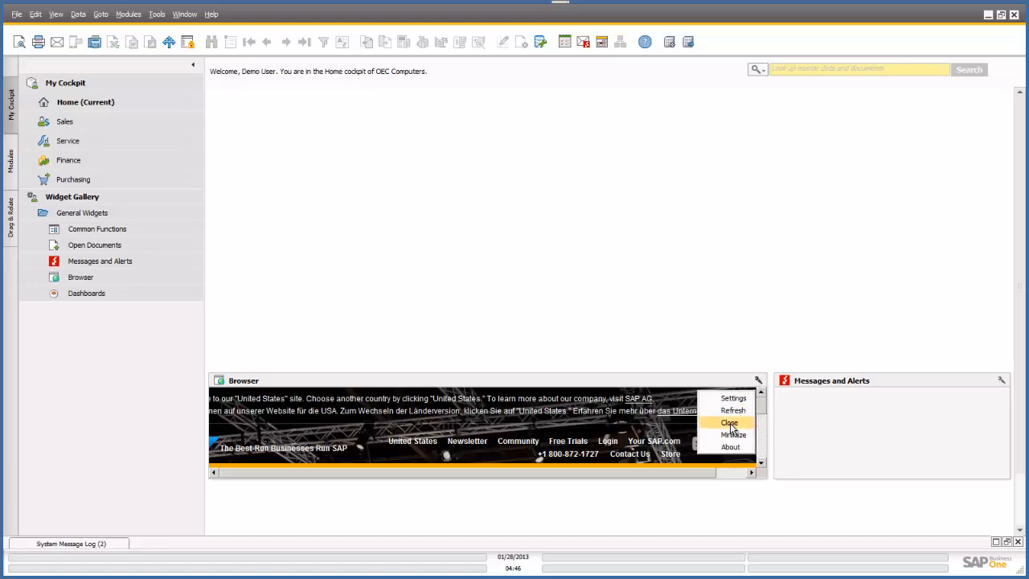
{"action": "left_click", "coordinate": [730, 421]}
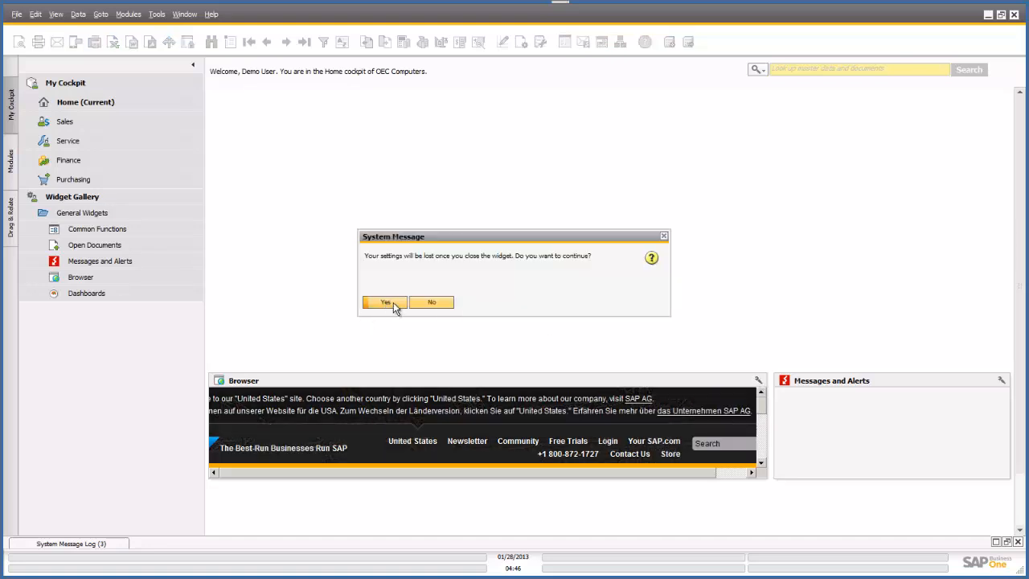
{"action": "left_click", "coordinate": [384, 303]}
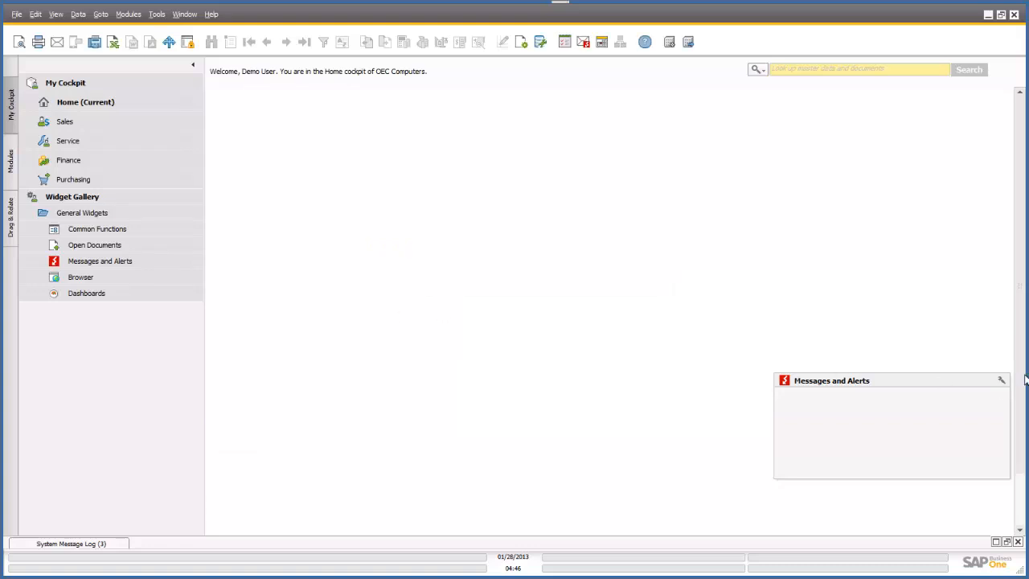
{"action": "left_click", "coordinate": [1000, 379]}
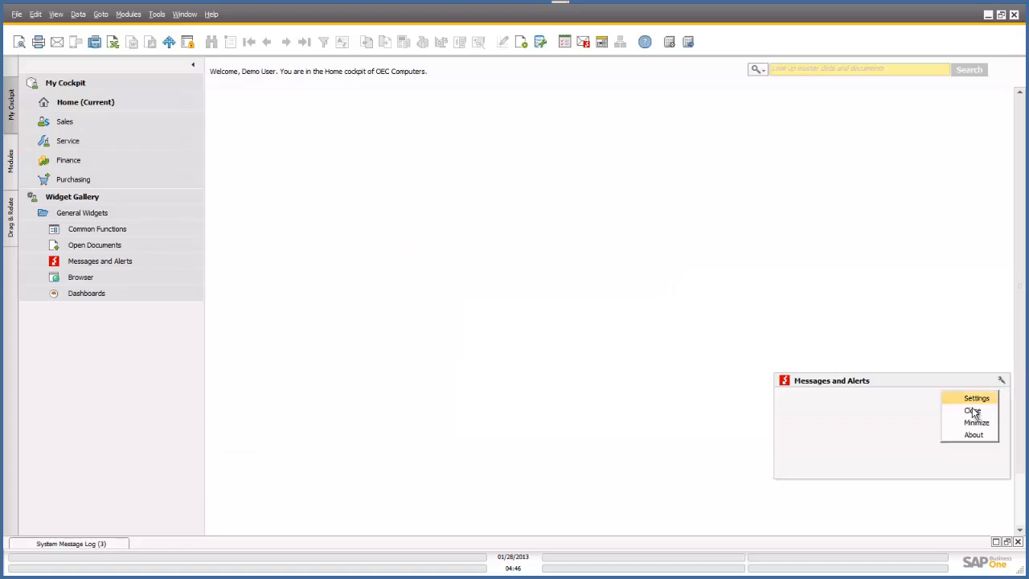
{"action": "mouse_move", "coordinate": [973, 412]}
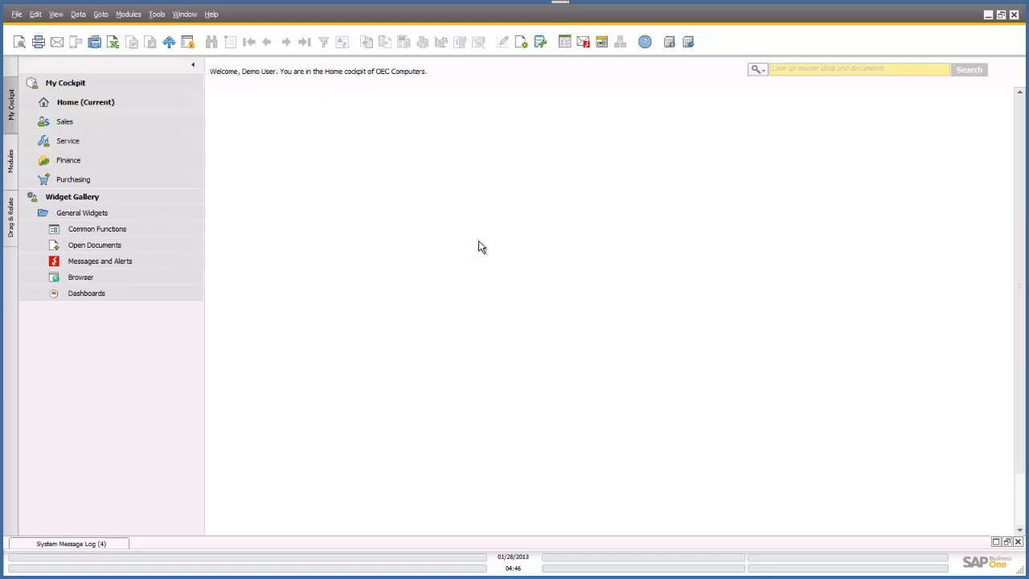
Step: Open the Sales cockpit from My Cockpit in the left panel
{"action": "left_click", "coordinate": [82, 212]}
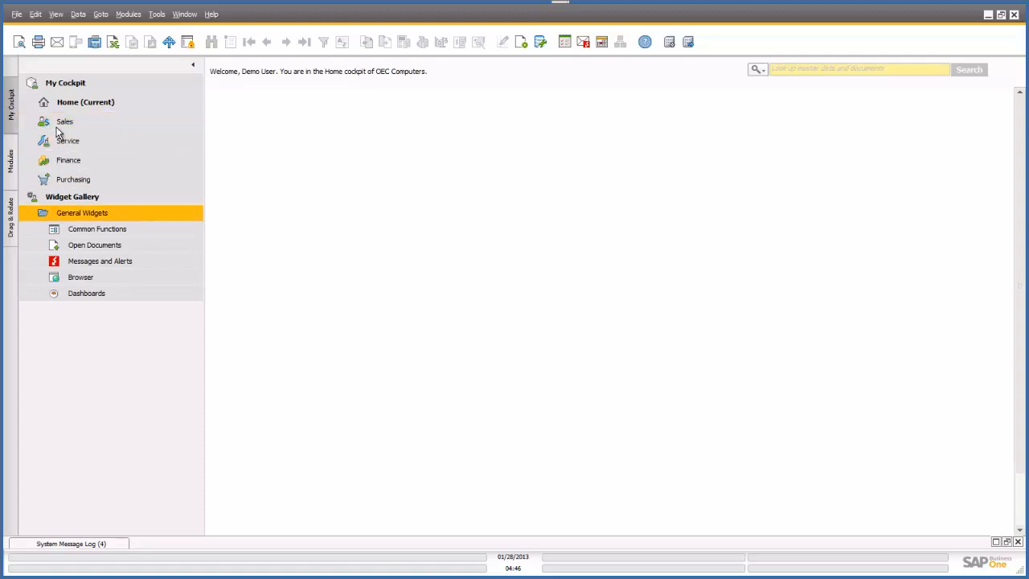
{"action": "left_click", "coordinate": [65, 123]}
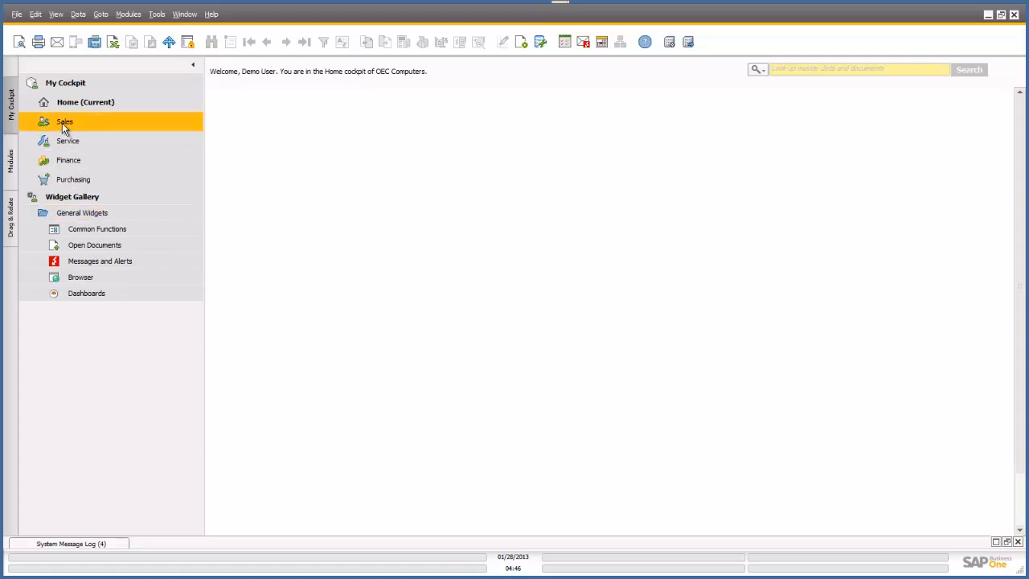
{"action": "left_click", "coordinate": [64, 122]}
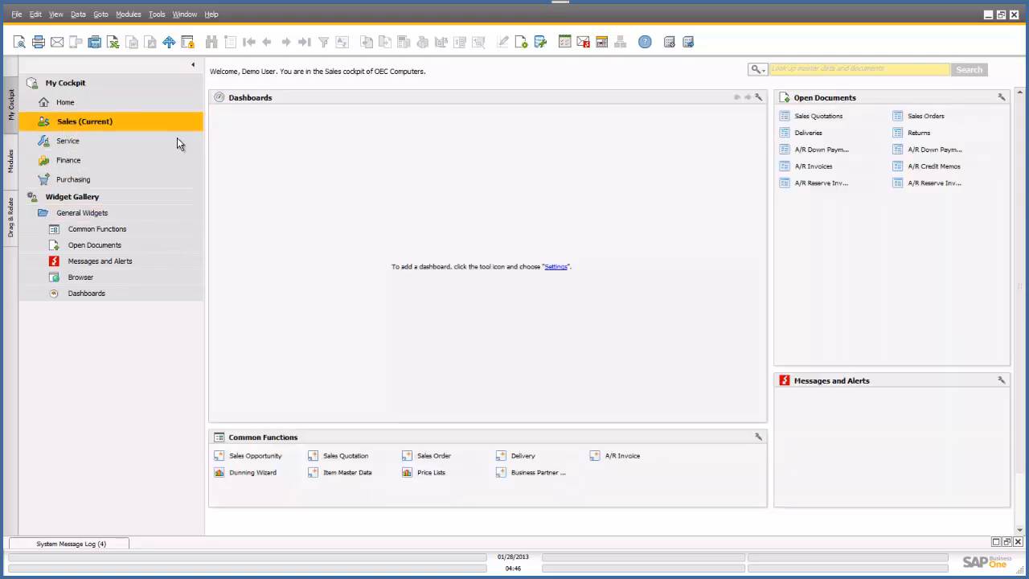
{"action": "mouse_move", "coordinate": [367, 180]}
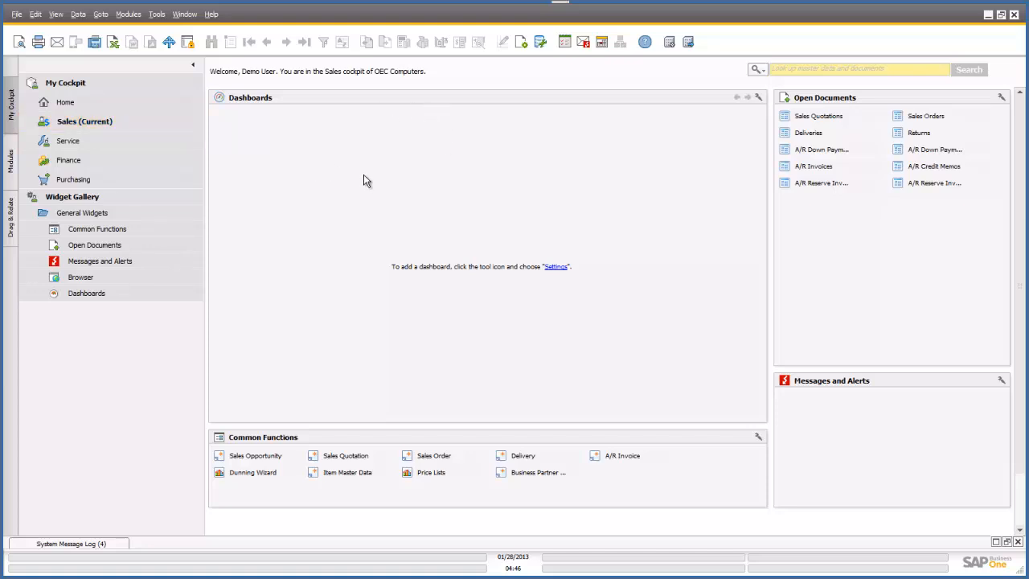
{"action": "mouse_move", "coordinate": [521, 187]}
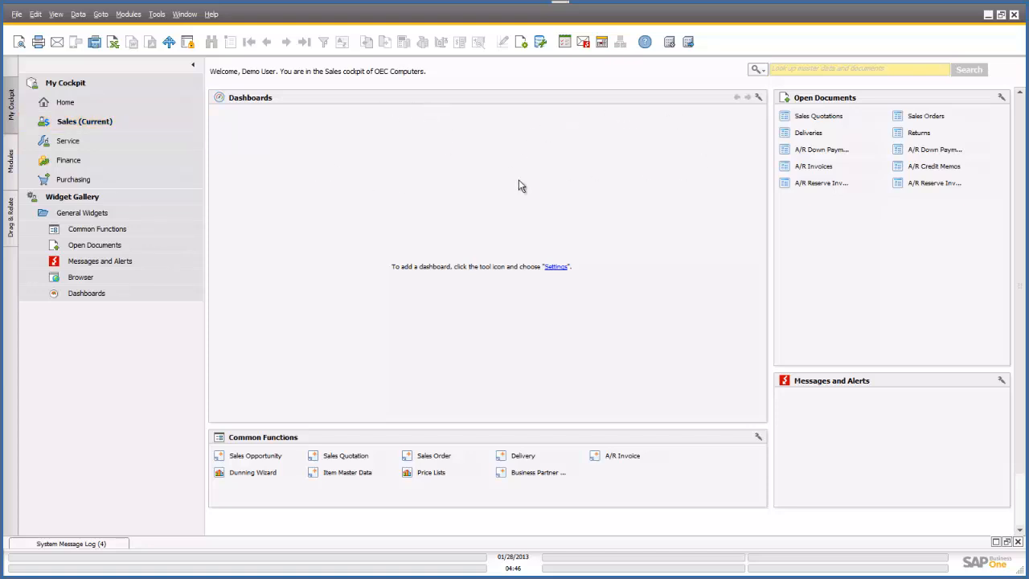
{"action": "mouse_move", "coordinate": [595, 193]}
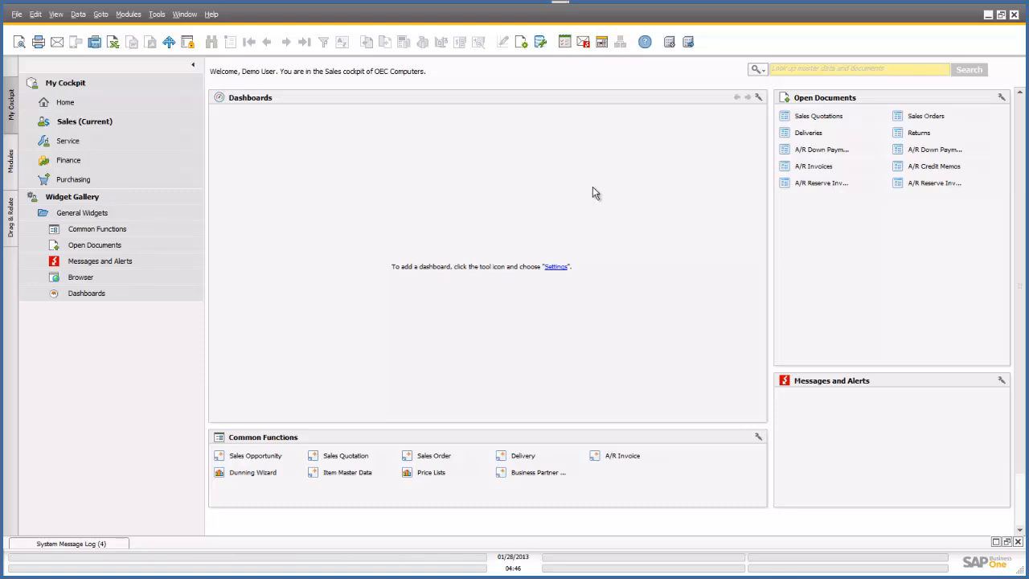
{"action": "mouse_move", "coordinate": [690, 196]}
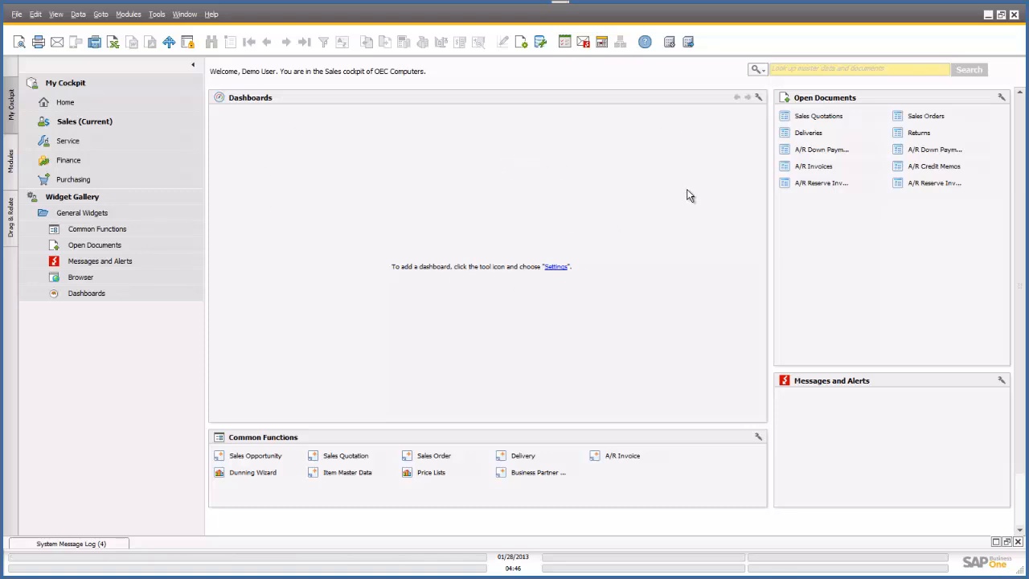
{"action": "mouse_move", "coordinate": [551, 270]}
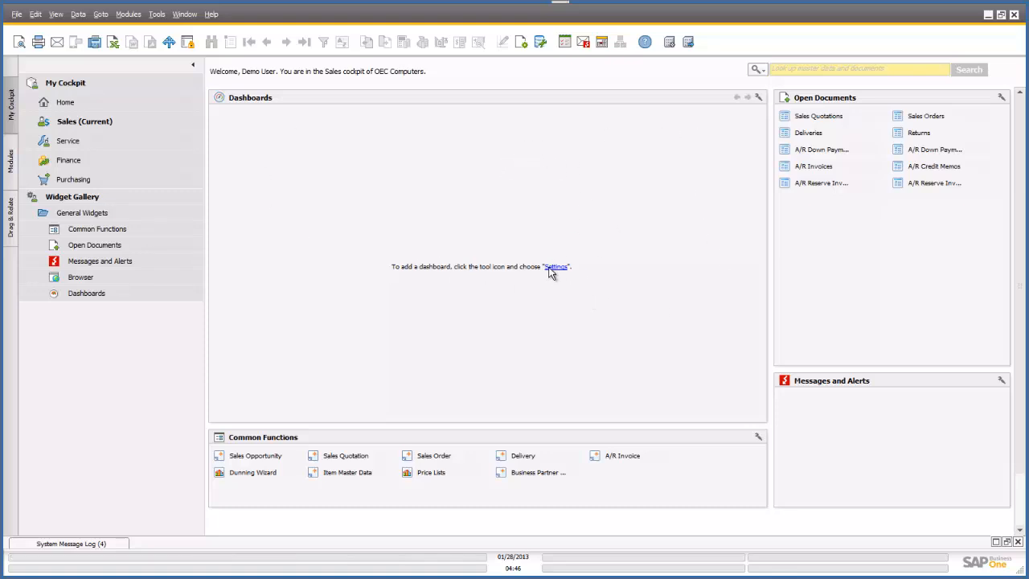
{"action": "mouse_move", "coordinate": [555, 270]}
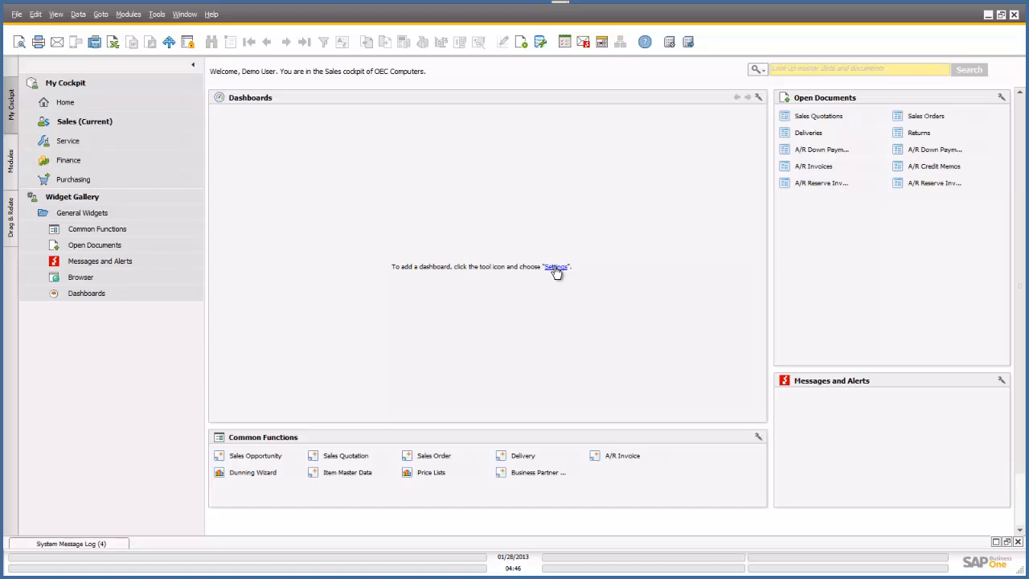
{"action": "mouse_move", "coordinate": [556, 280]}
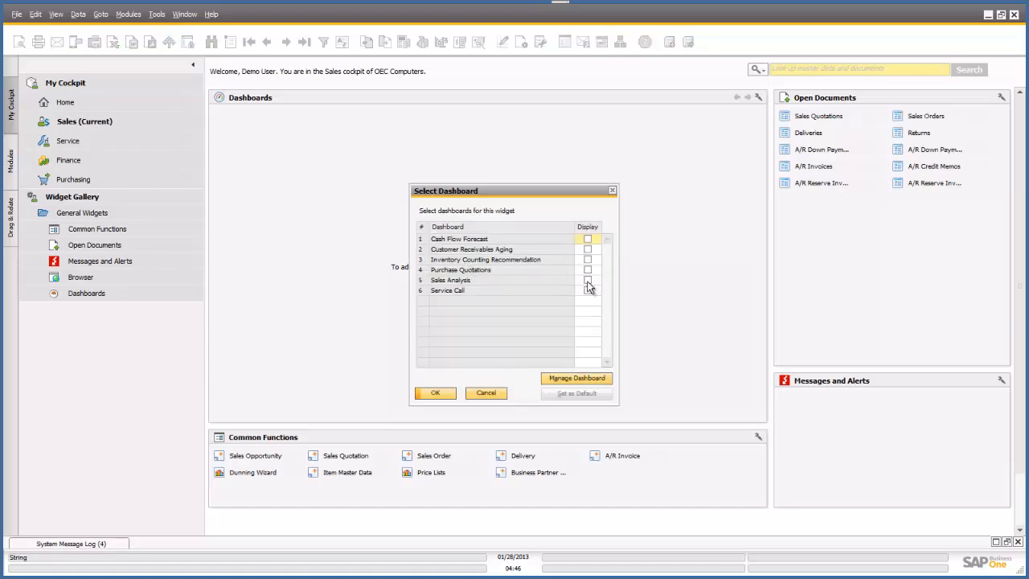
Step: Display the Sales Analysis dashboard and answer Yes to the Security Alert so it loads
{"action": "left_click", "coordinate": [587, 280]}
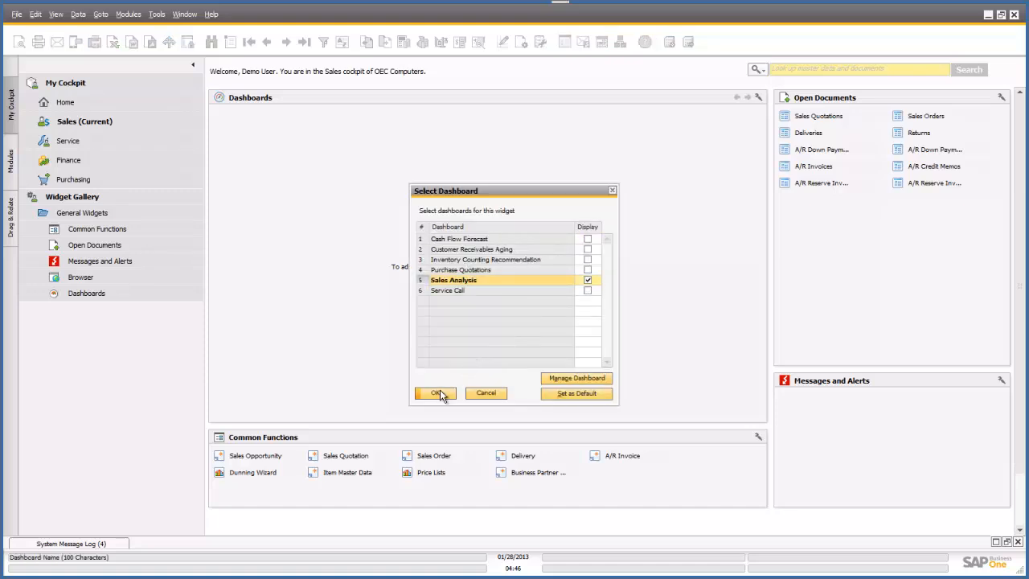
{"action": "left_click", "coordinate": [436, 392]}
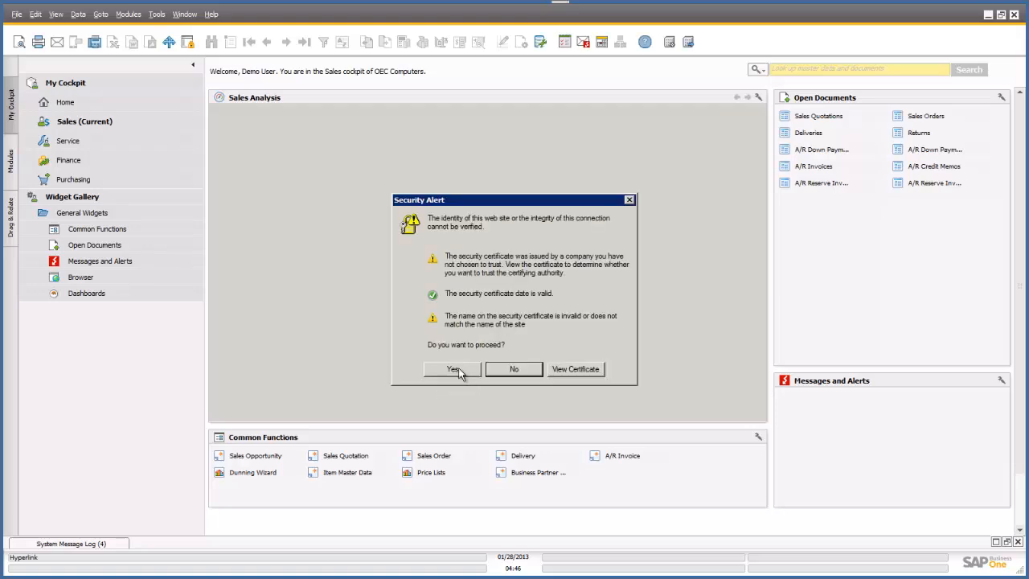
{"action": "left_click", "coordinate": [453, 368]}
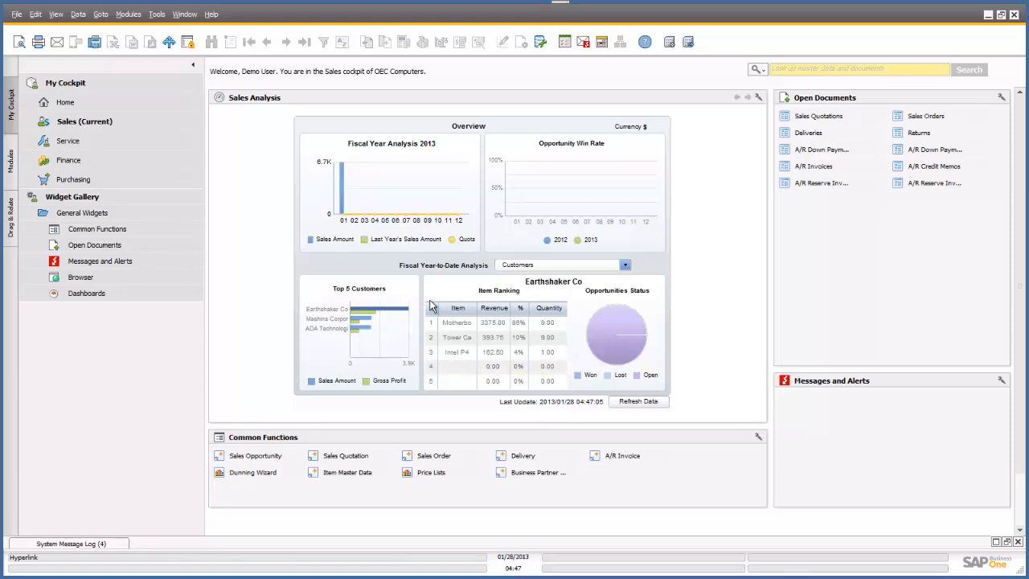
{"action": "mouse_move", "coordinate": [228, 254]}
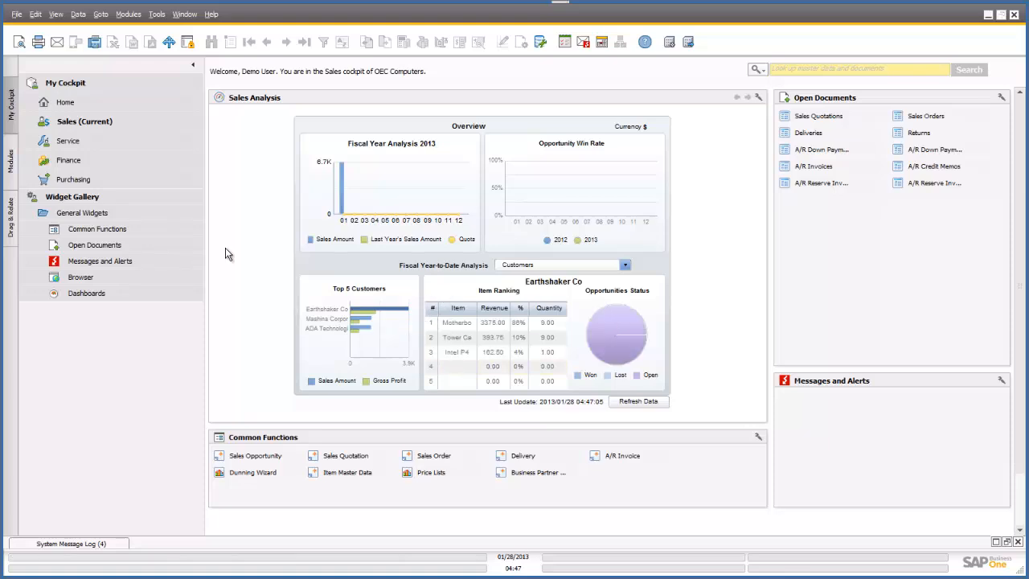
{"action": "mouse_move", "coordinate": [252, 241]}
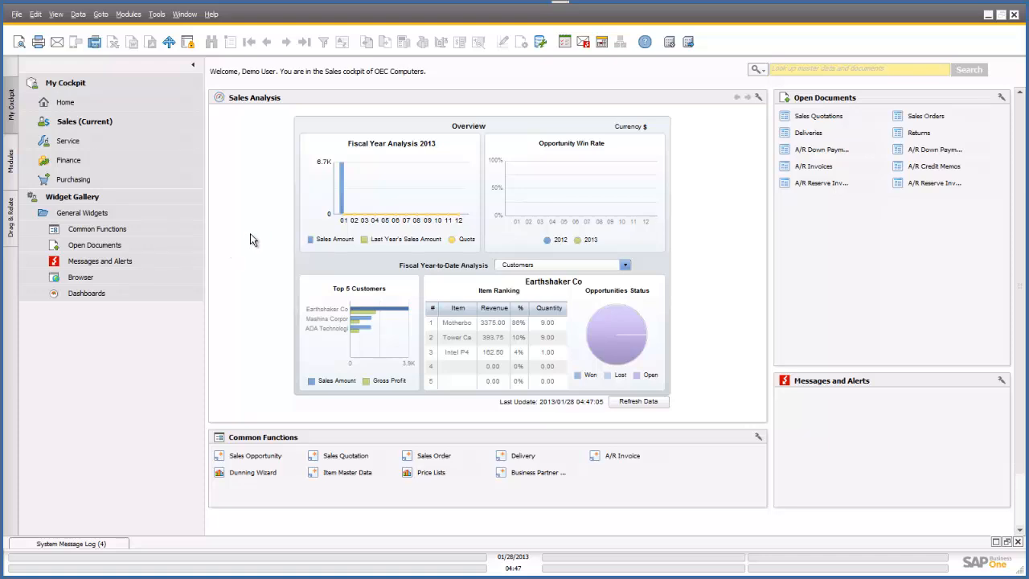
{"action": "mouse_move", "coordinate": [1009, 16]}
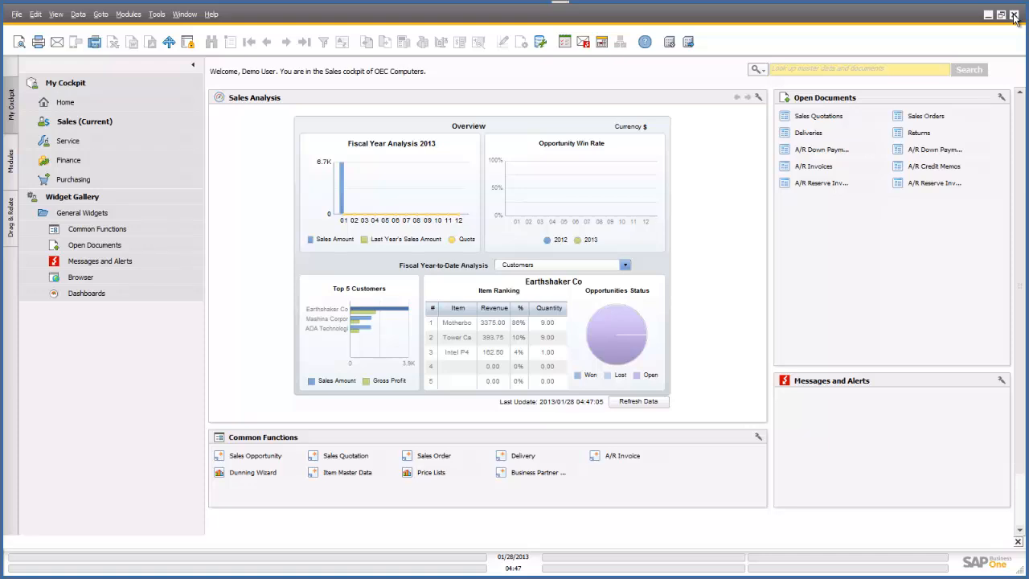
Step: Close the SAP Business One window and the RD Web Access browser window
{"action": "left_click", "coordinate": [1013, 14]}
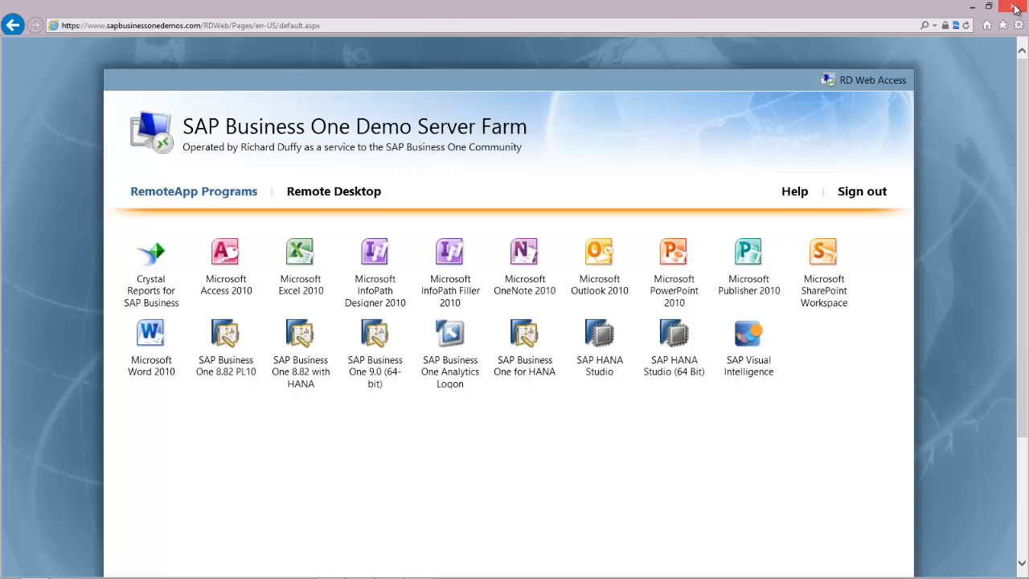
{"action": "left_click", "coordinate": [1017, 6]}
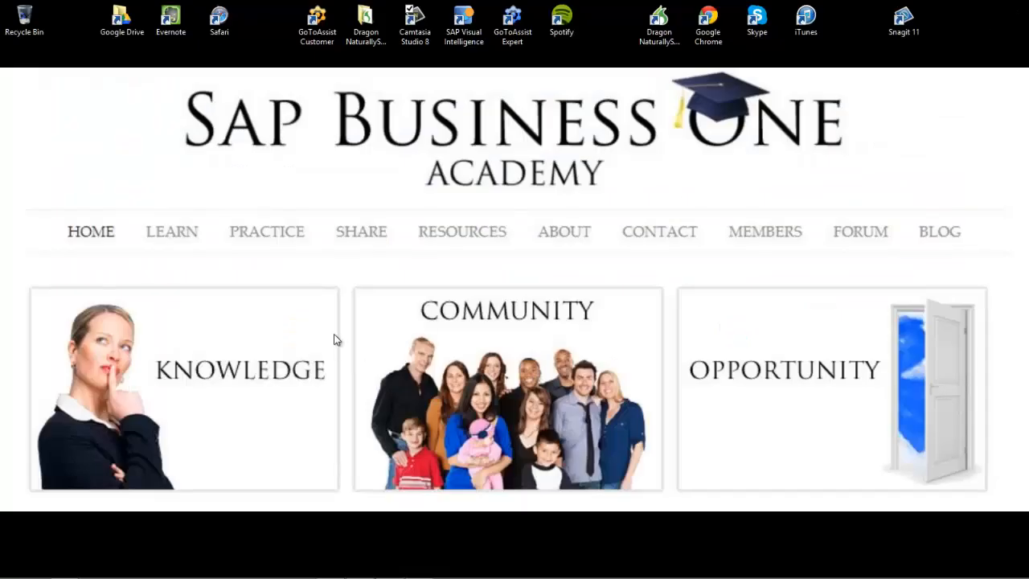